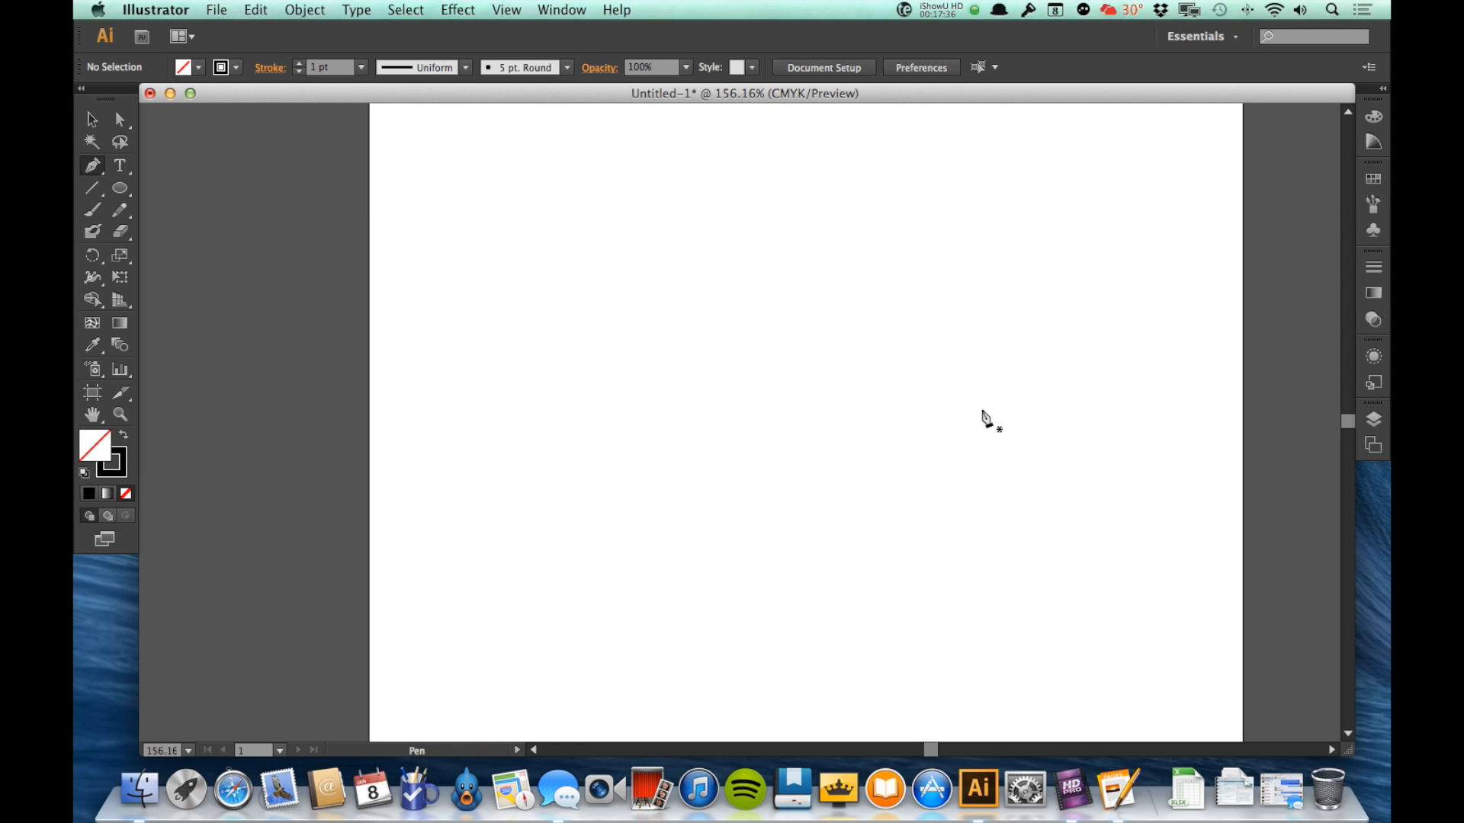
- Show the document grid over the artboard and pasteboard via View > Show Grid
click(506, 9)
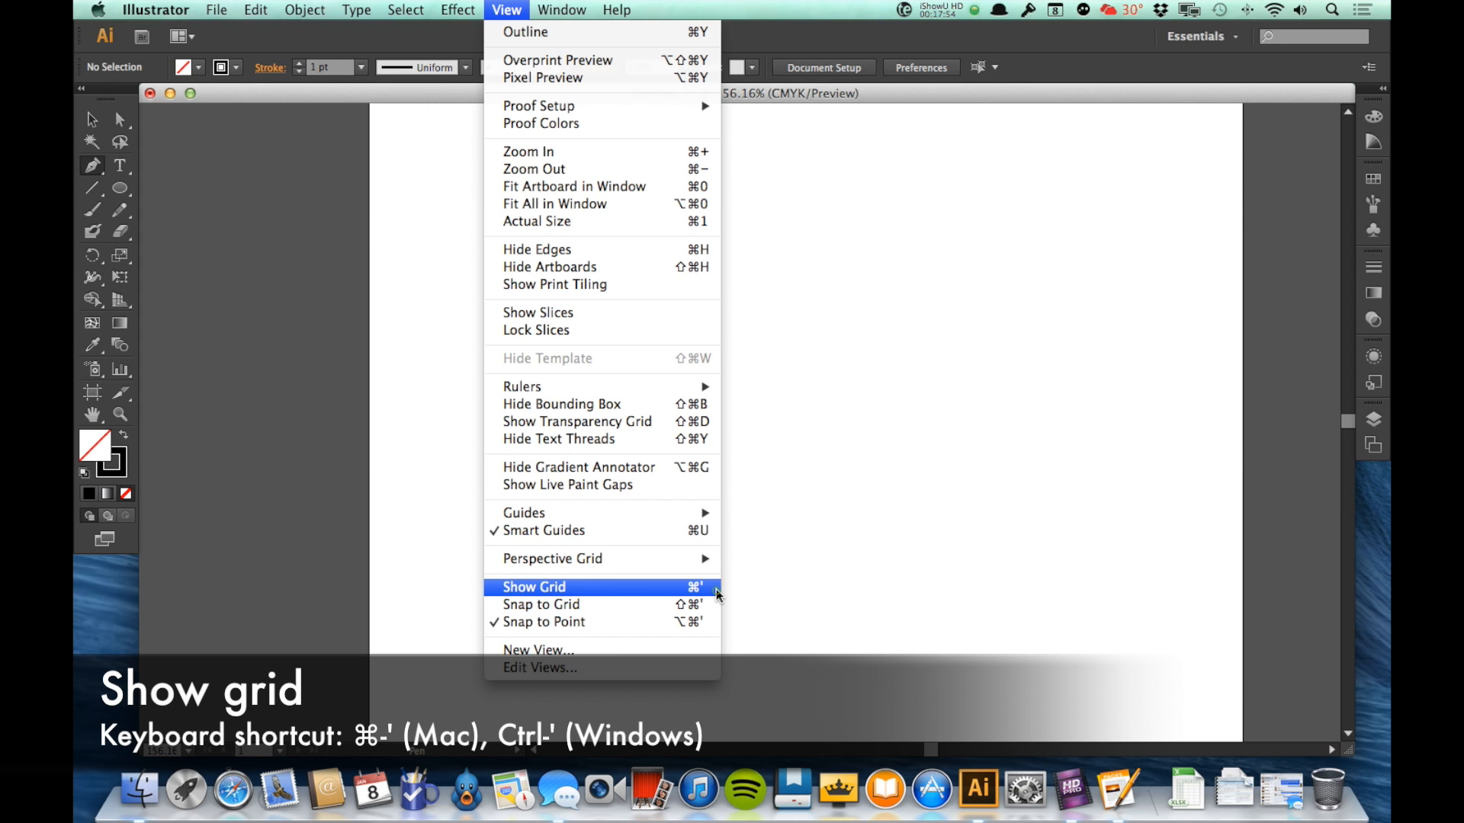
click(533, 585)
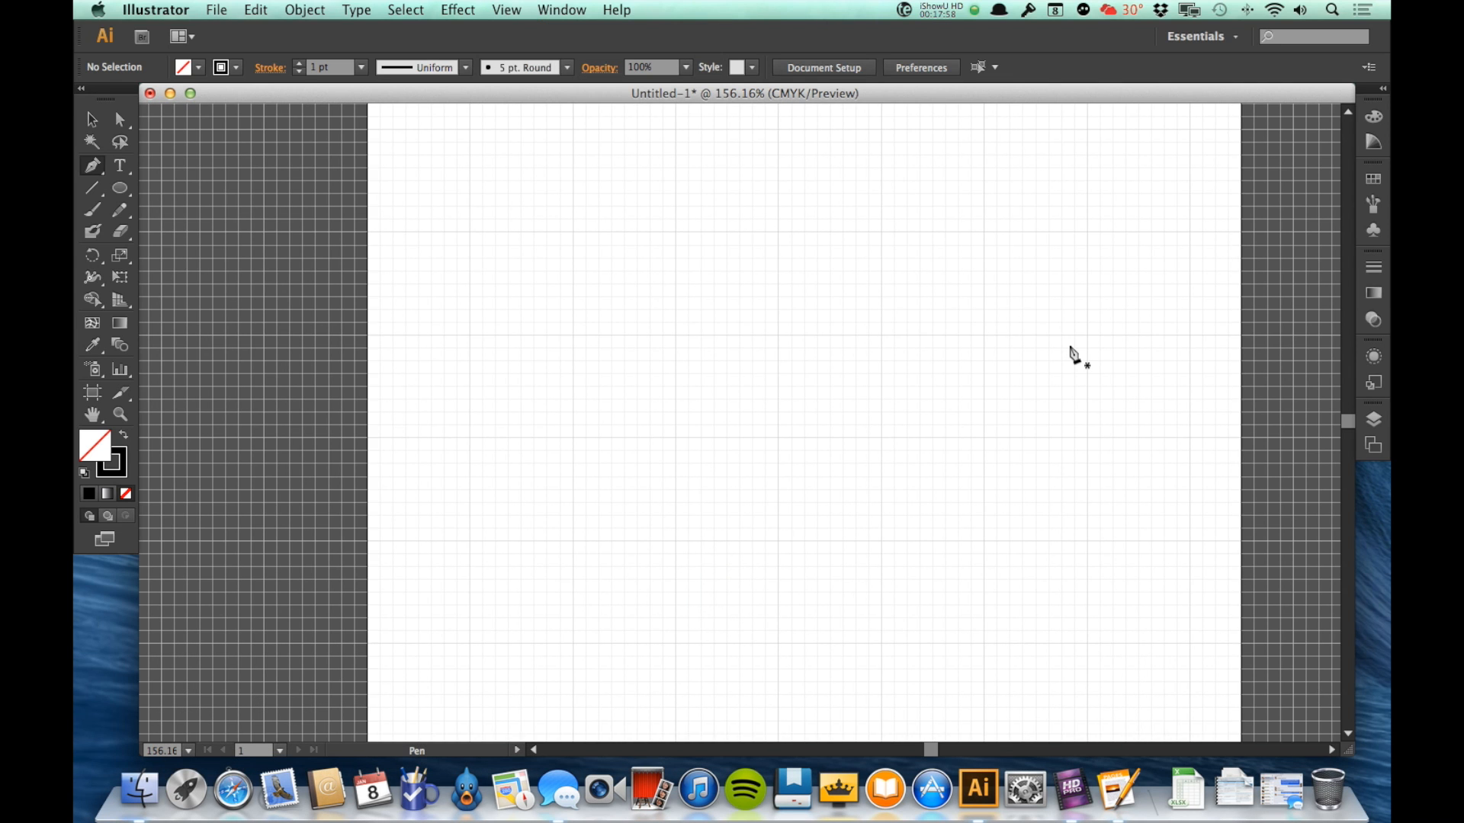
mouse_move(860, 382)
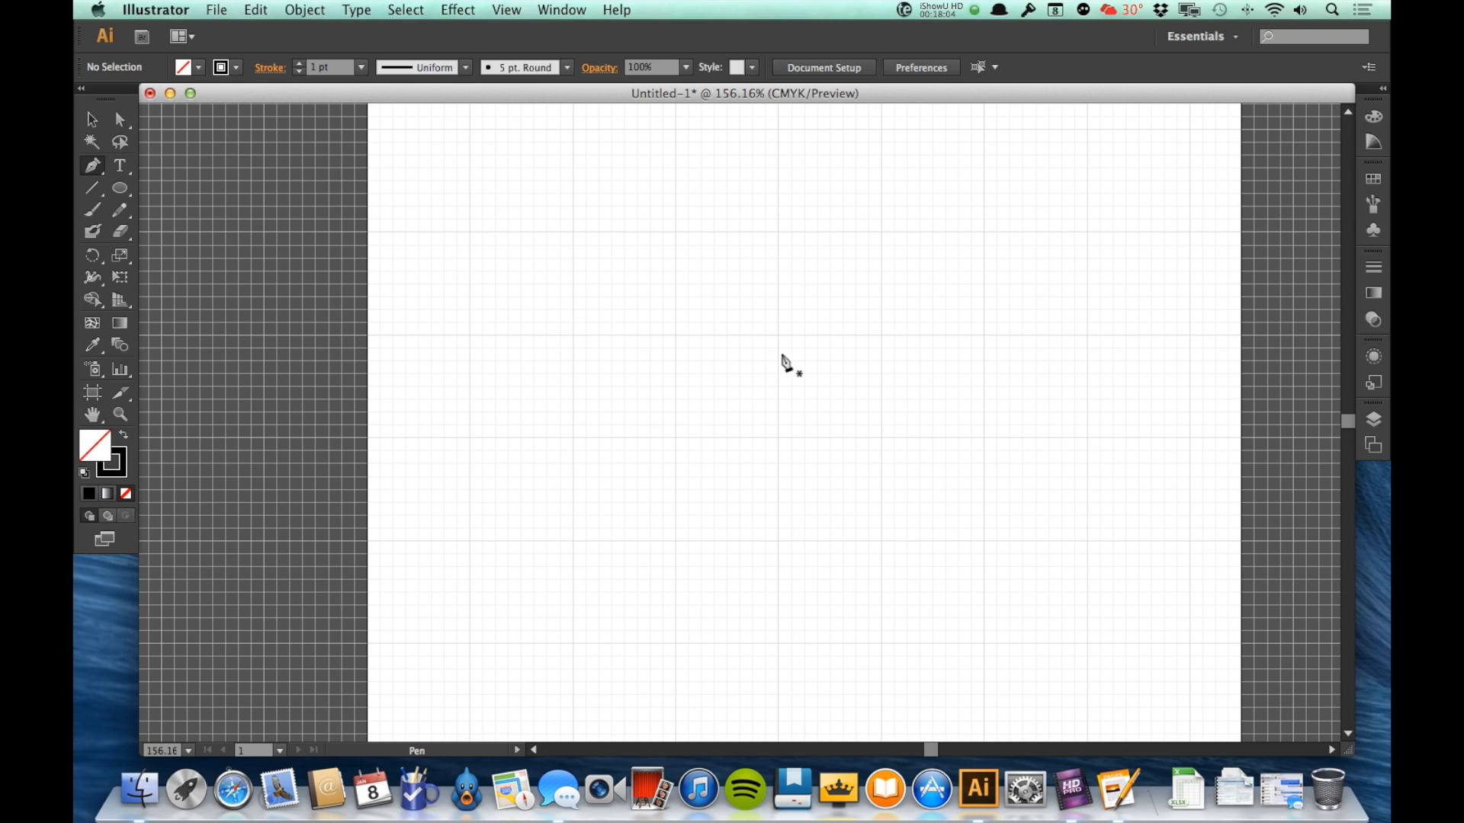
mouse_move(784, 348)
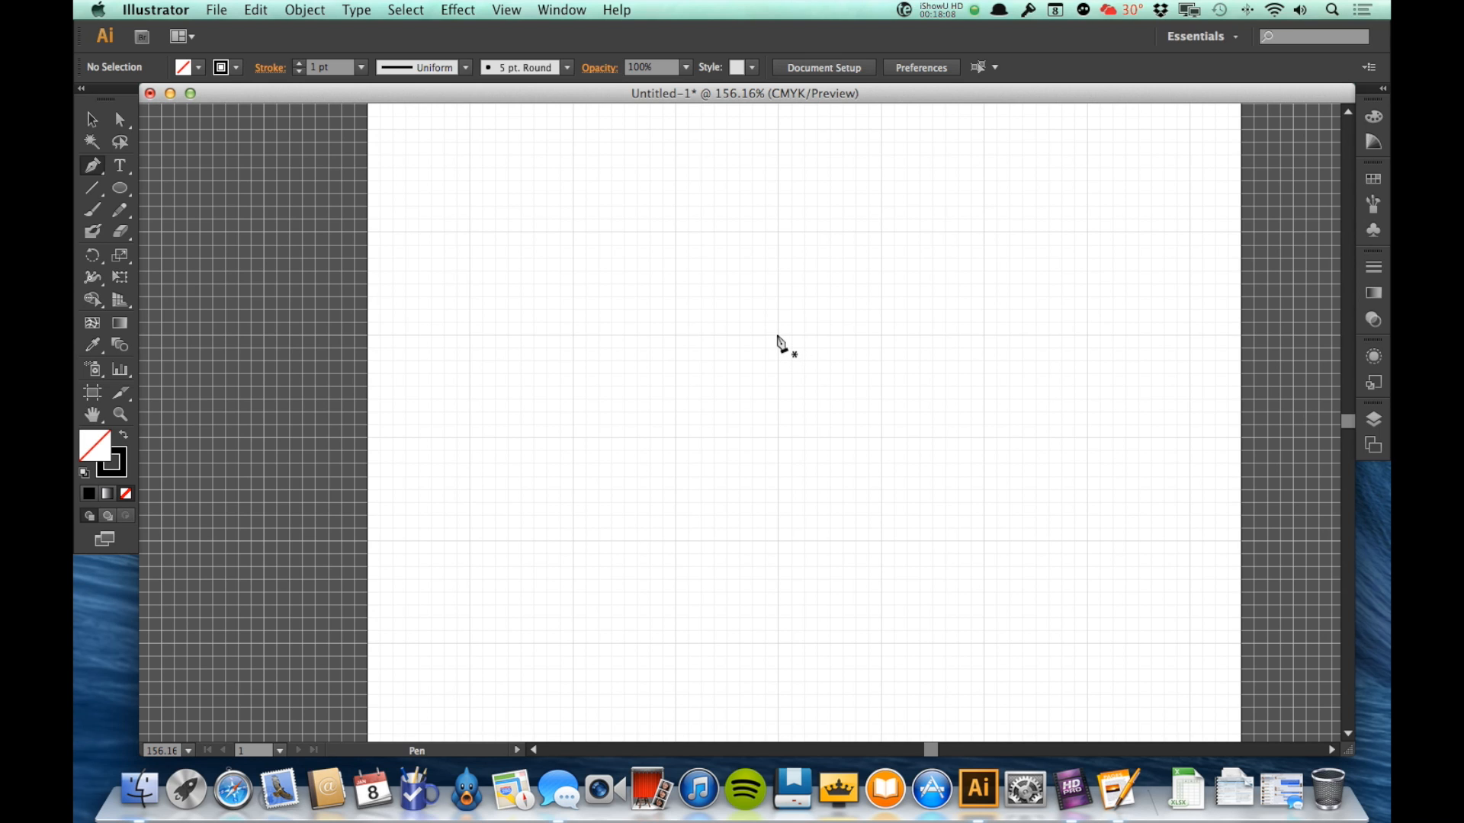
- Pen a curved arch from the page centre forming the heart's right lobe, resetting its end handle
click(776, 334)
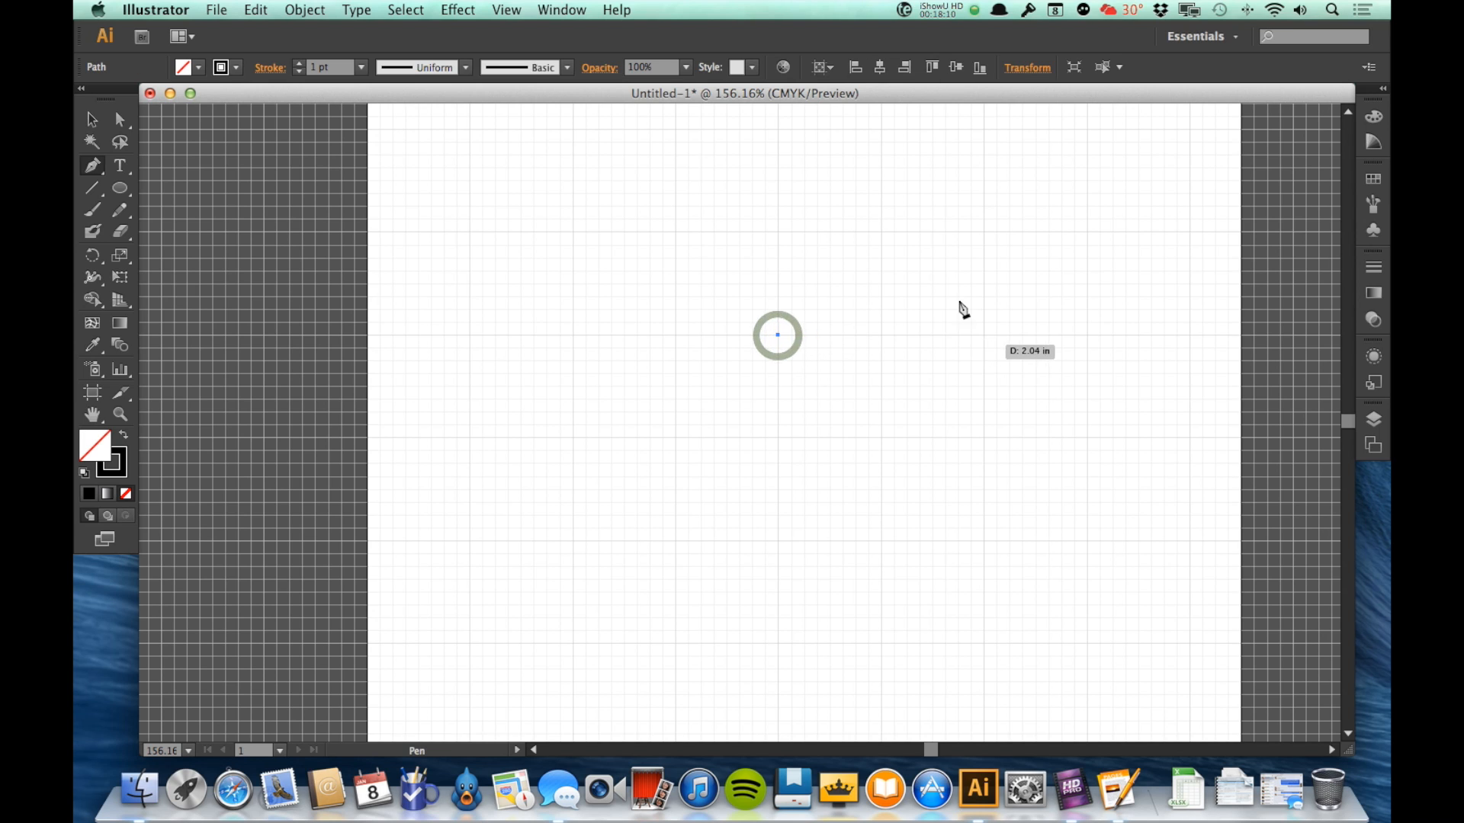
mouse_move(884, 239)
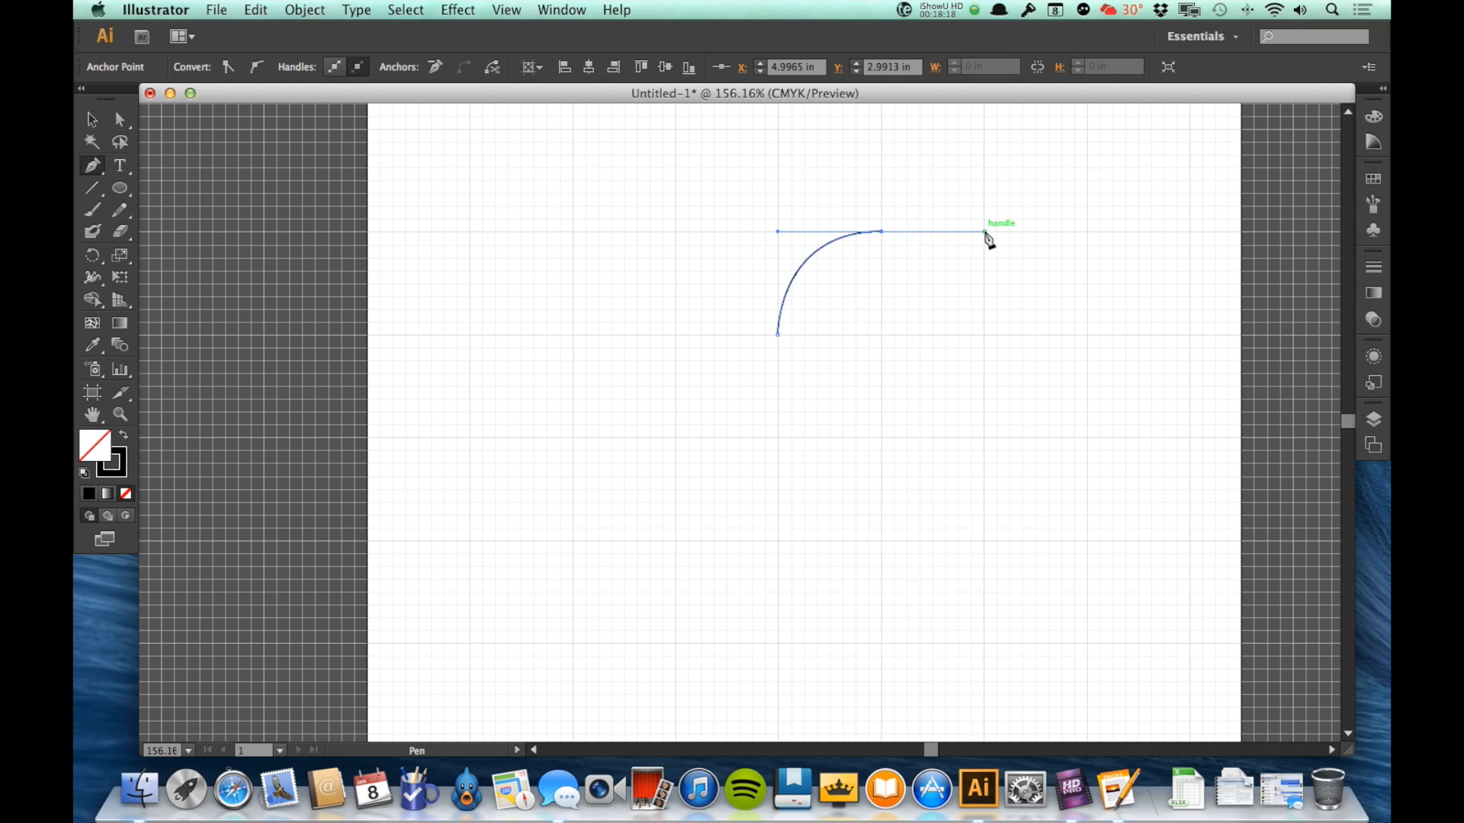
drag(988, 236, 984, 334)
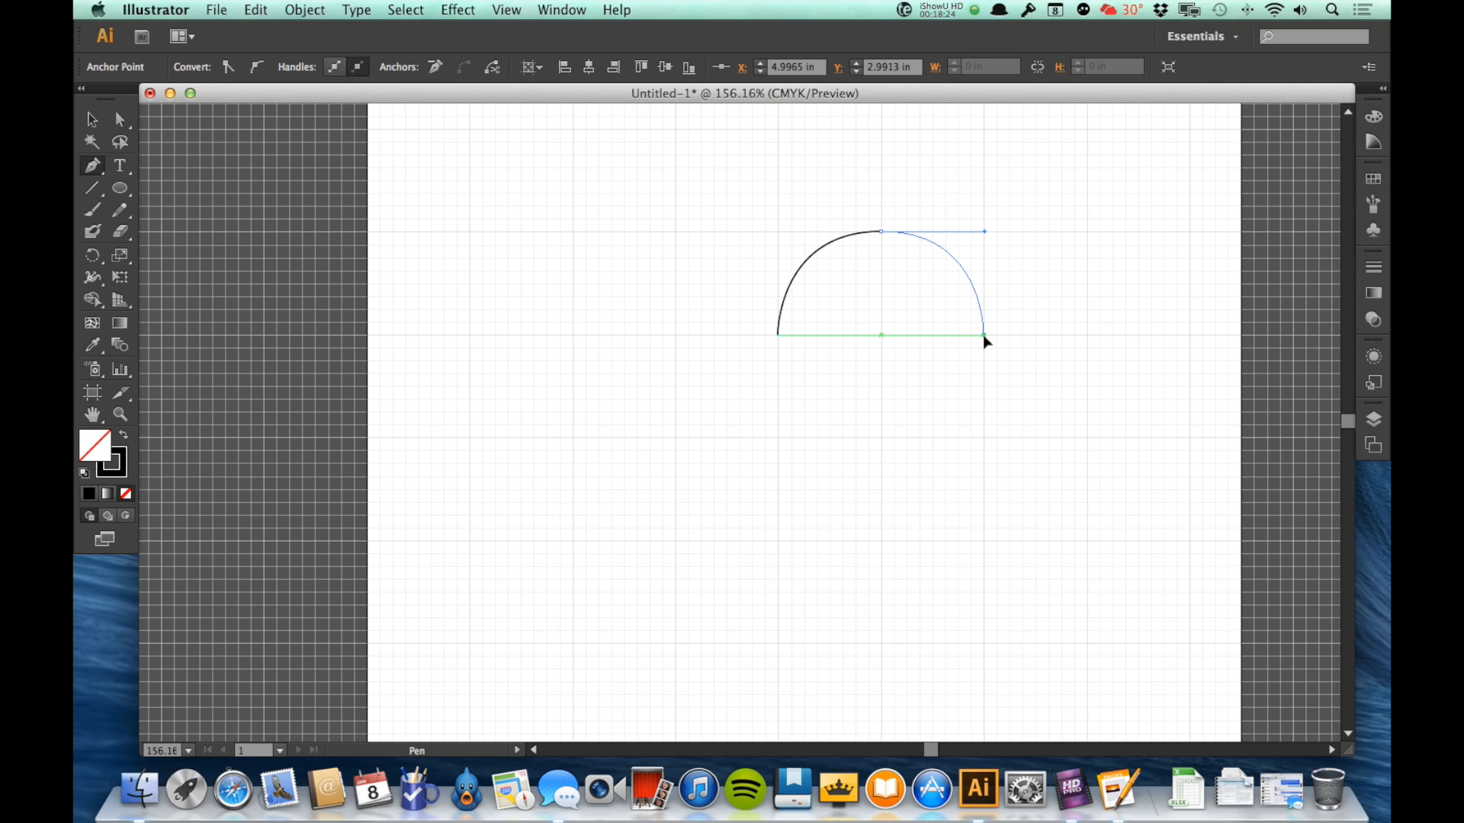
mouse_move(950, 264)
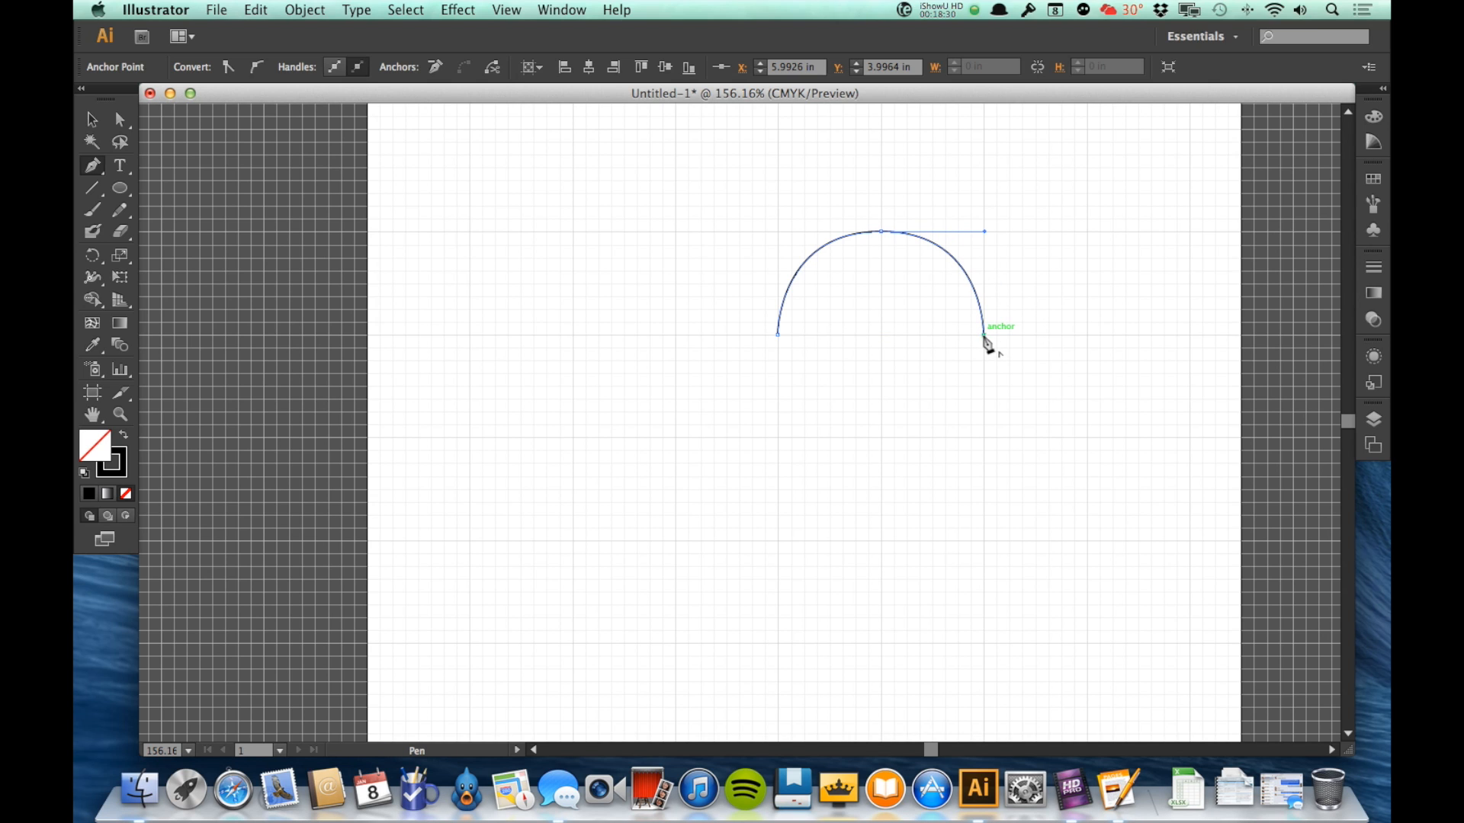
click(982, 336)
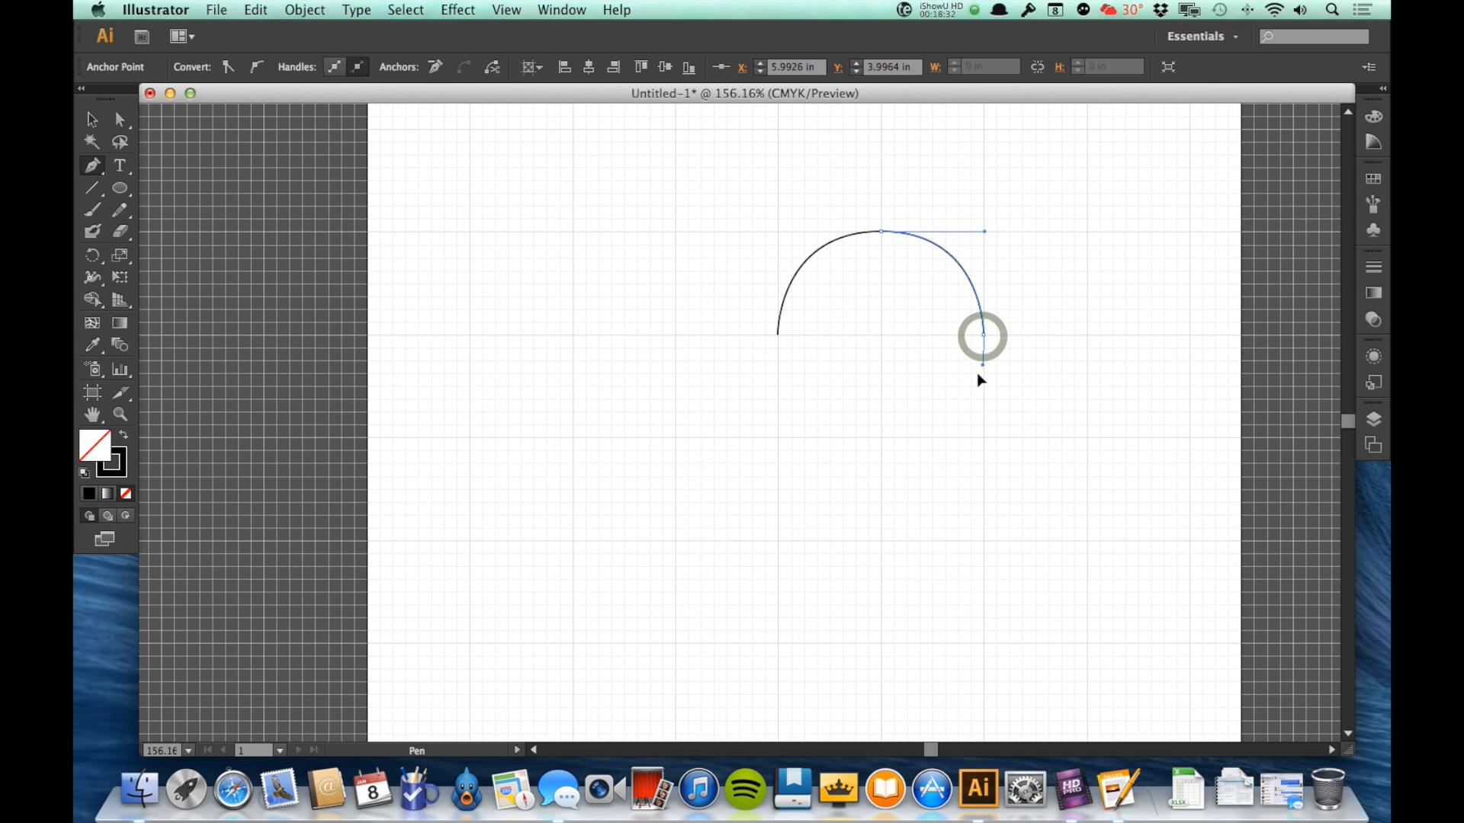
click(982, 336)
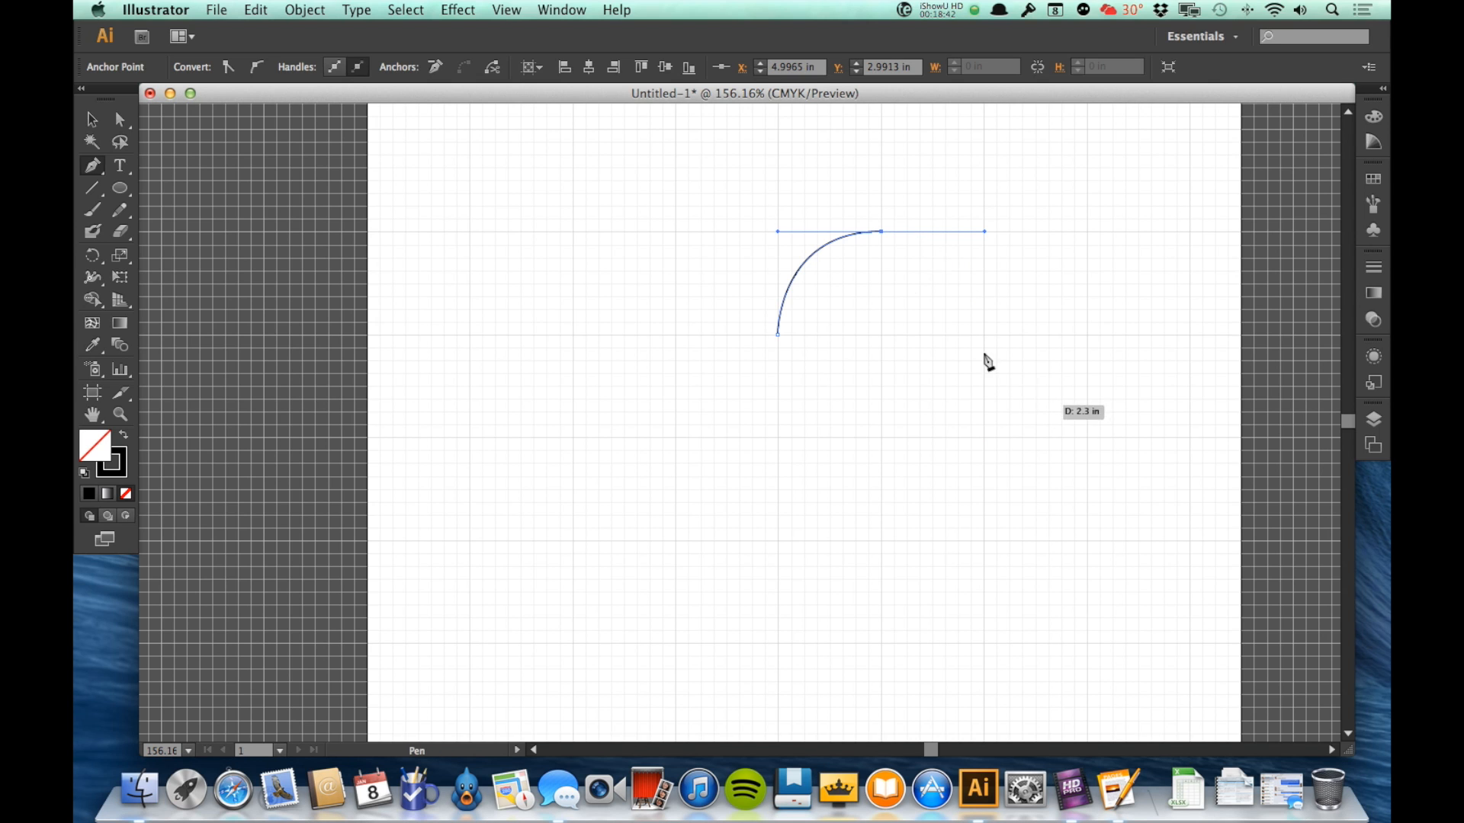
click(983, 335)
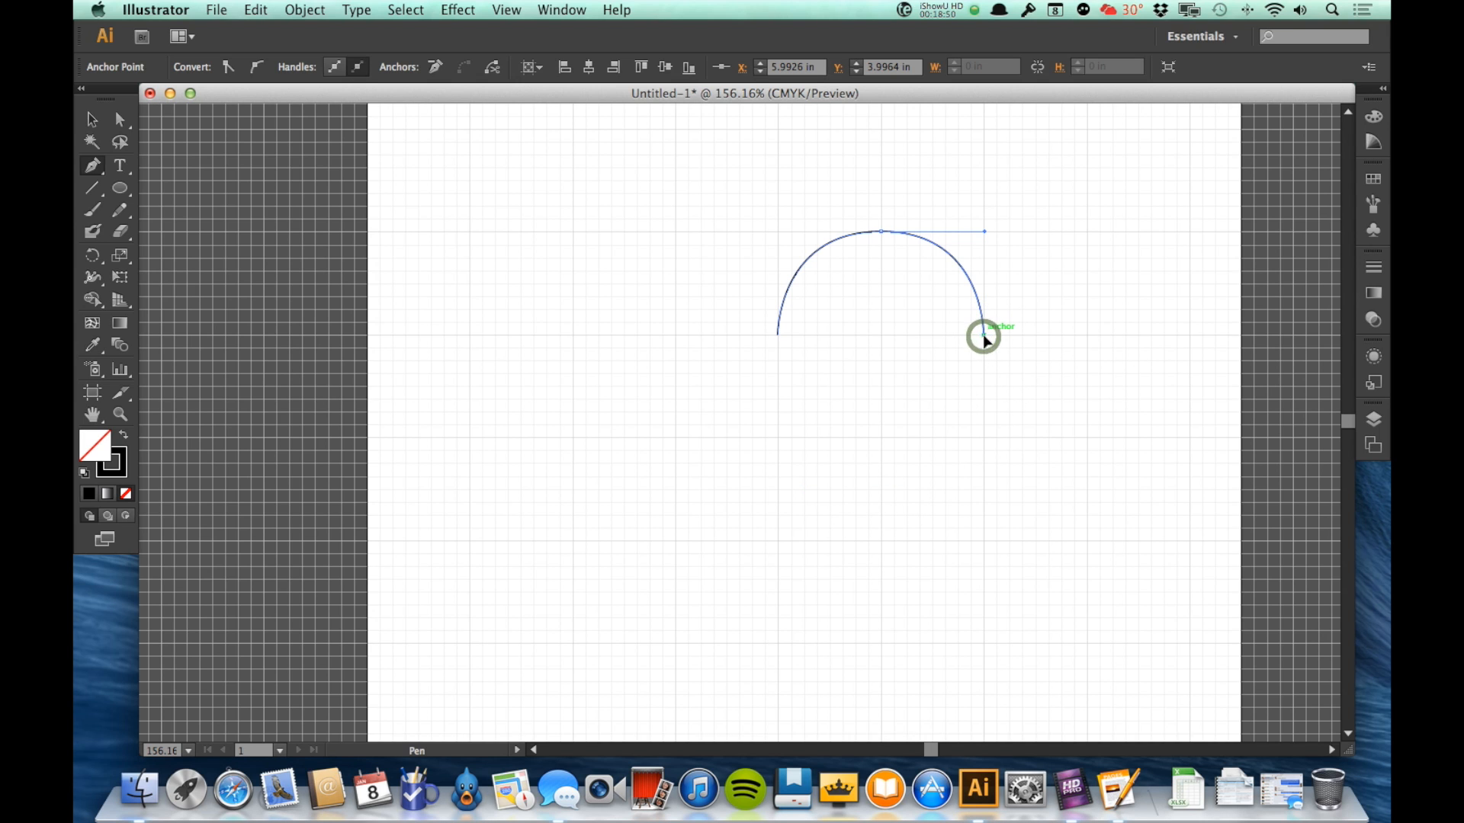
drag(984, 336, 986, 426)
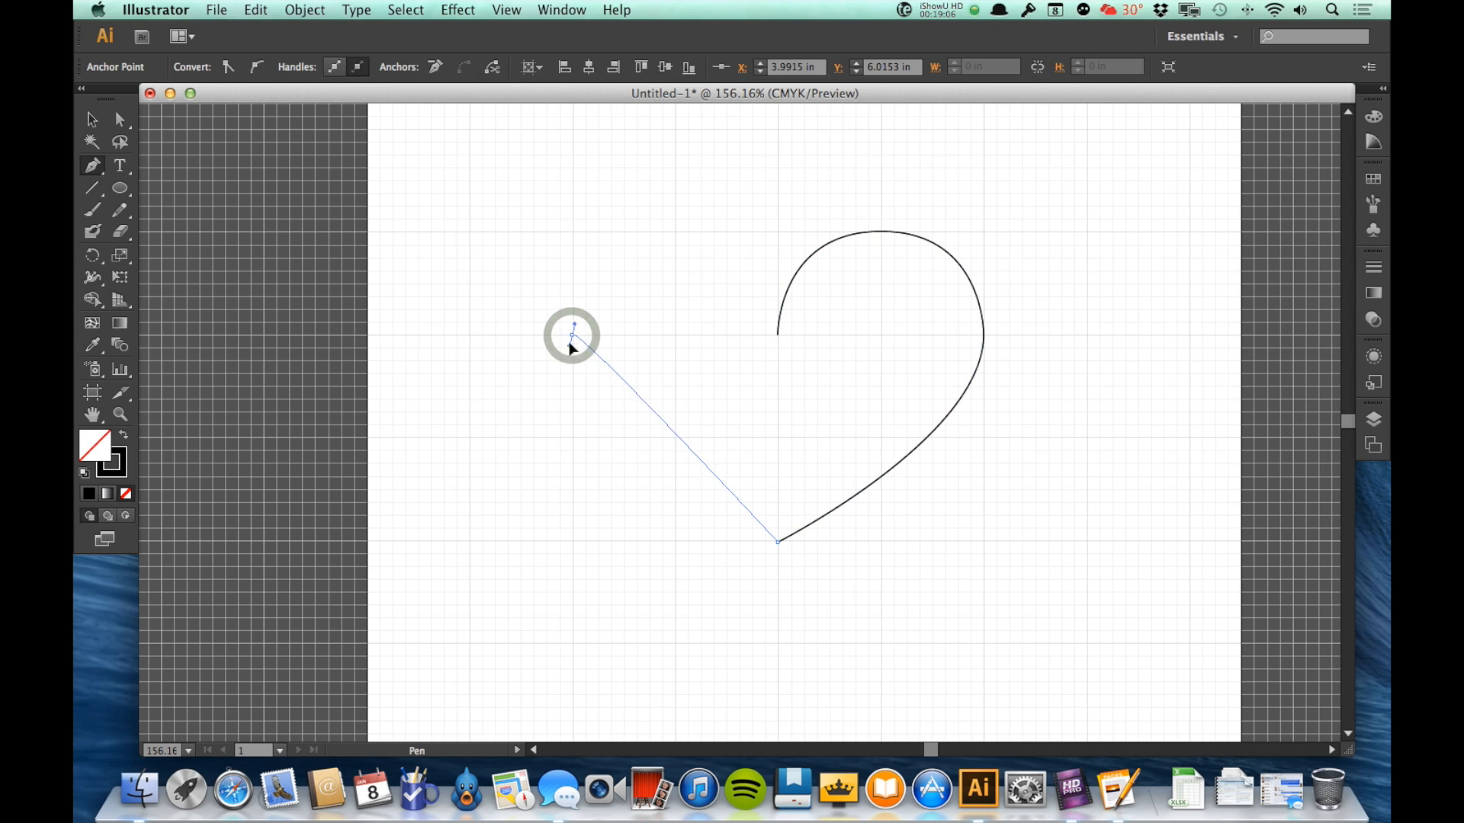
- Add the left side and left lobe, closing the heart path at the centre notch
drag(572, 334, 572, 233)
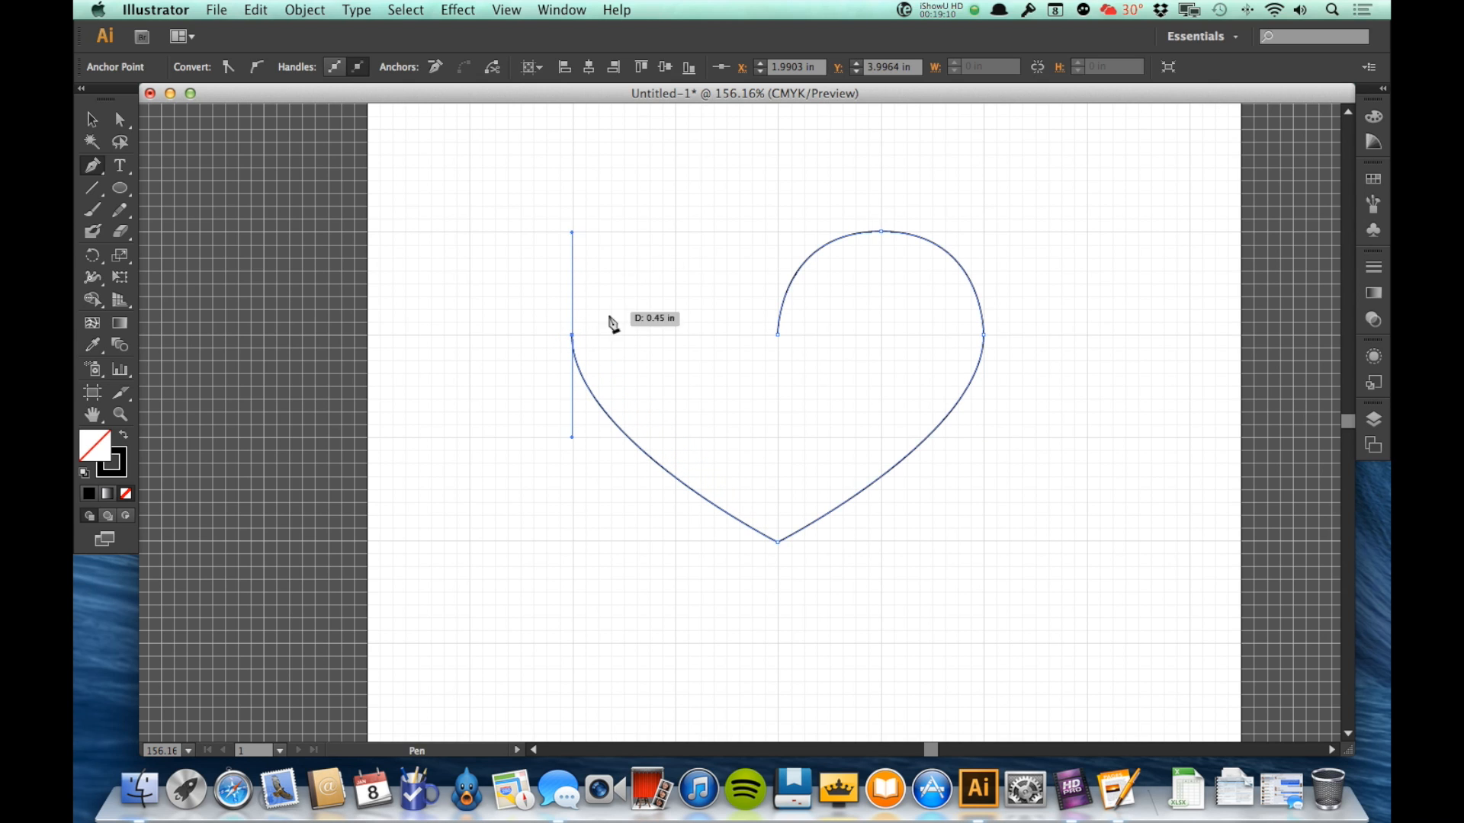
mouse_move(574, 343)
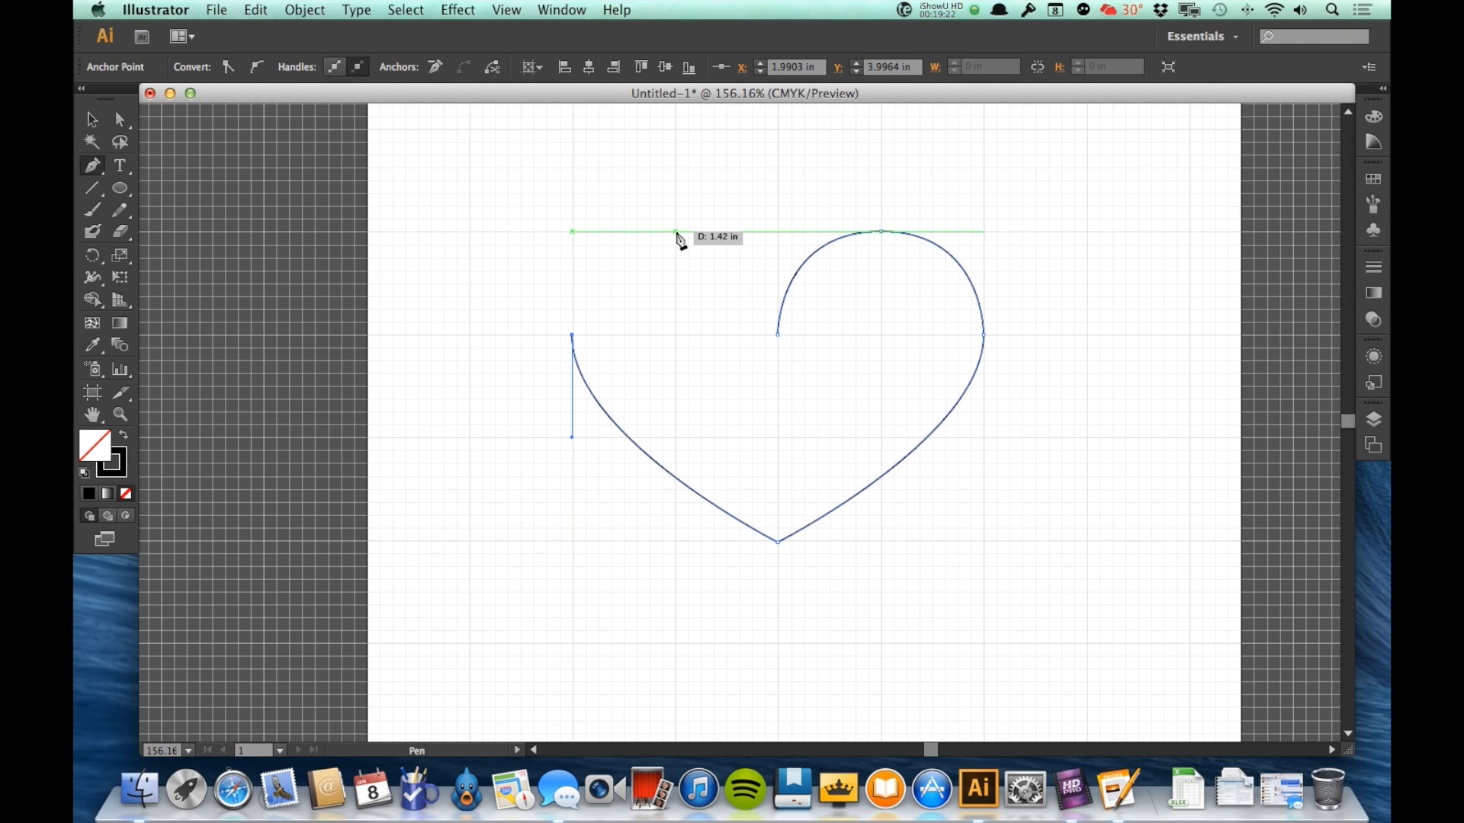
click(675, 232)
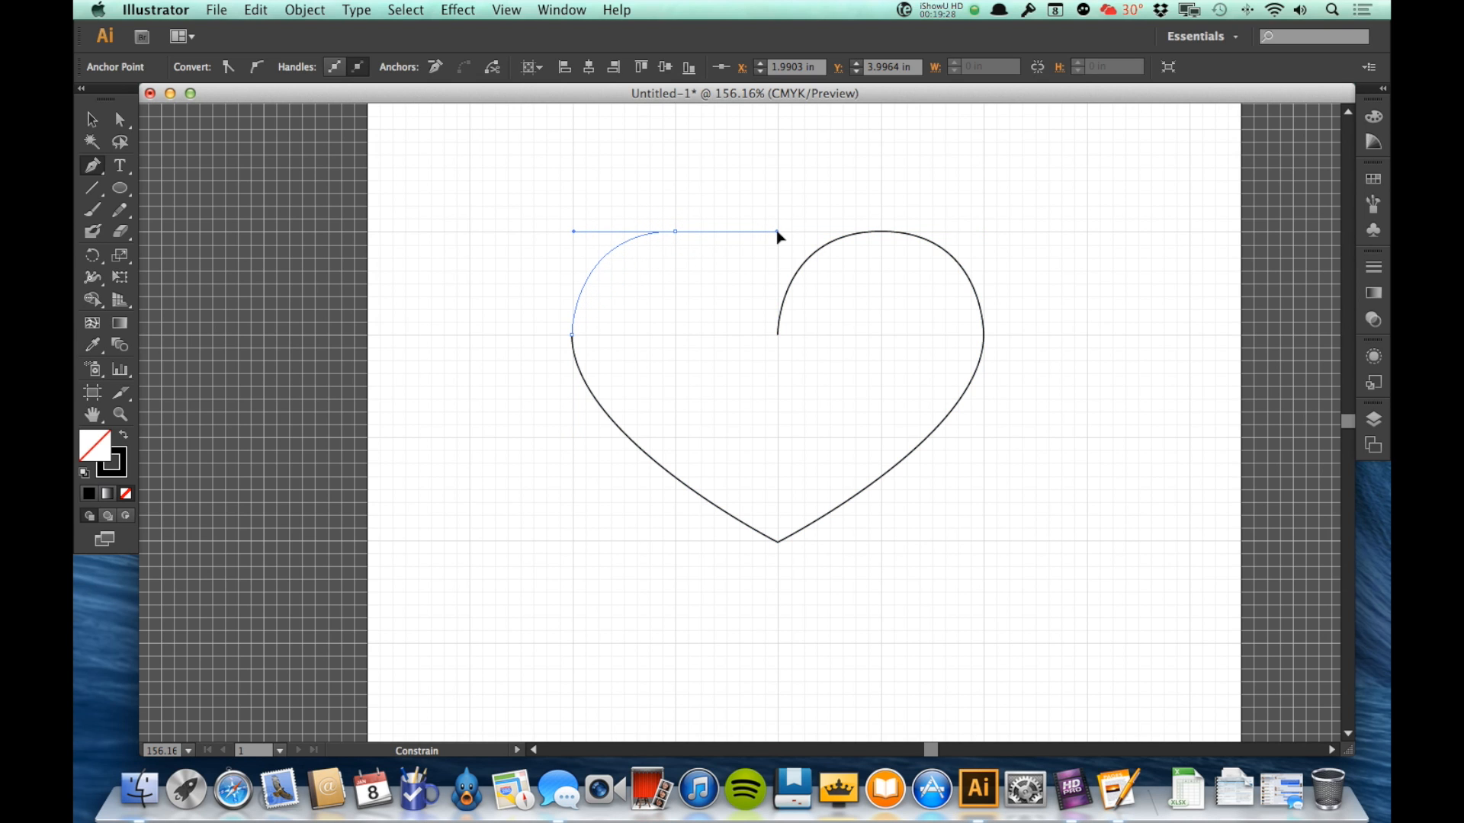
click(777, 336)
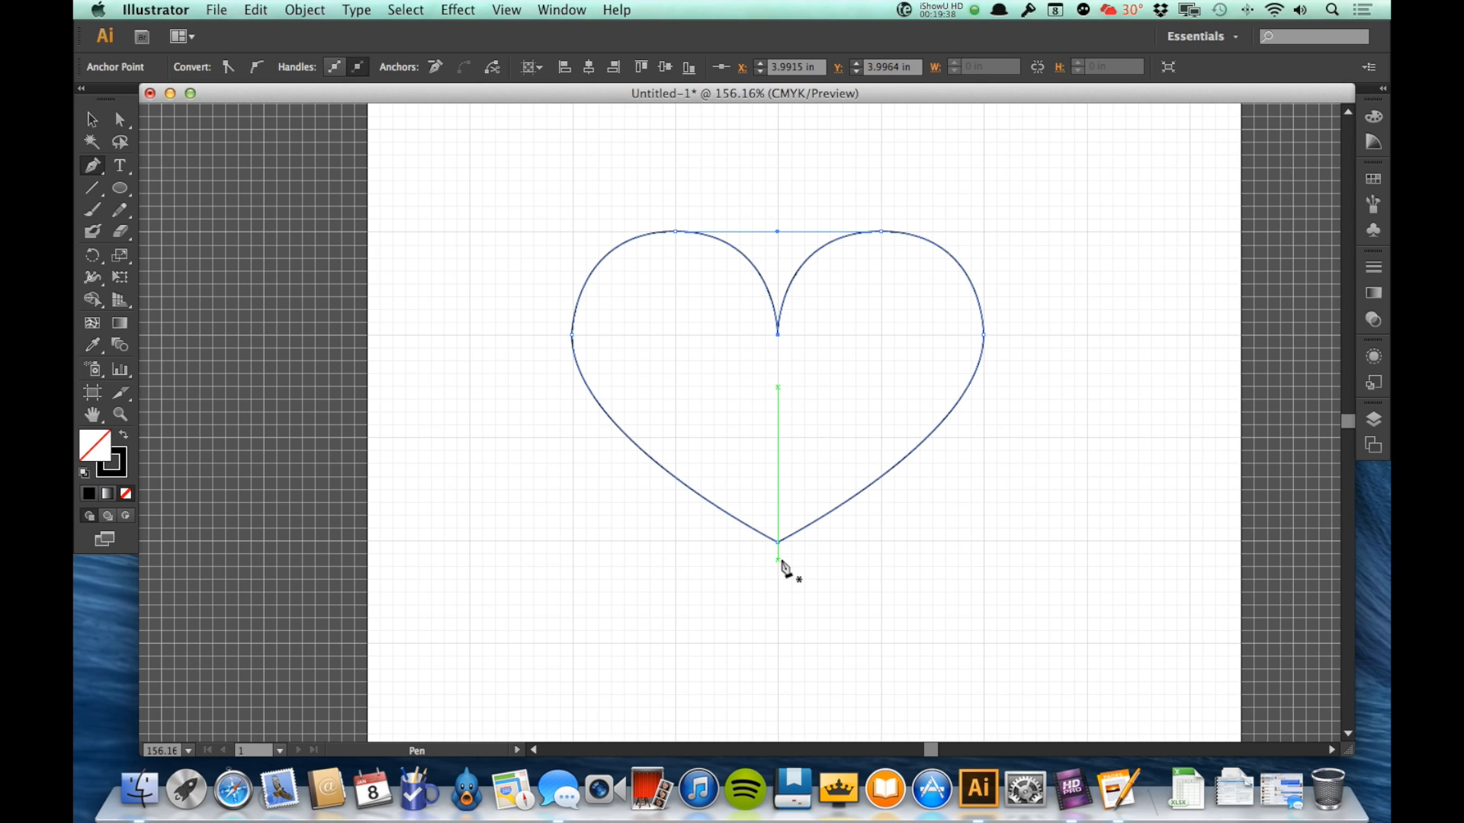
- Drag the bottom anchor's handles so both lower sides curve smoothly into the tip
click(776, 541)
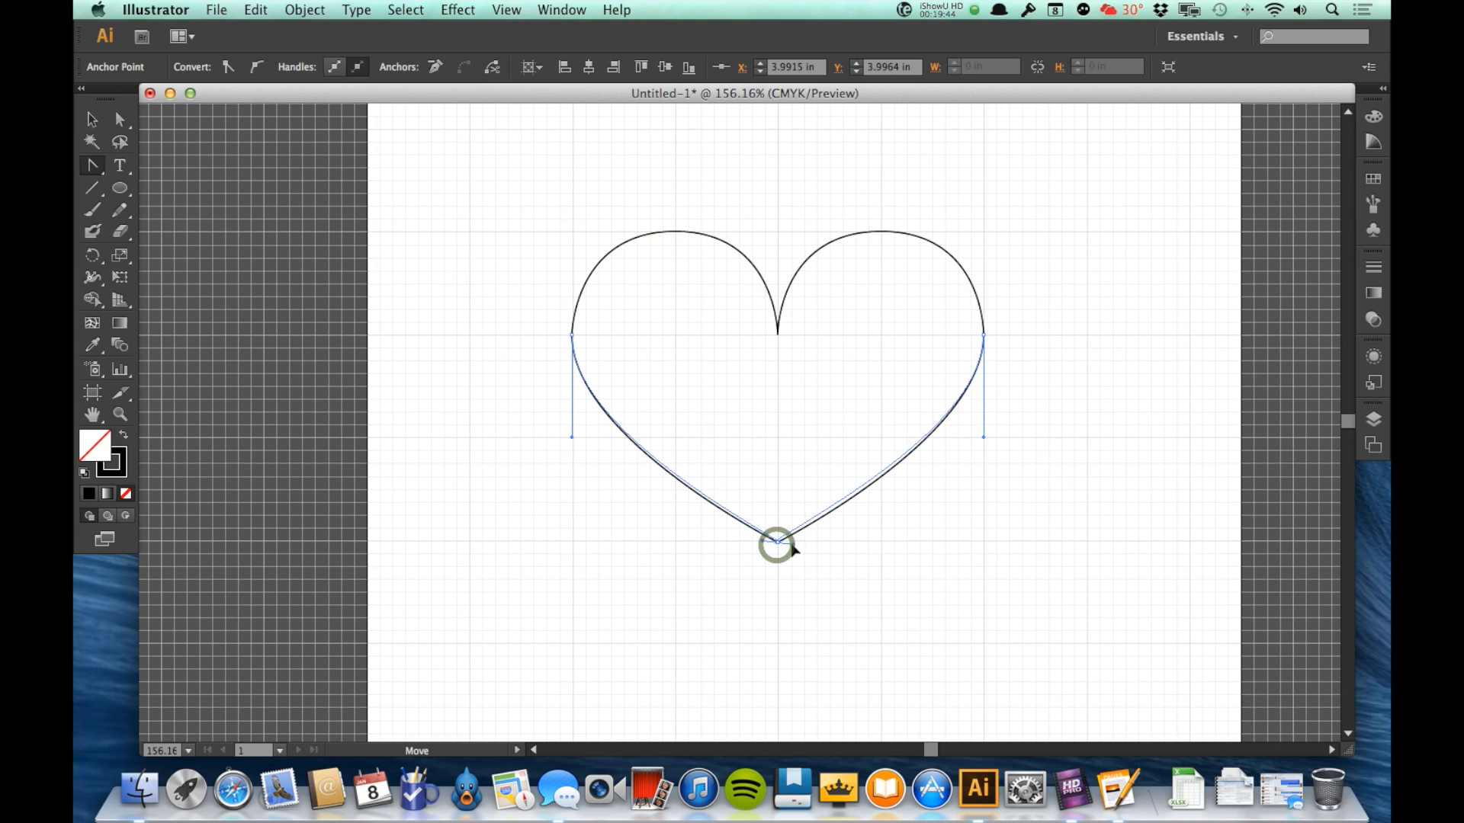
drag(776, 544, 867, 543)
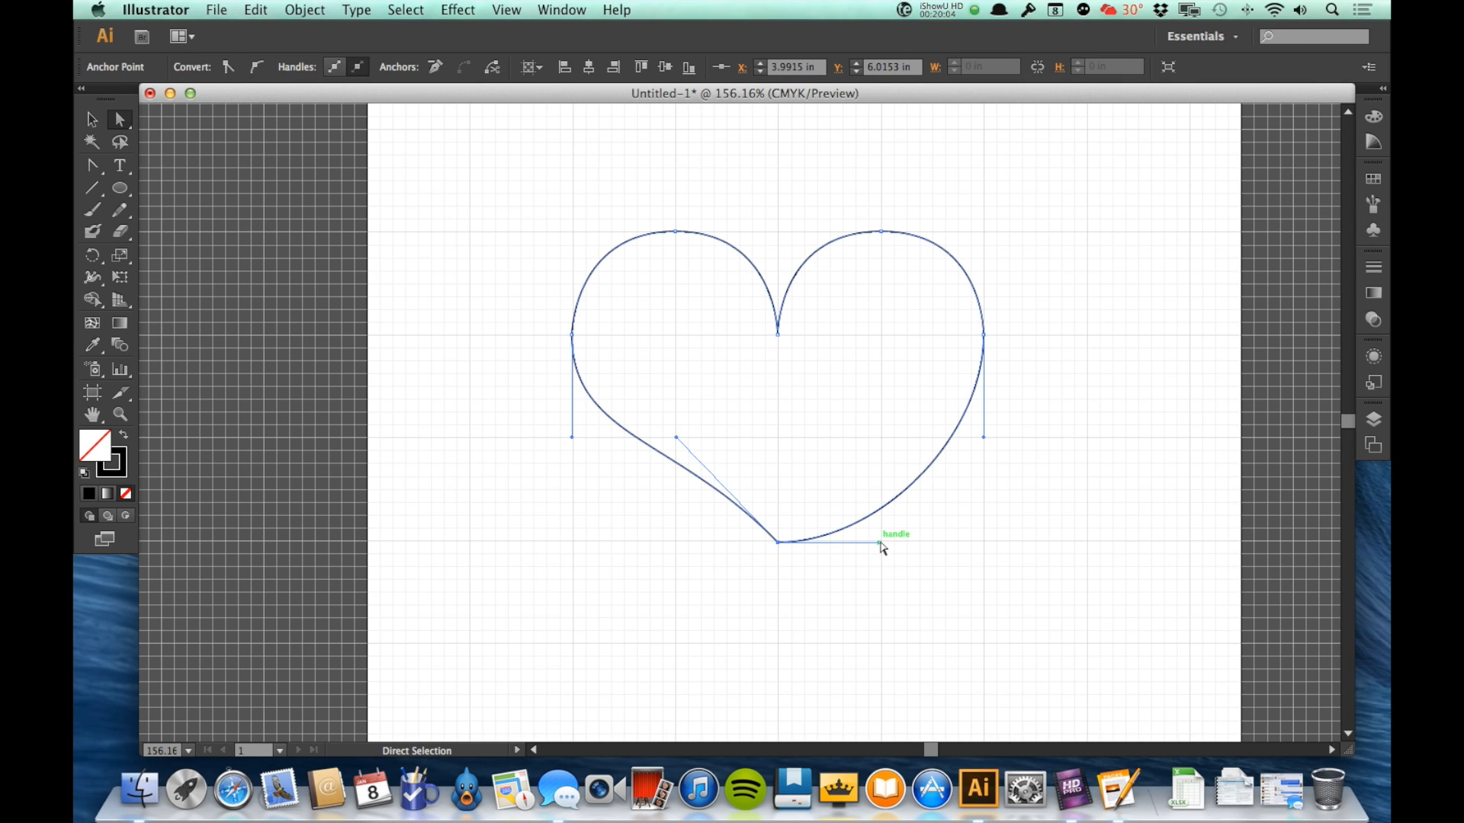
drag(882, 546, 882, 444)
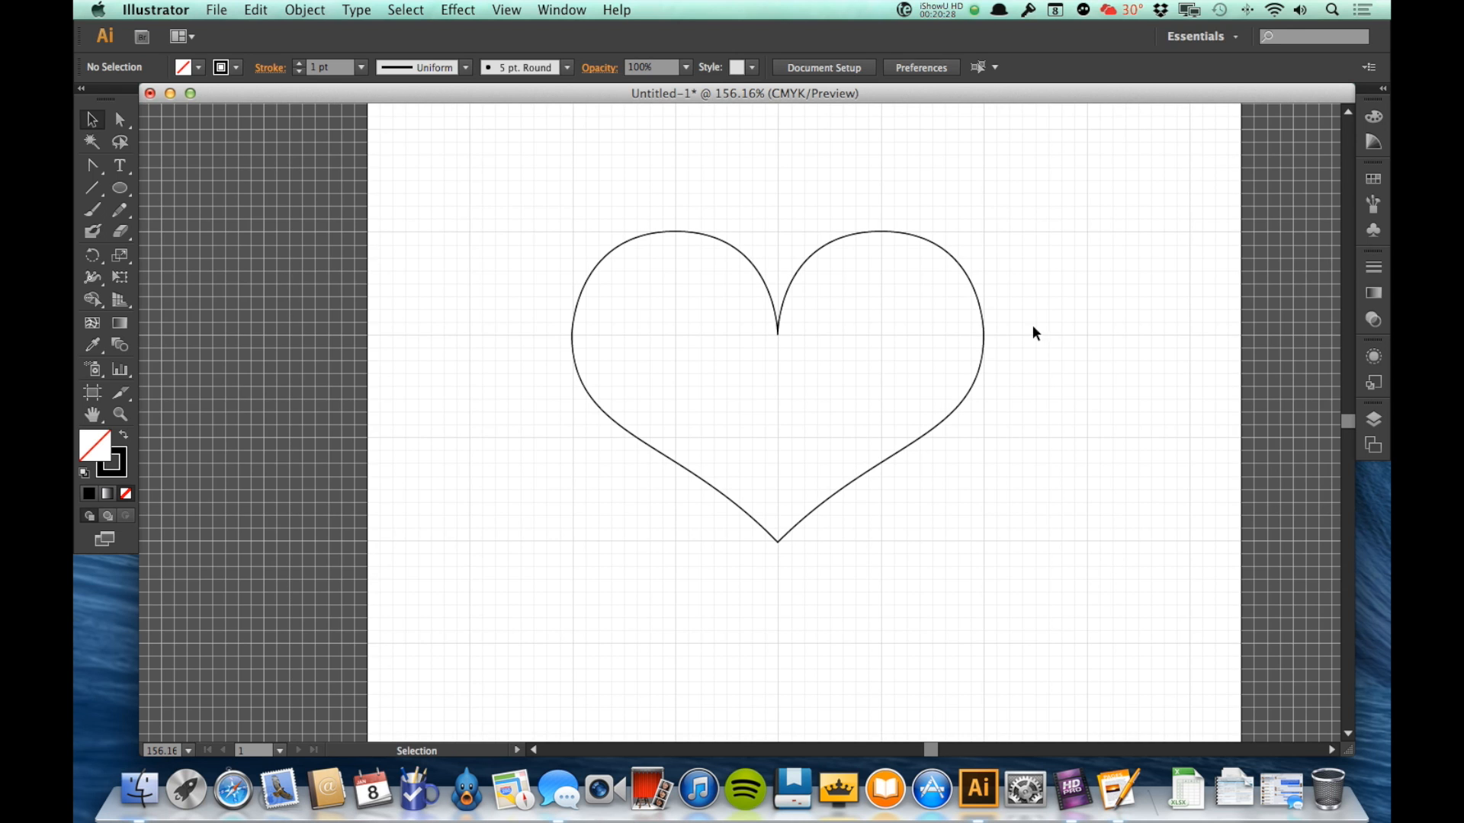
mouse_move(962, 272)
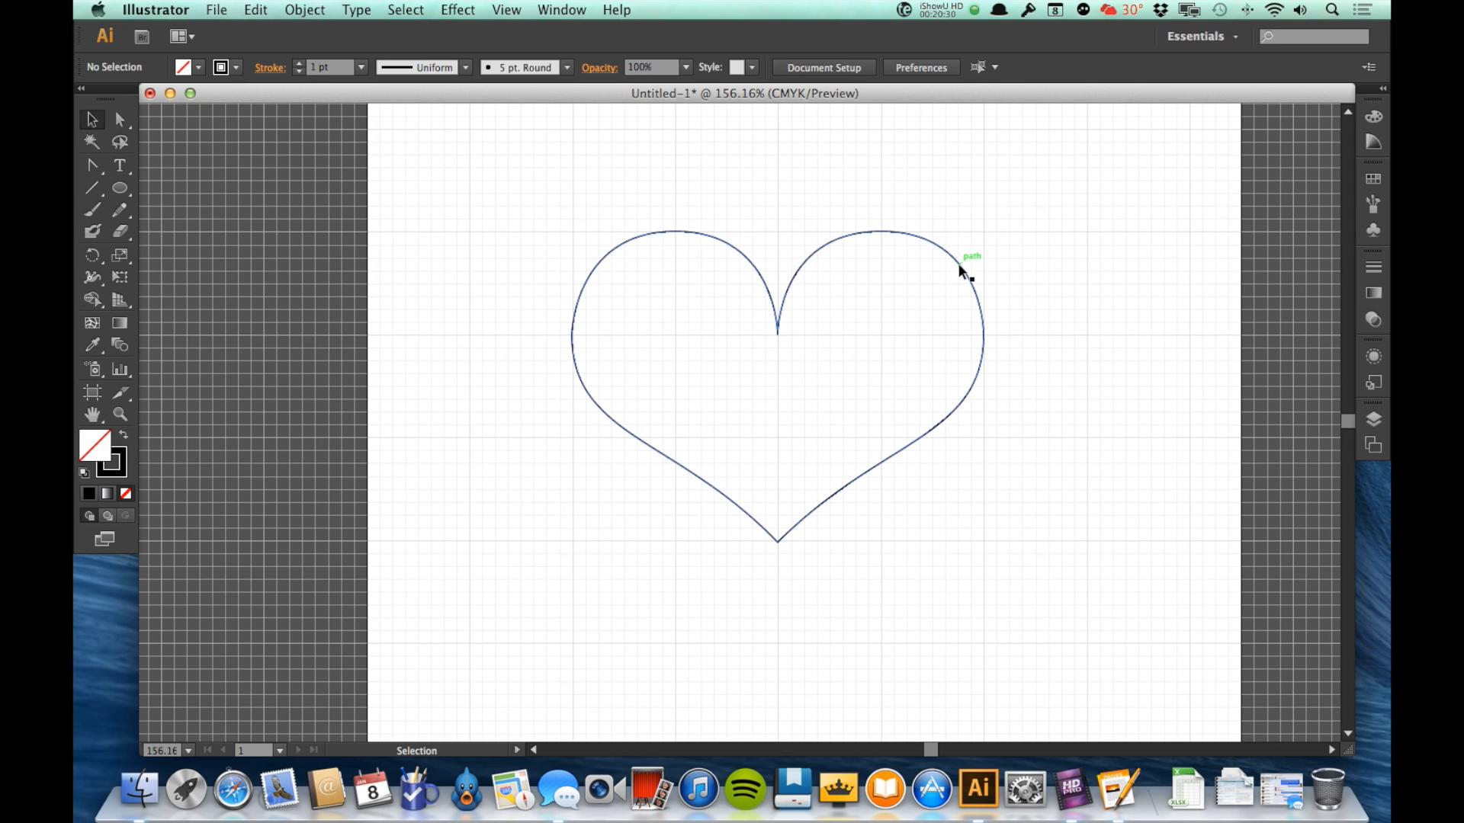
- Rotate the heart 180 degrees so its notch points down, then deselect it
click(962, 271)
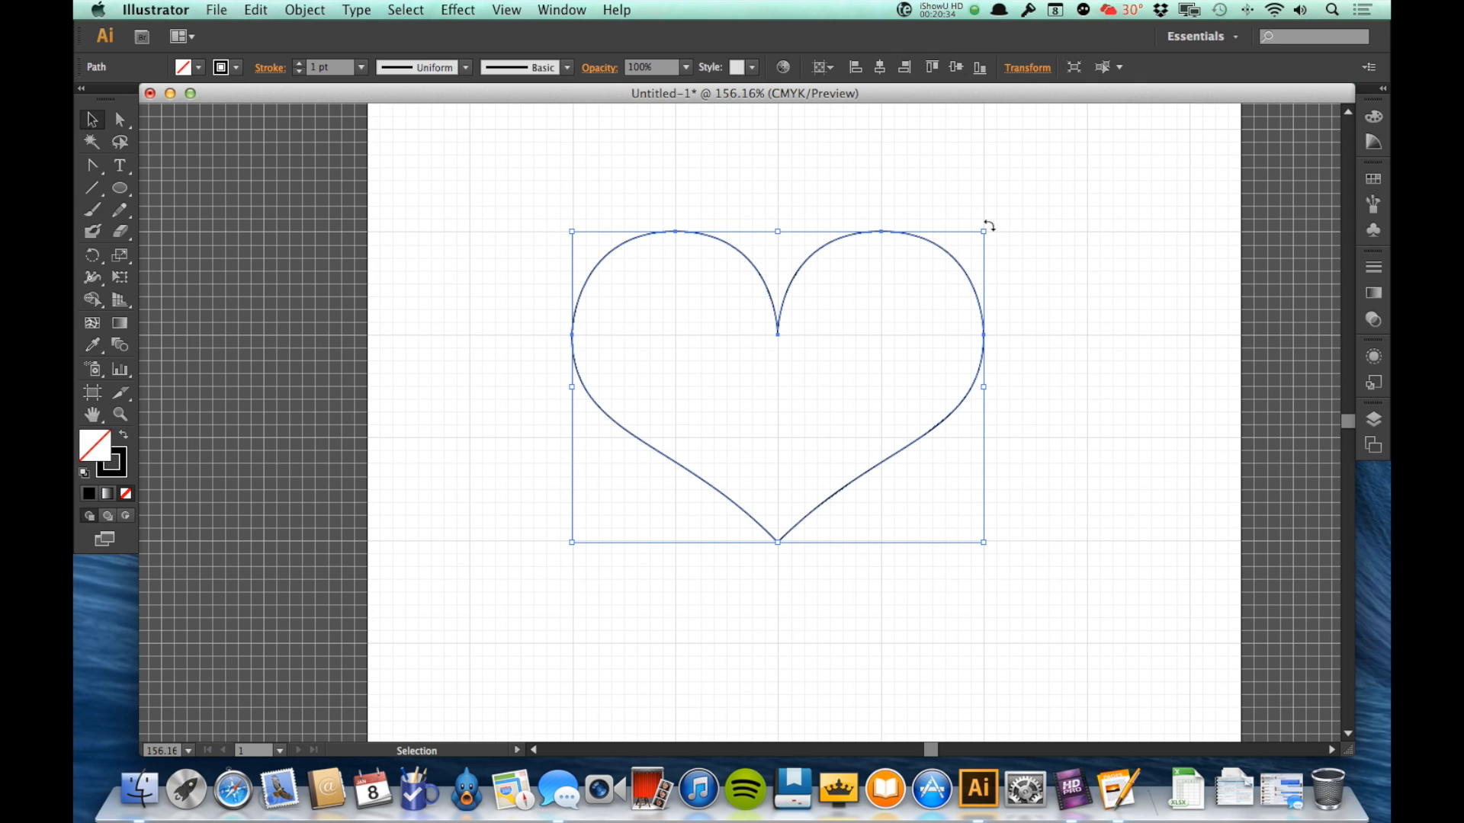
drag(985, 226, 1015, 417)
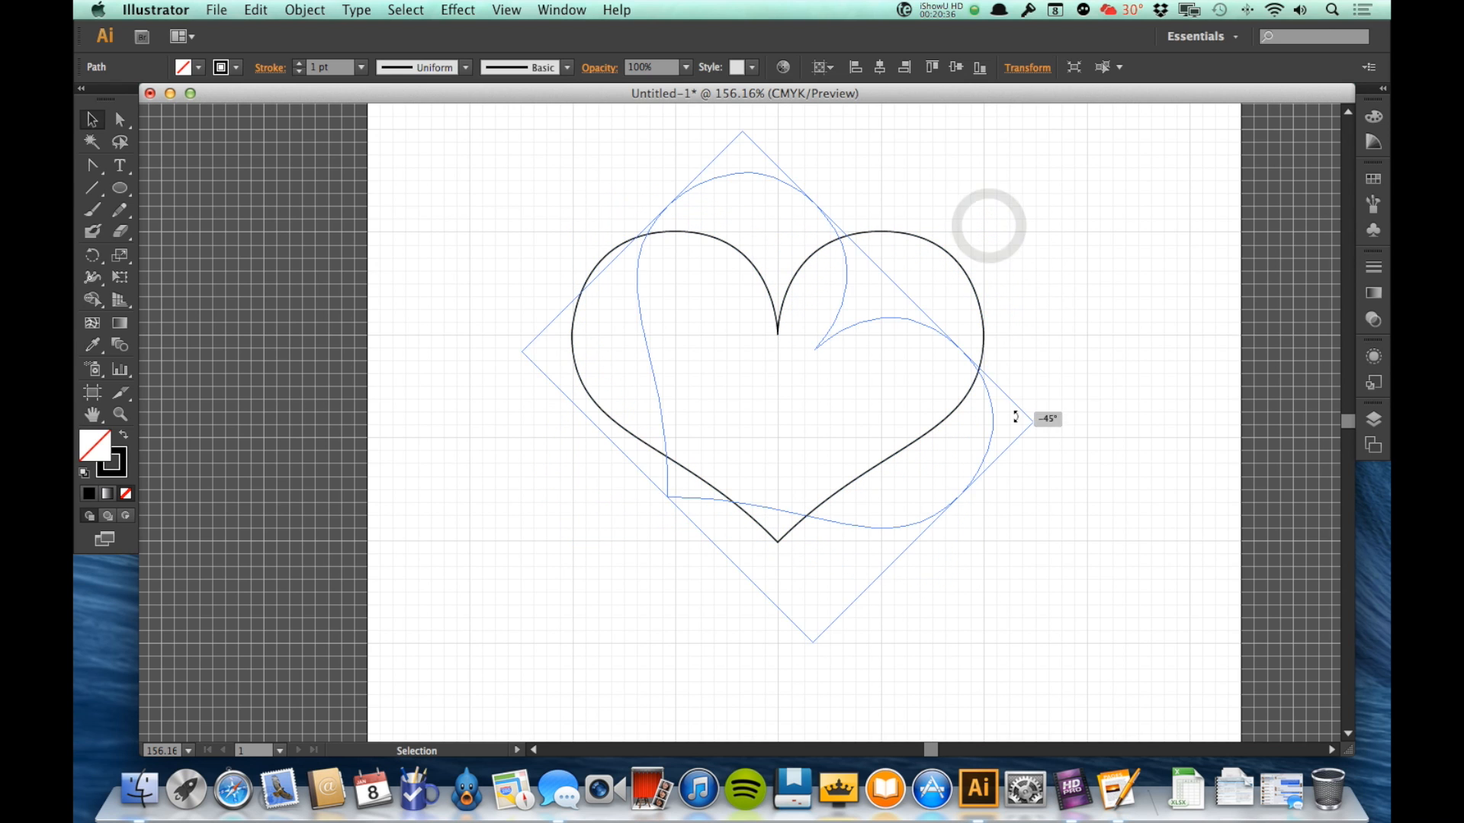
drag(1015, 417, 555, 558)
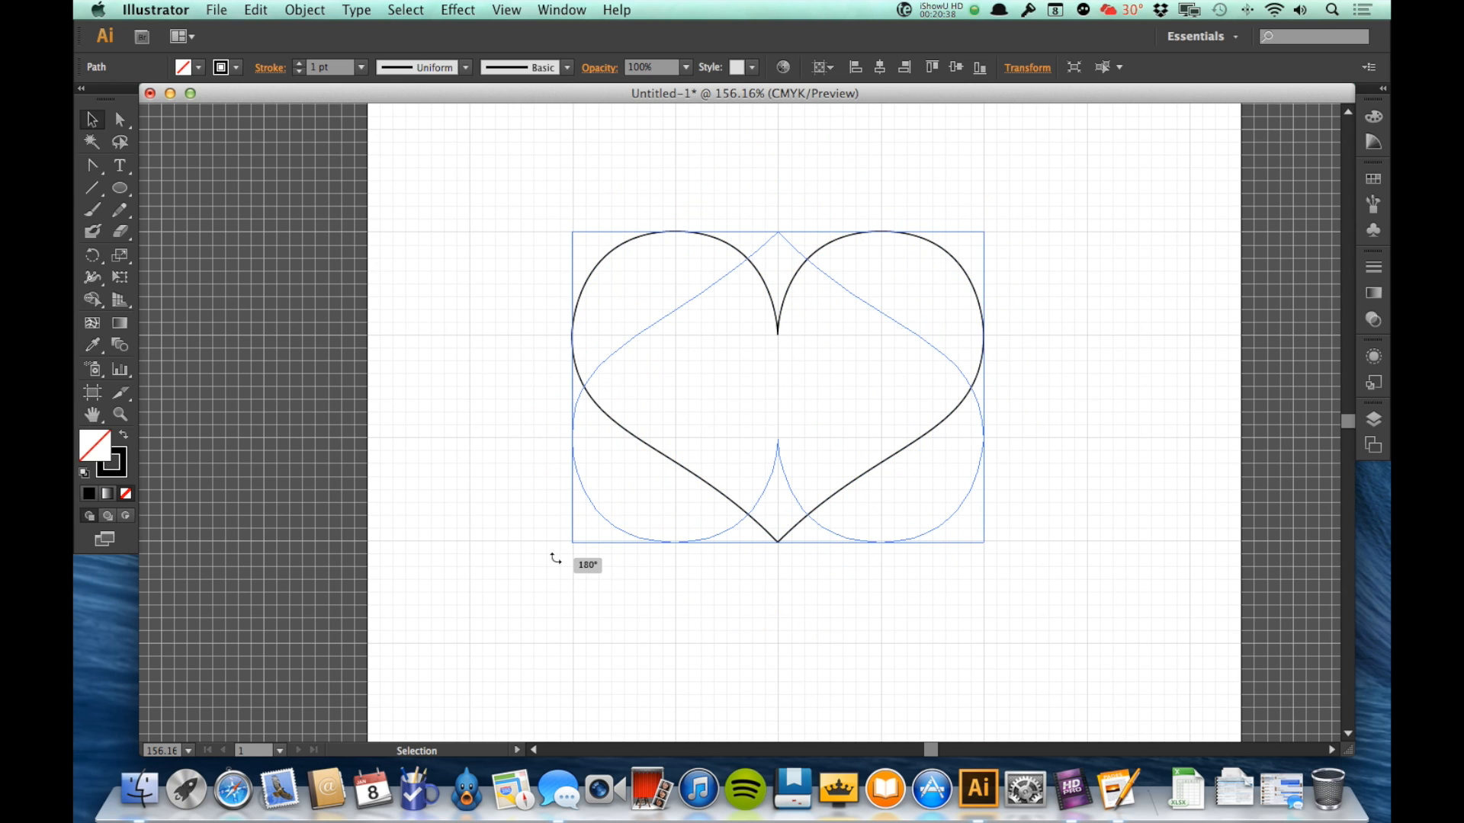
click(892, 660)
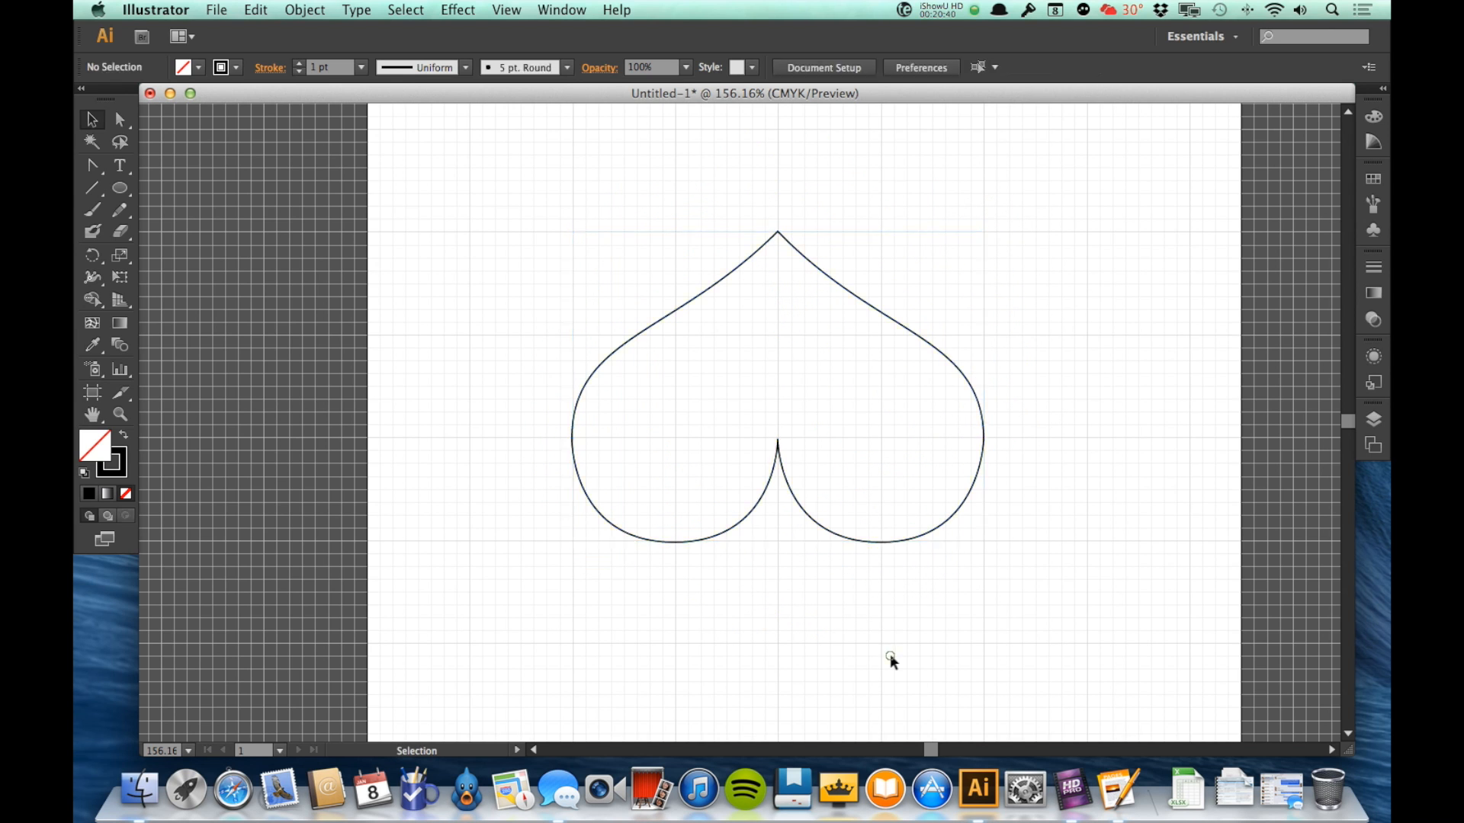
mouse_move(259, 260)
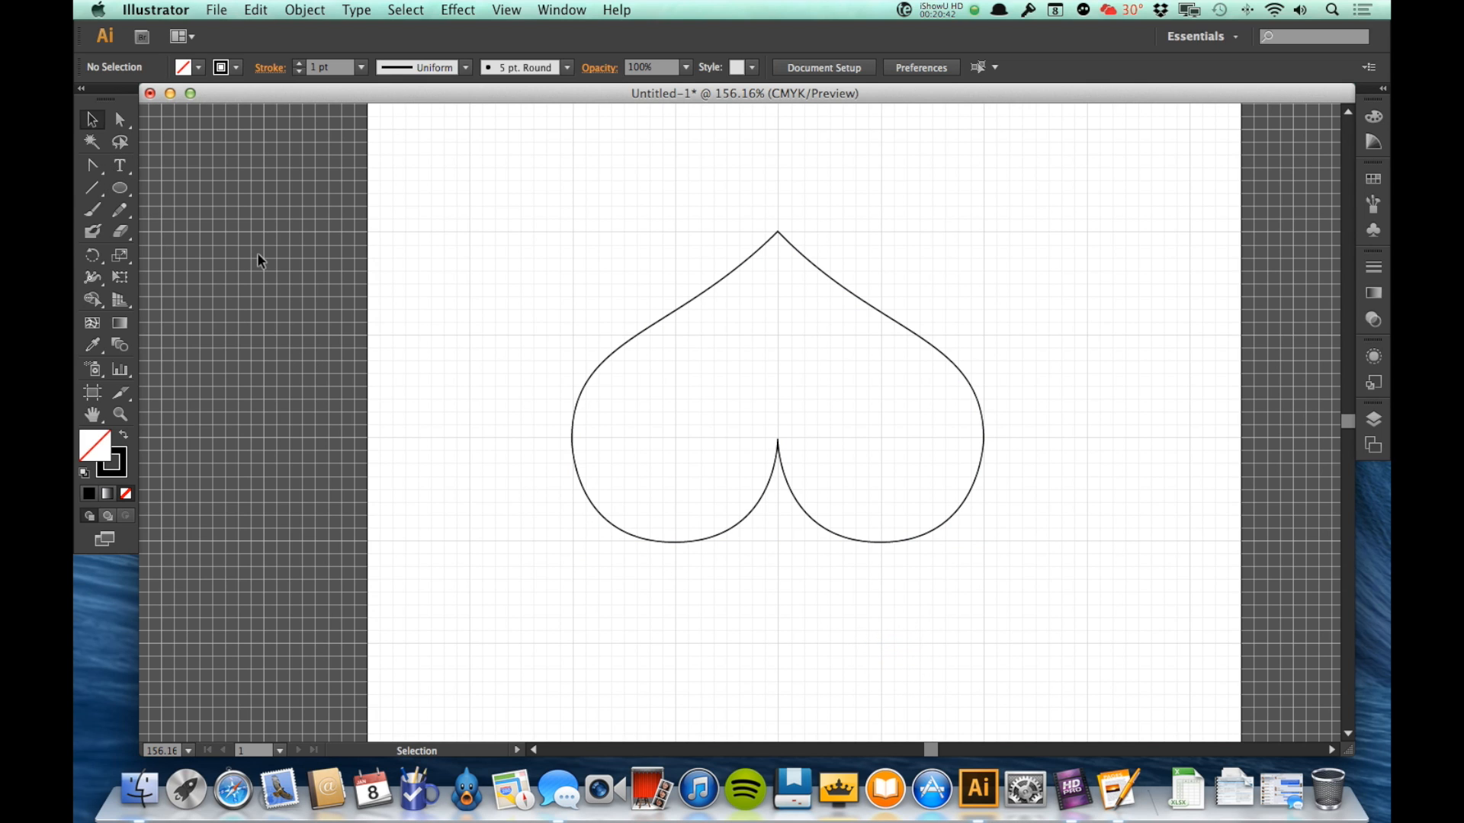
- Pen a closed triangle below the heart with its apex at the notch as the stem
click(91, 164)
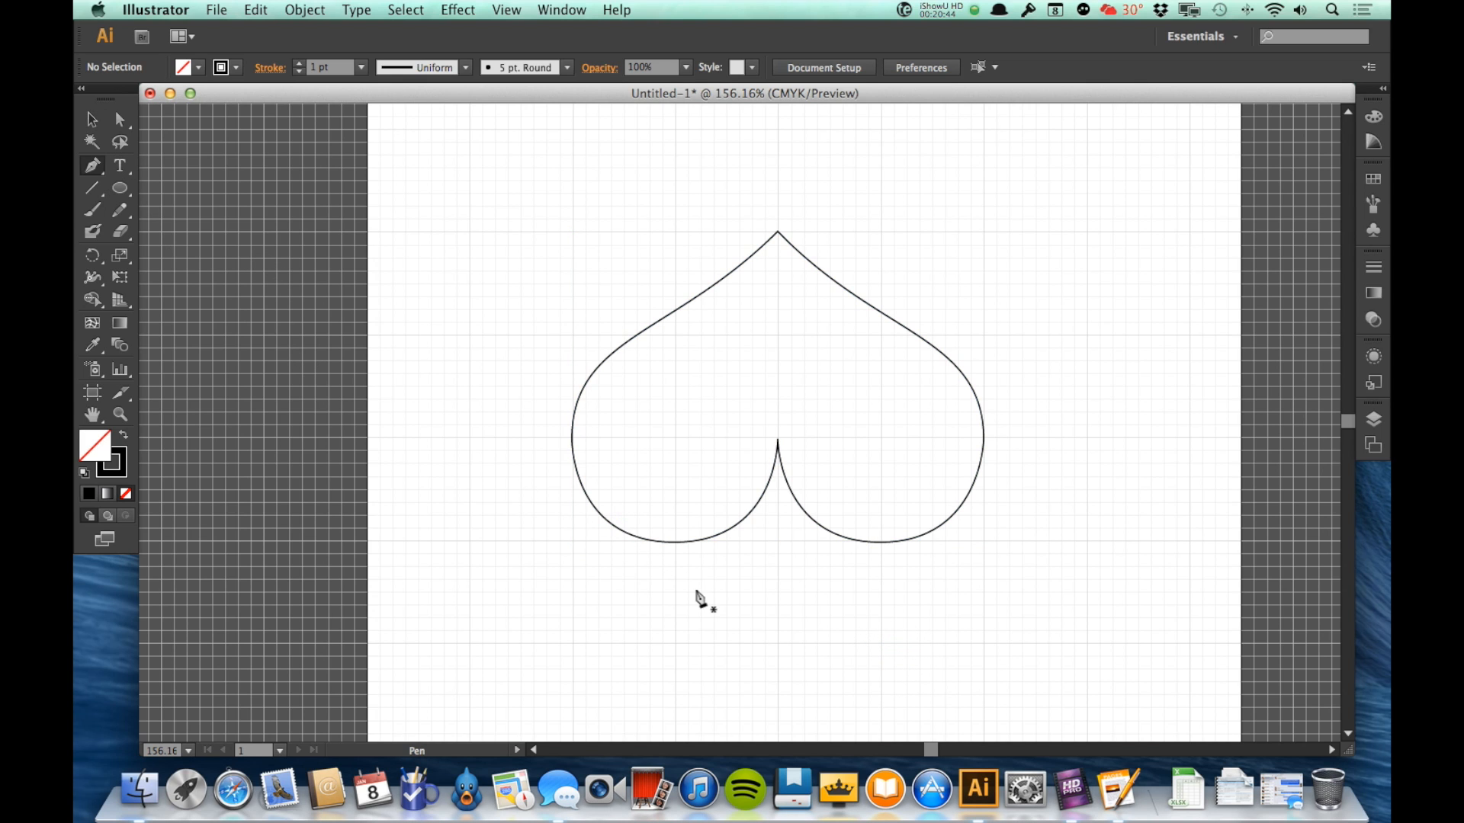
mouse_move(680, 654)
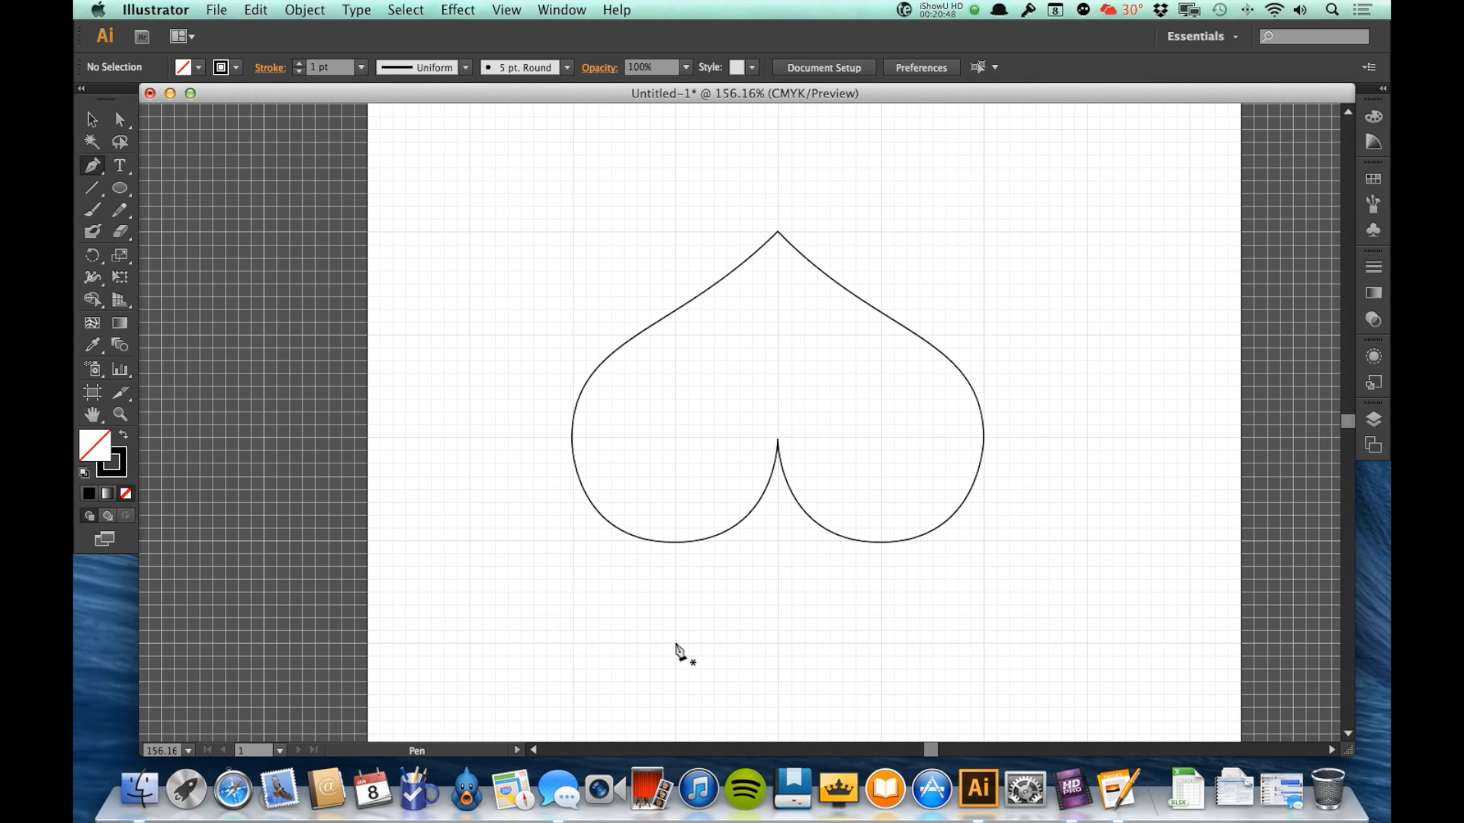
drag(677, 642, 883, 642)
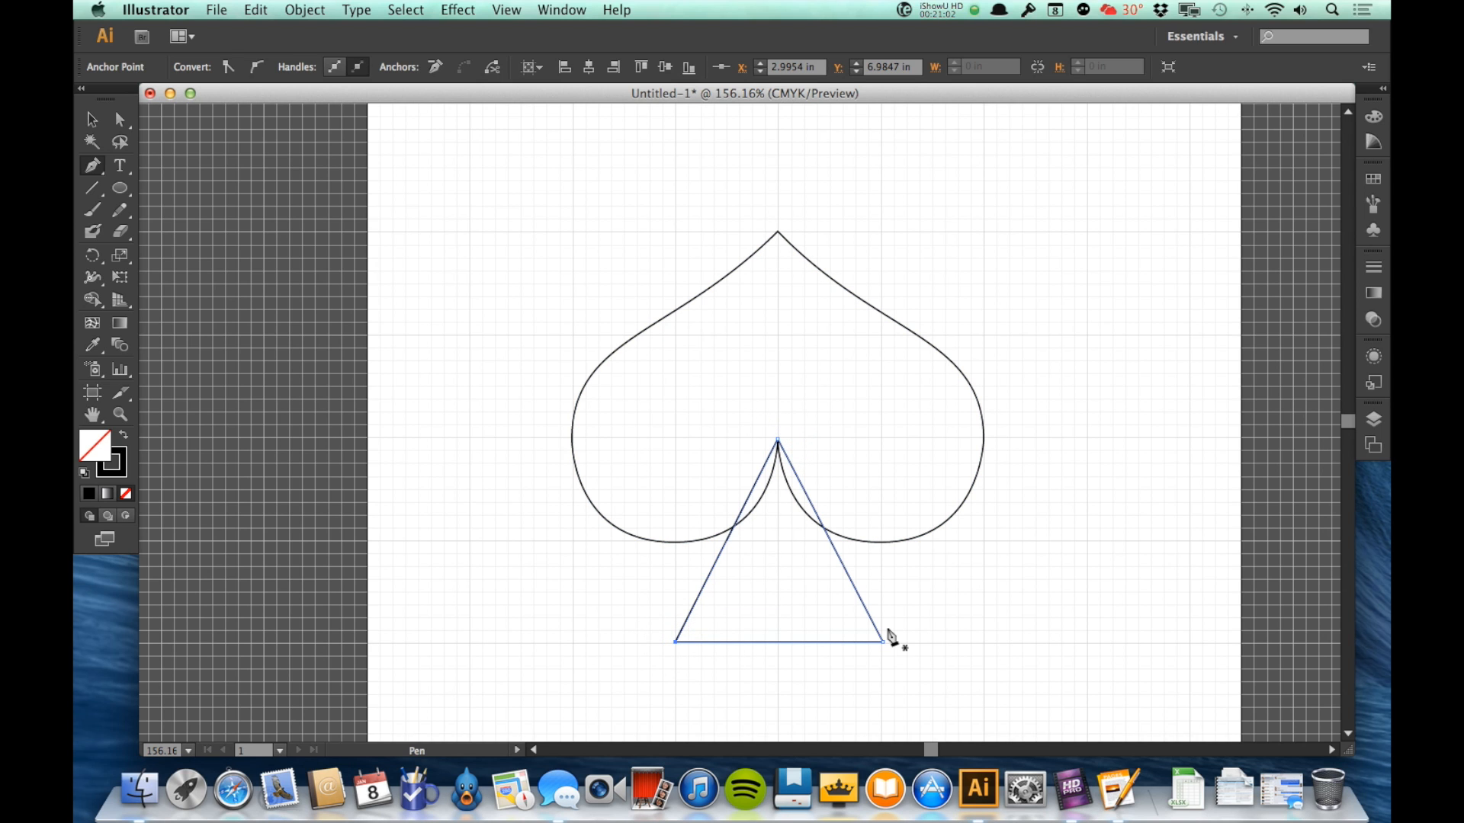
click(118, 230)
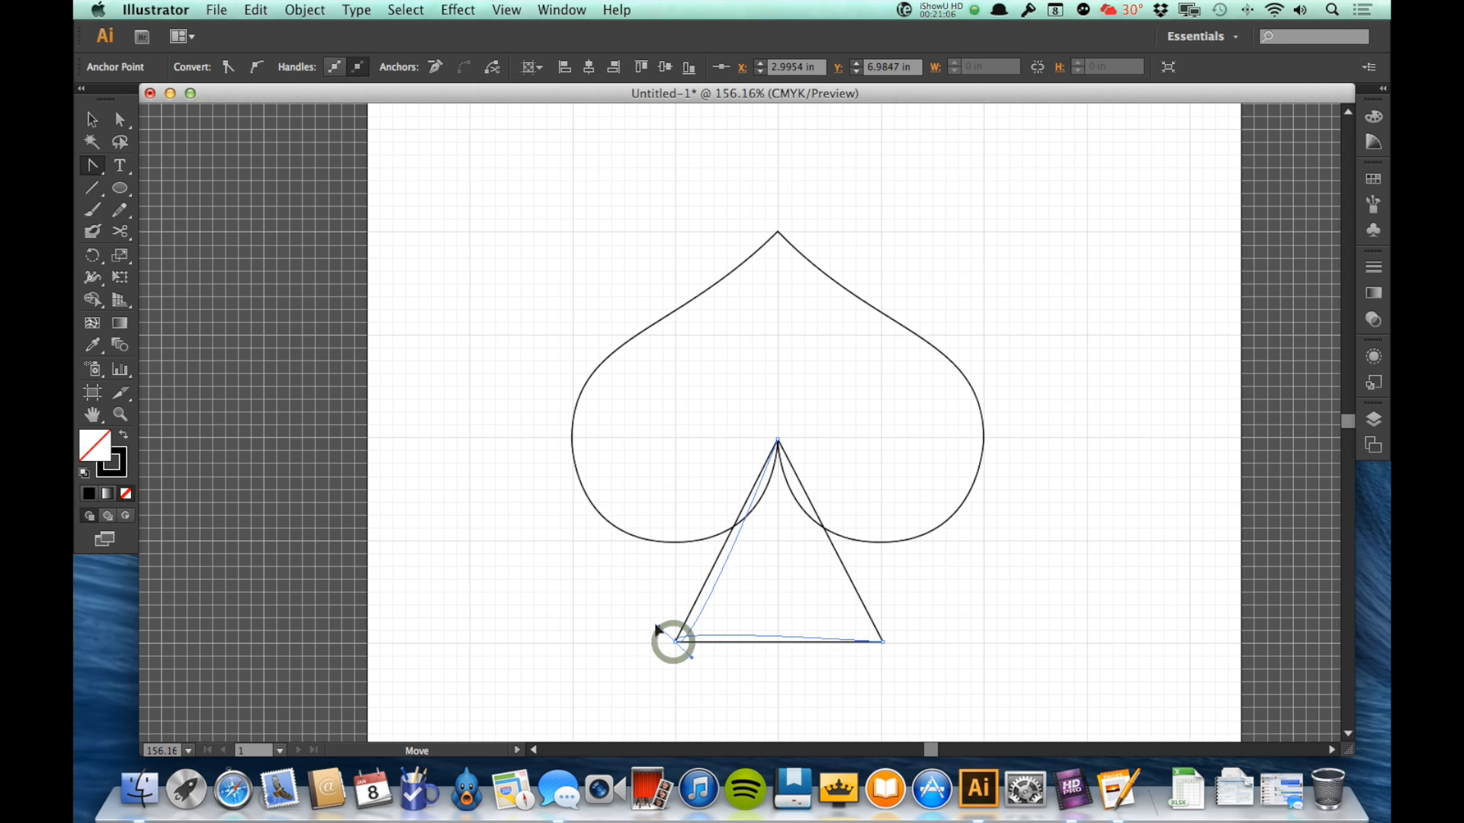
- Curve the triangle's base corners and left side so the stem flares inward
drag(672, 642, 884, 647)
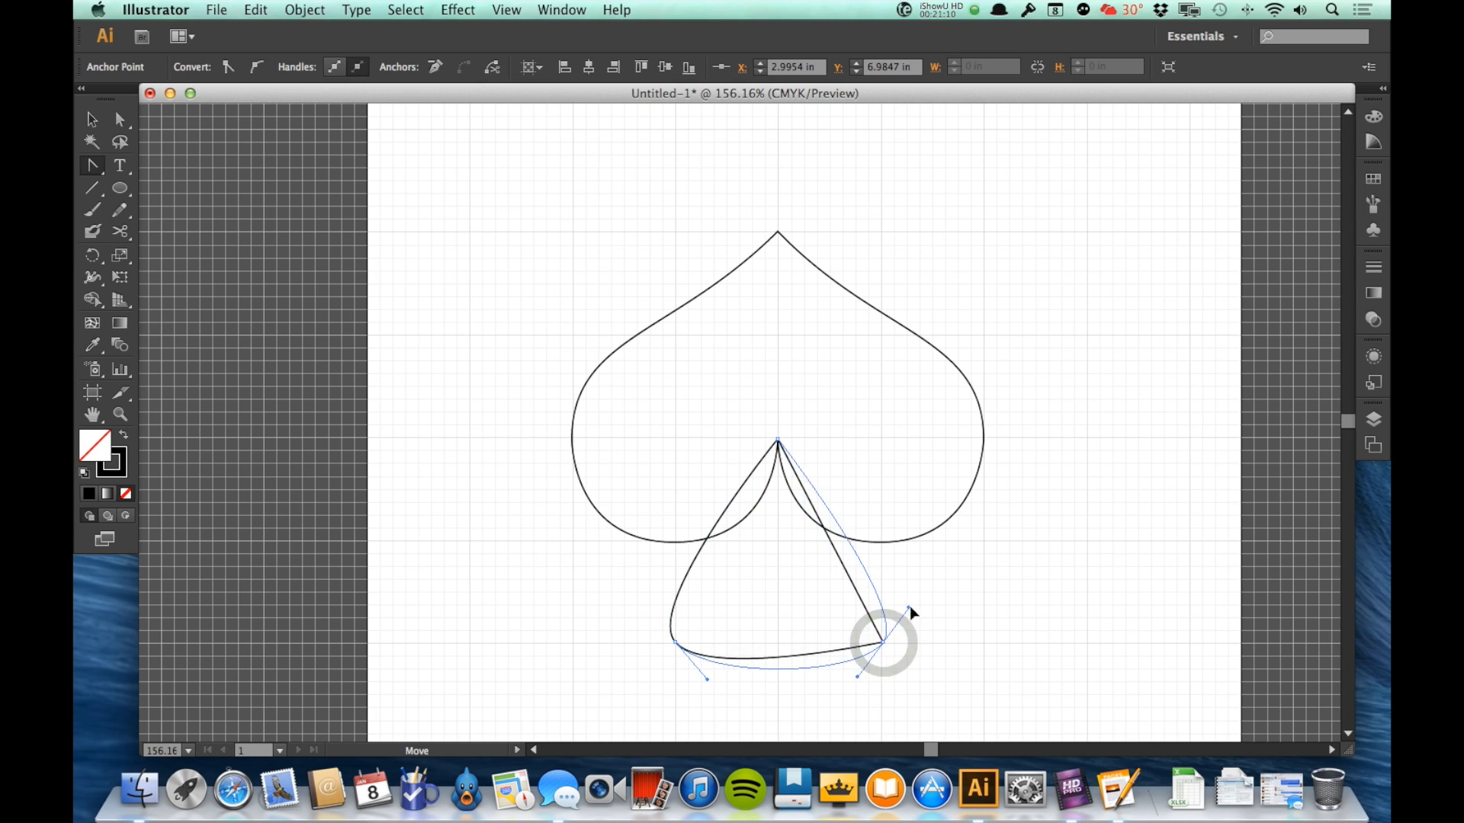
drag(883, 643, 910, 602)
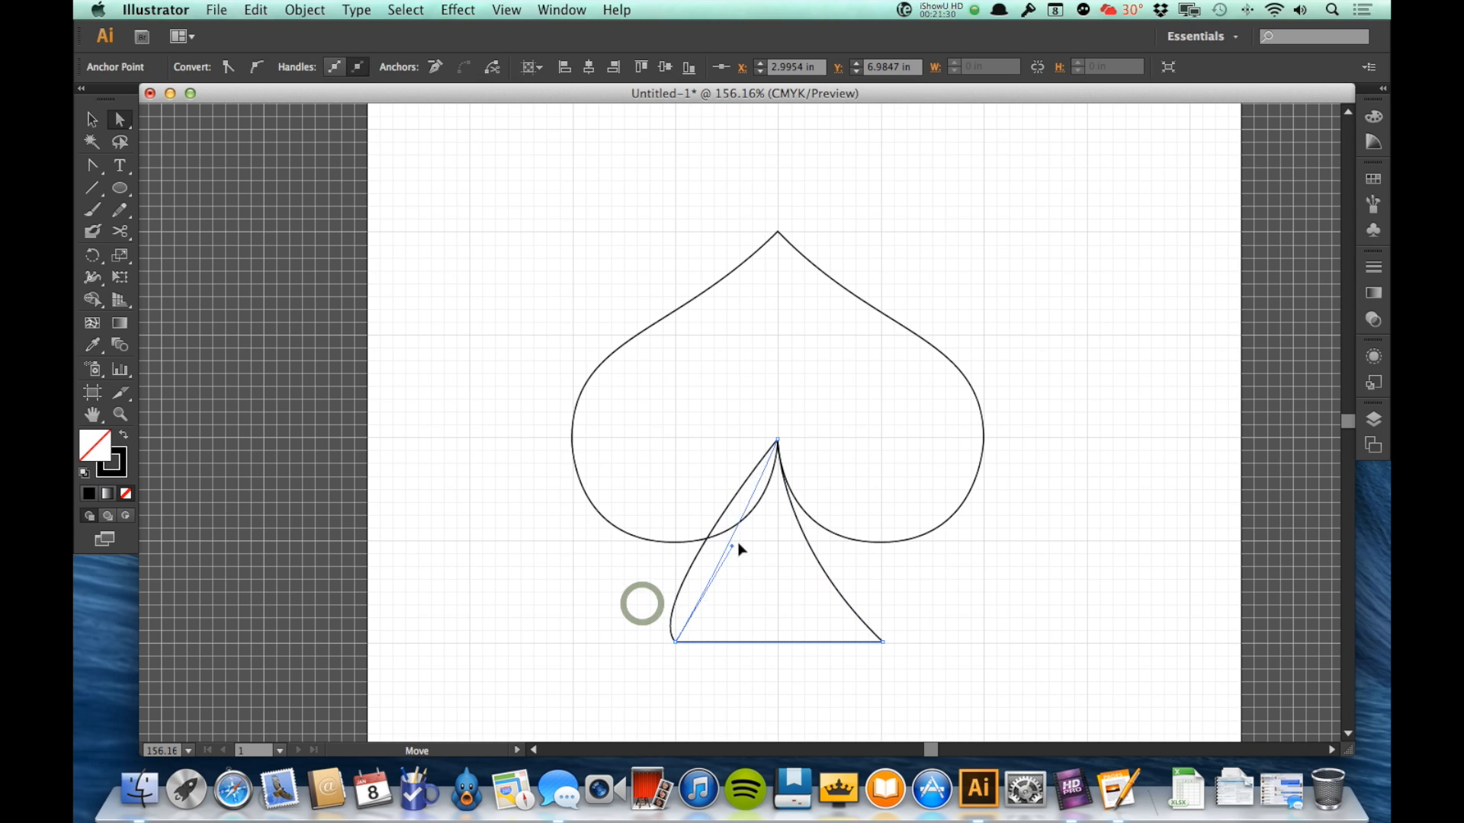
drag(738, 549, 776, 543)
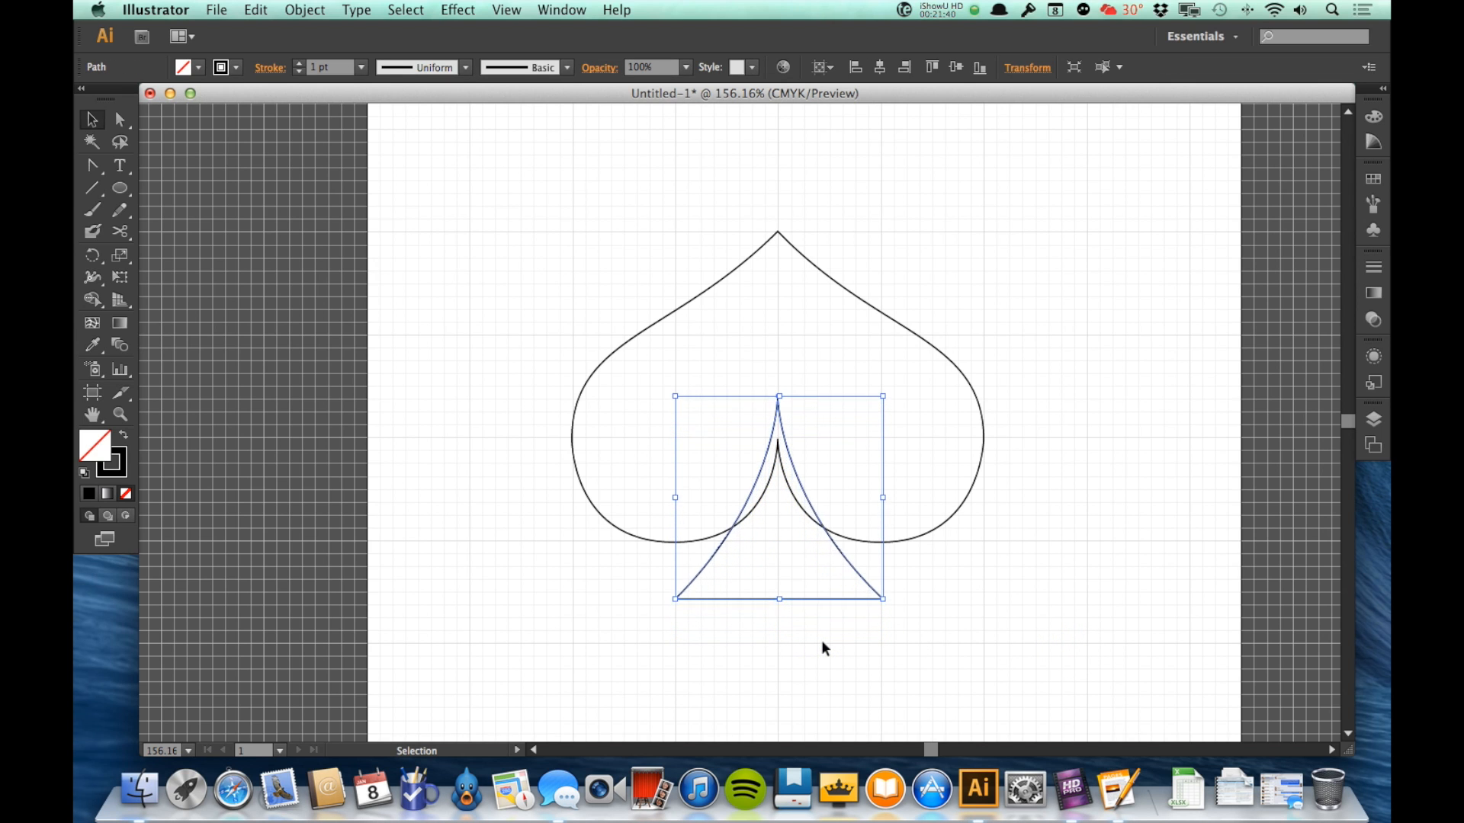
- Select both spade paths and fill them with black
click(820, 643)
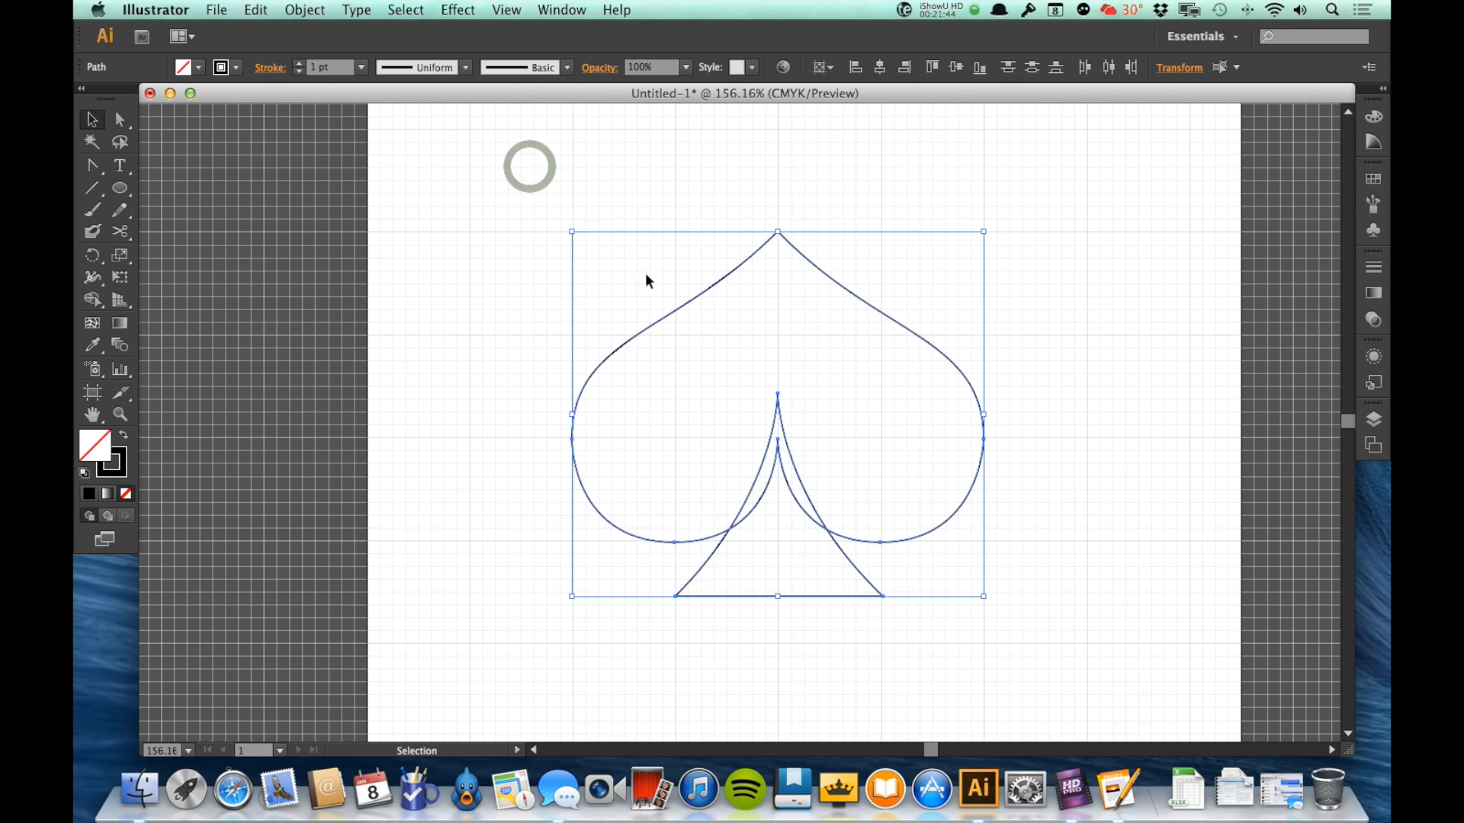
click(197, 67)
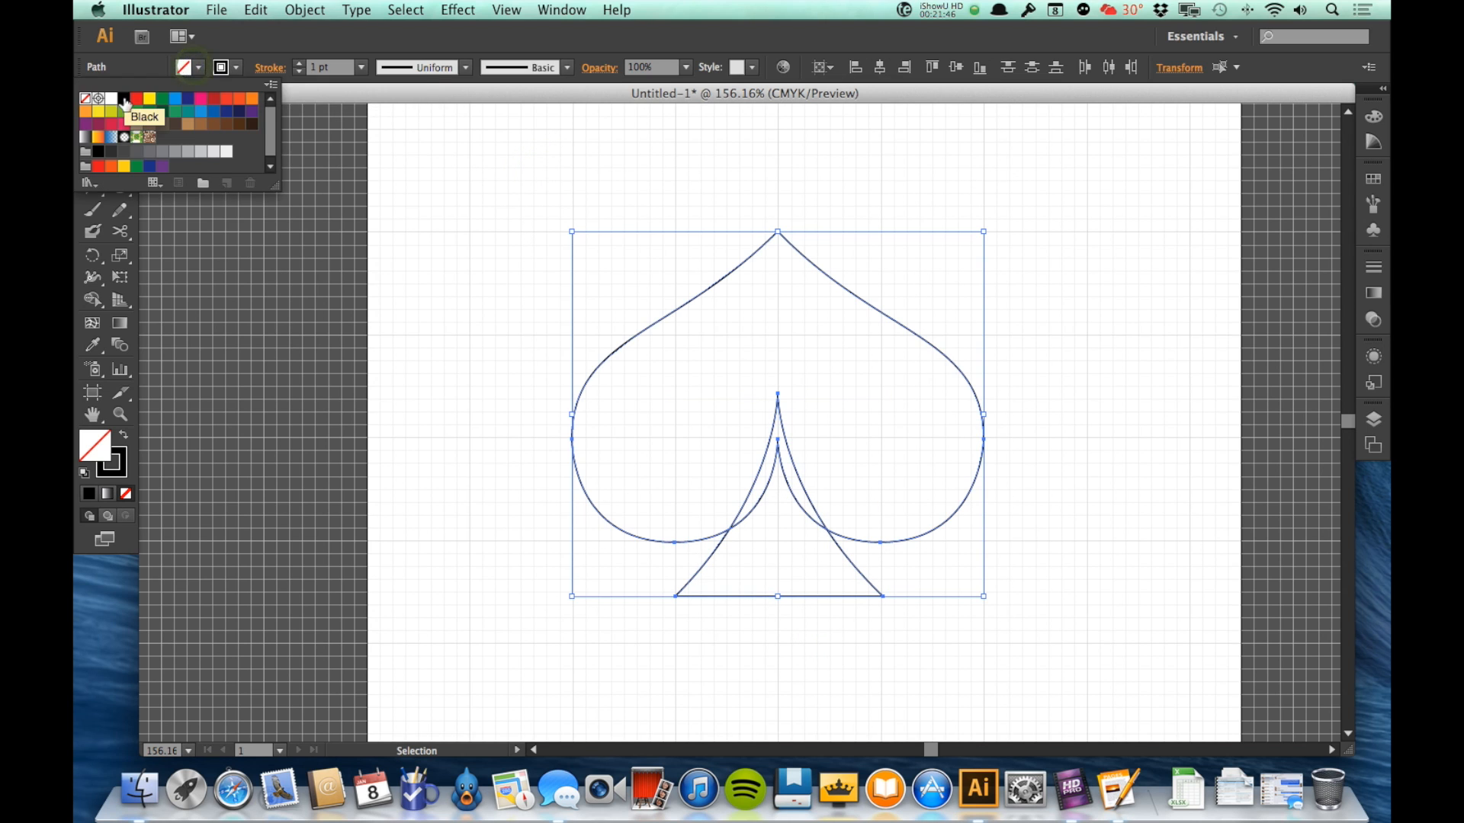
click(87, 98)
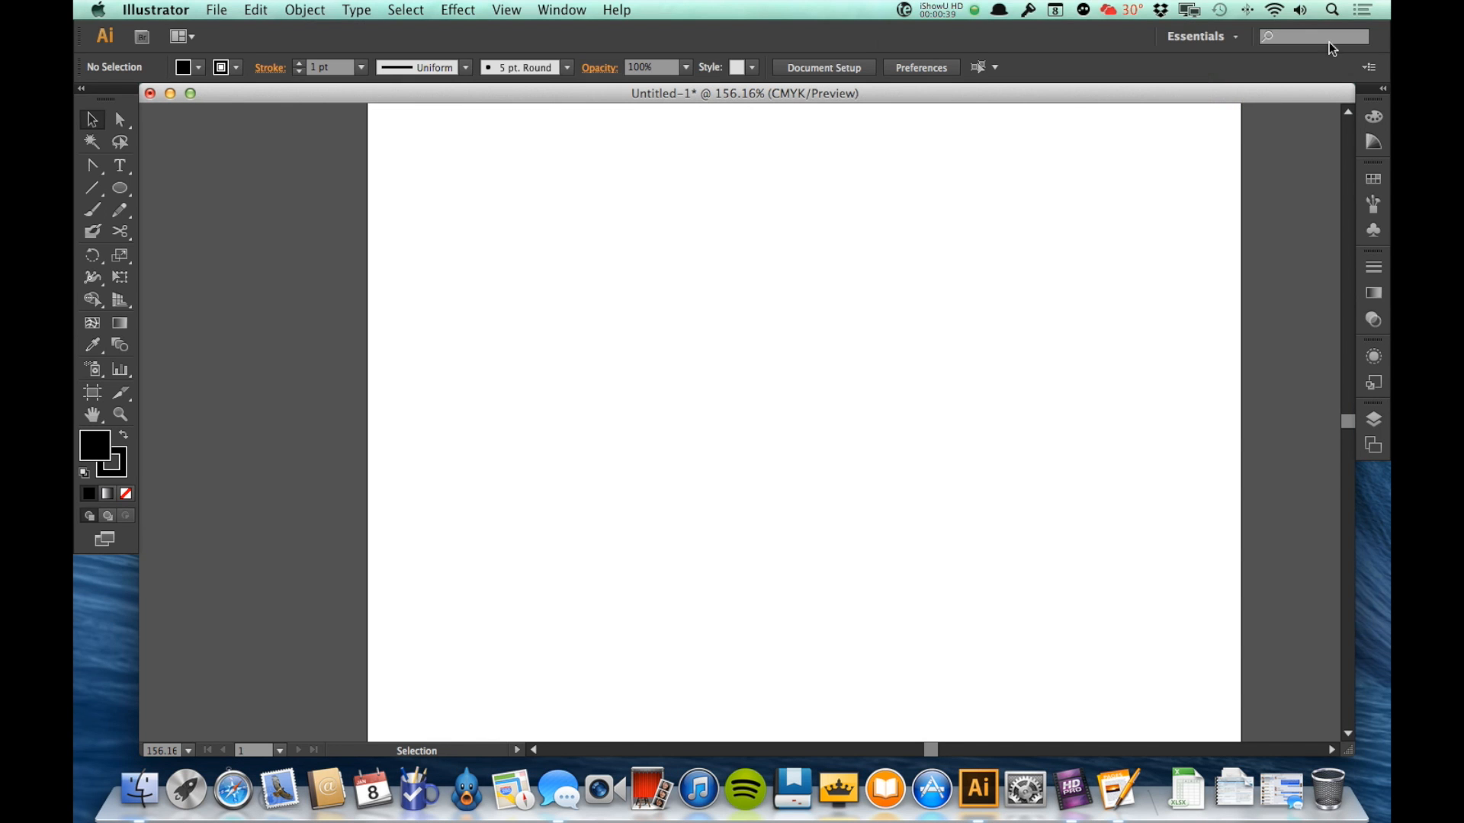
- Place turkey_1.jpg, centre it on the artboard and embed it in the document
click(215, 9)
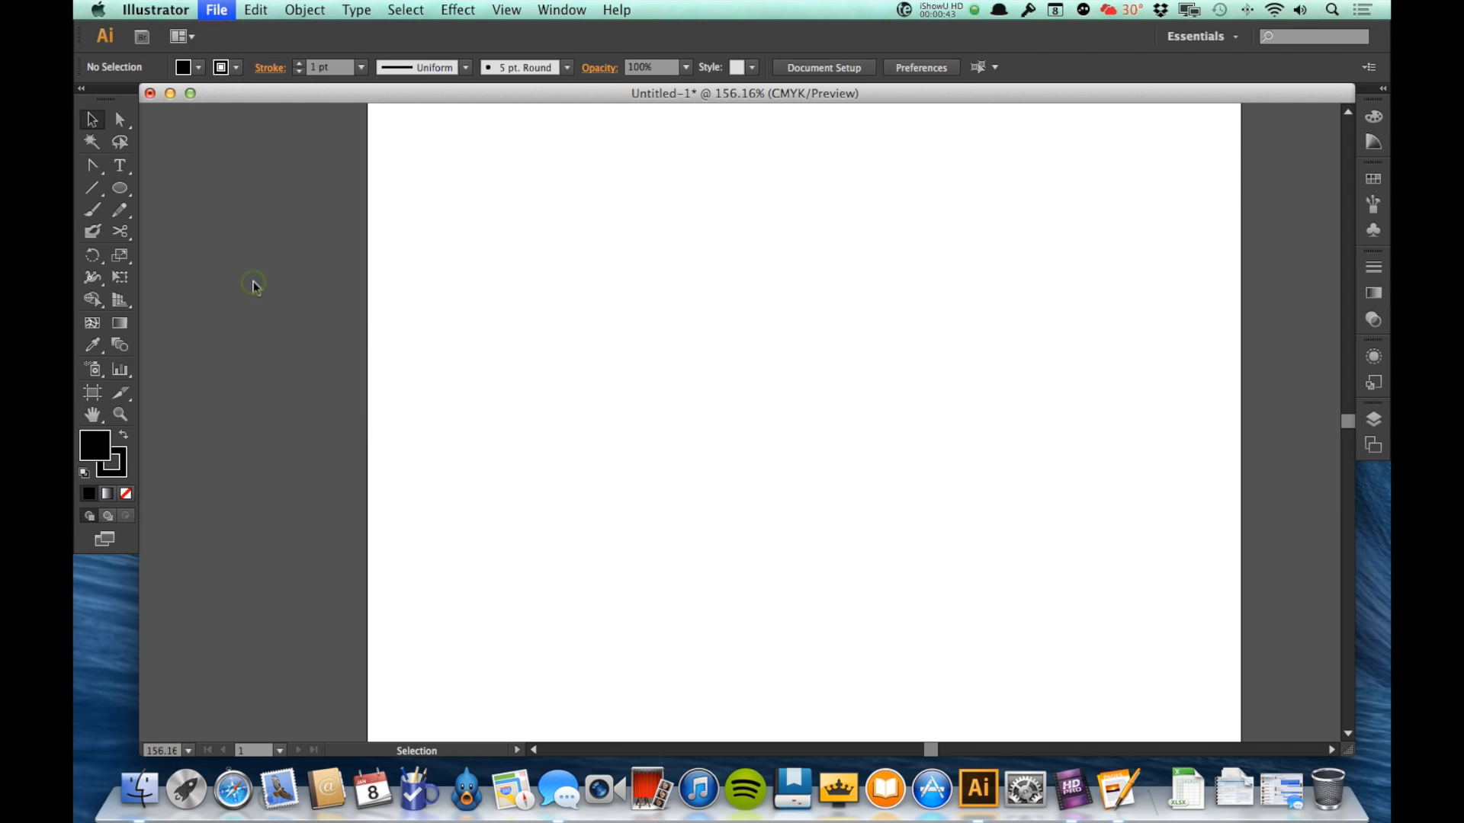
click(215, 9)
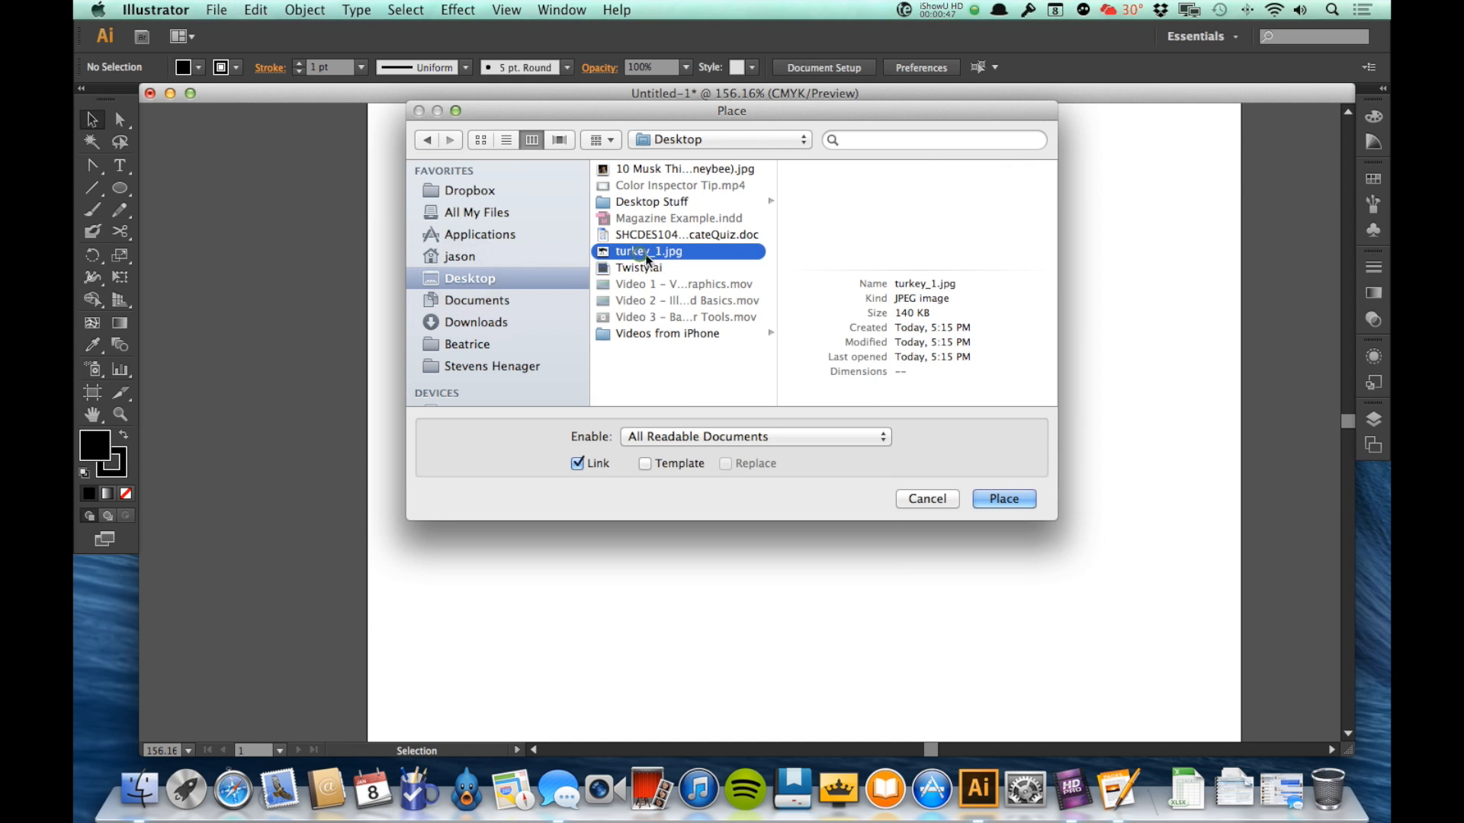
click(1001, 498)
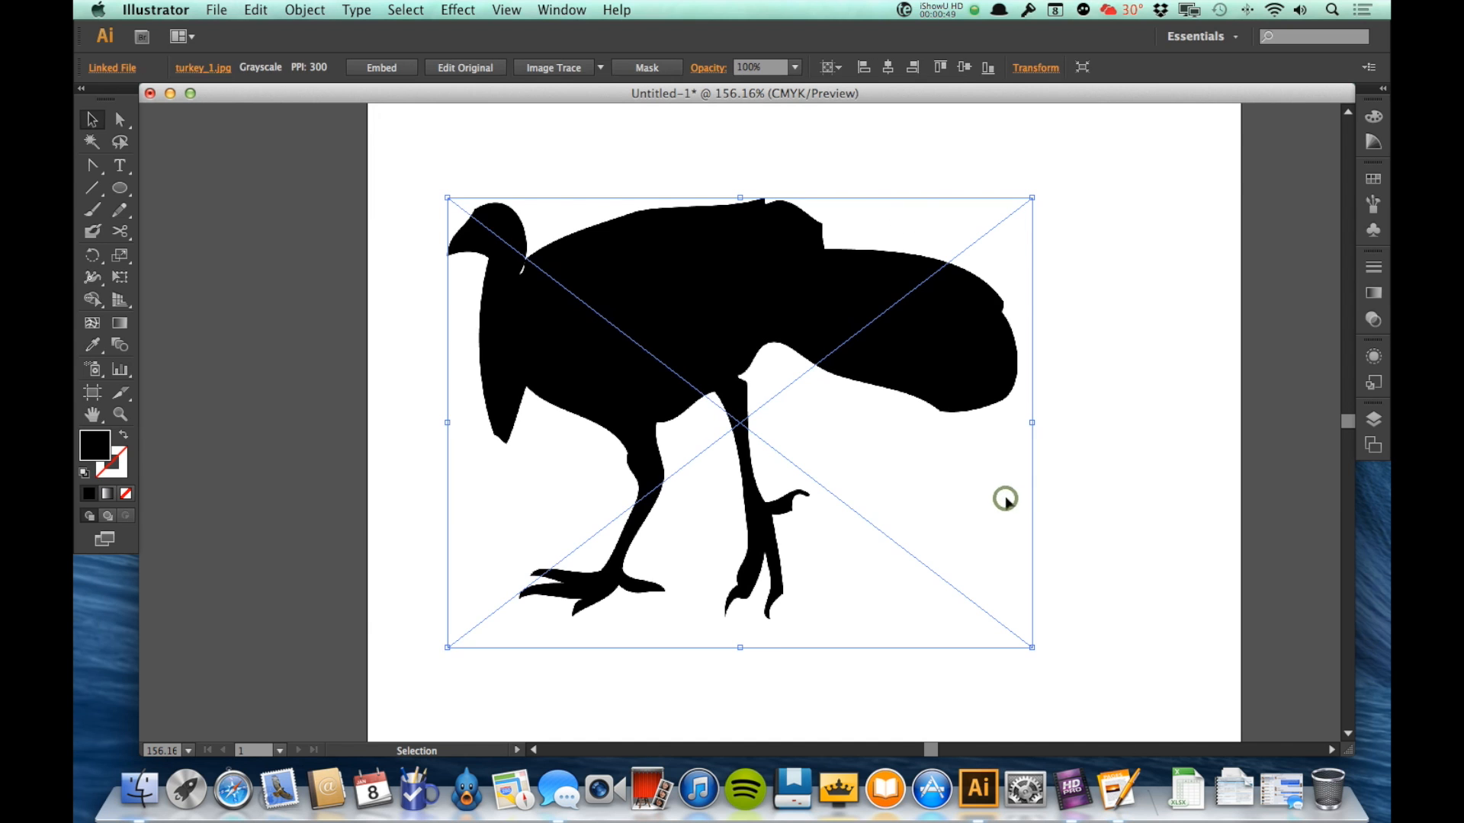
drag(1005, 497, 861, 299)
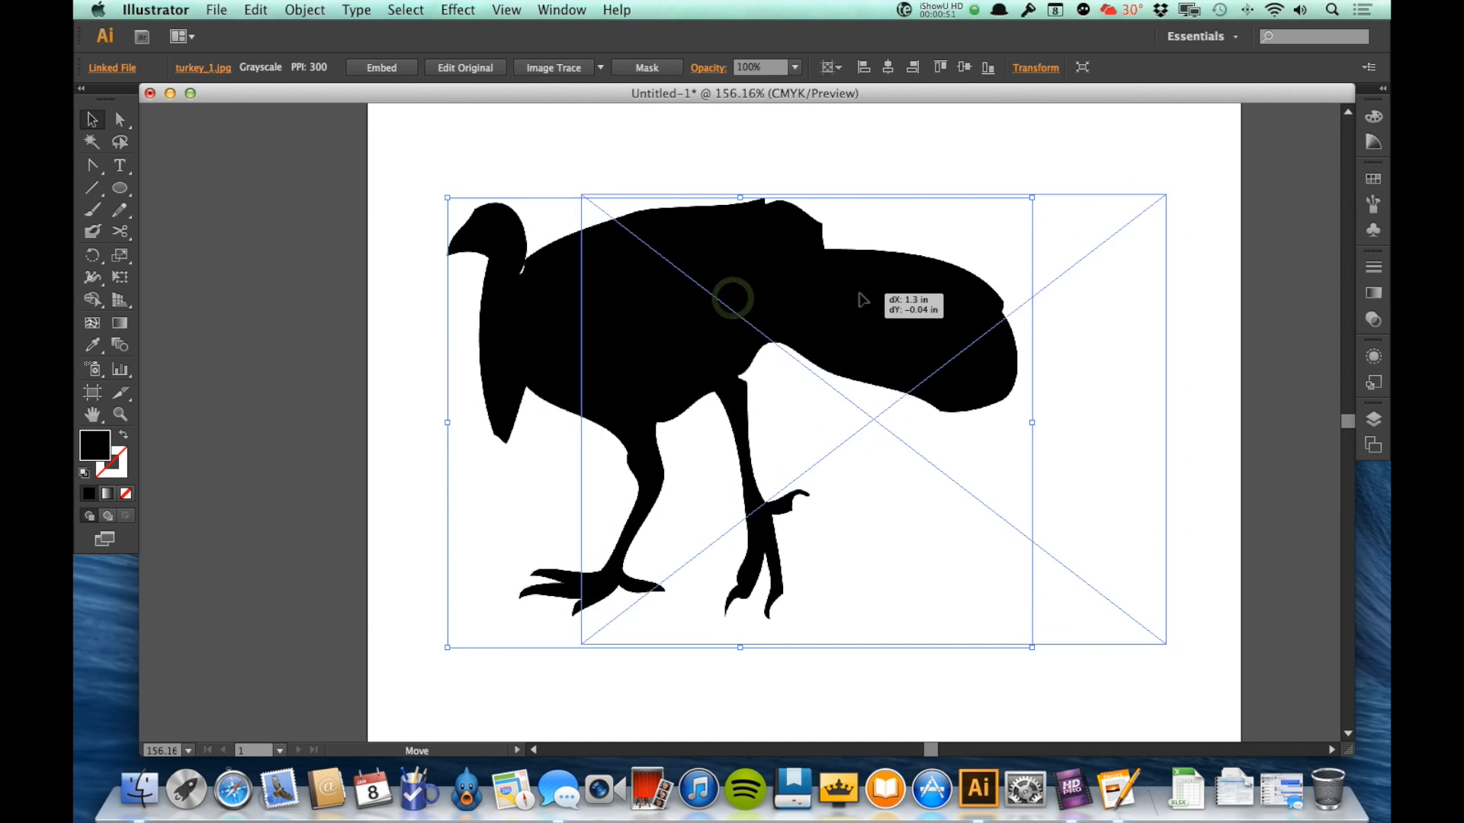
drag(863, 301, 808, 304)
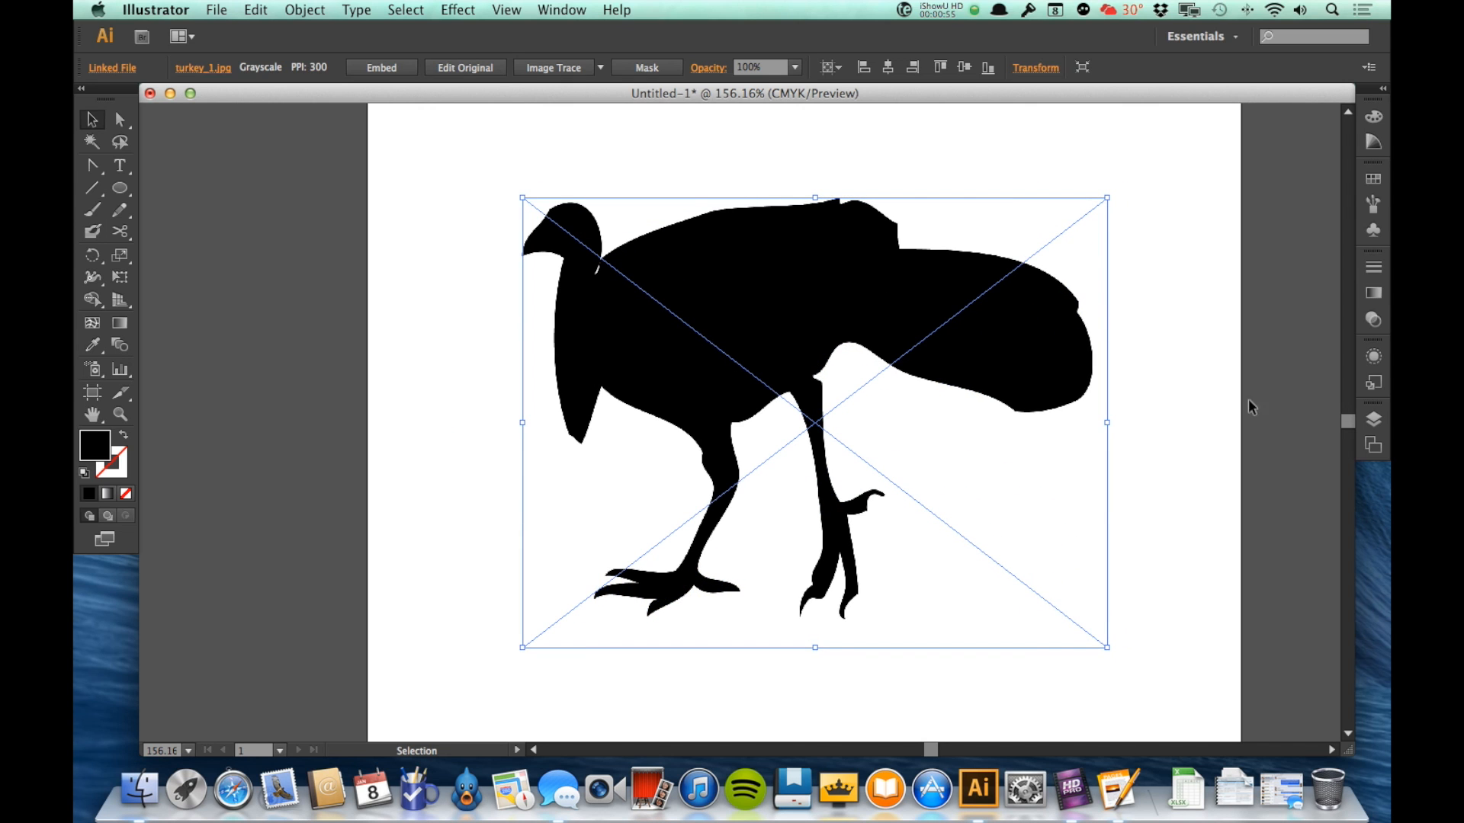
mouse_move(391, 165)
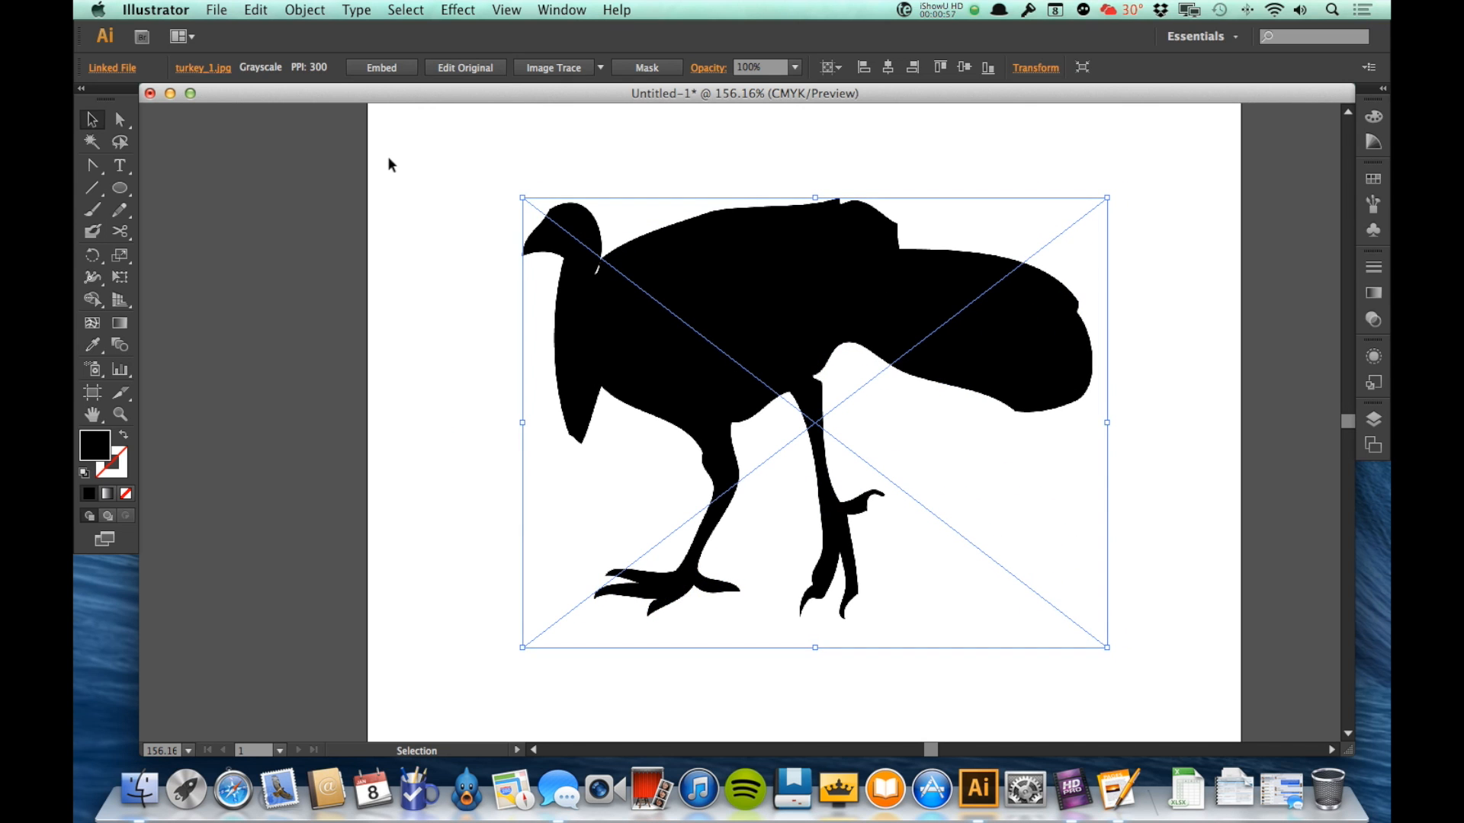
click(380, 67)
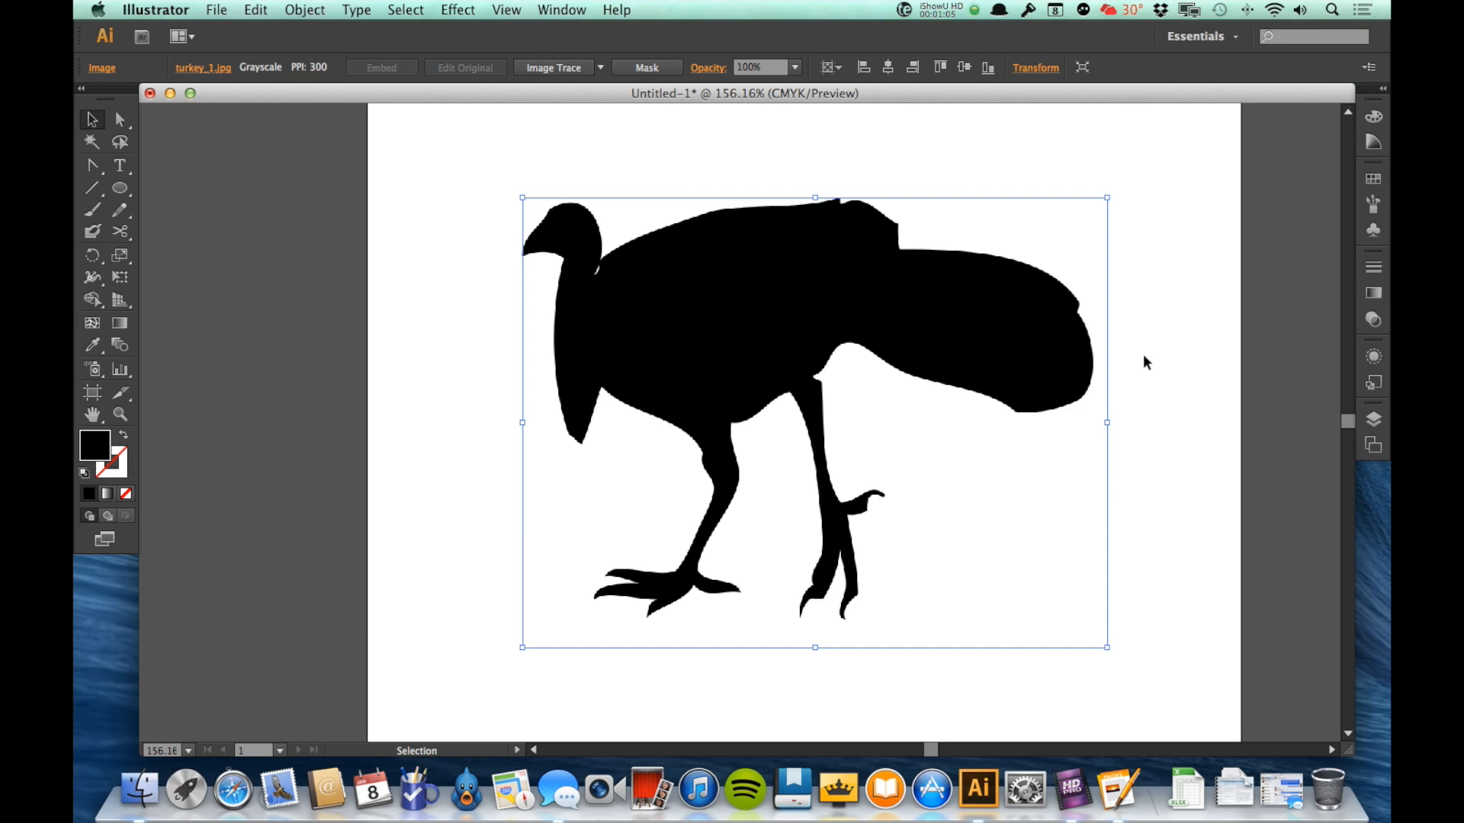
mouse_move(1209, 415)
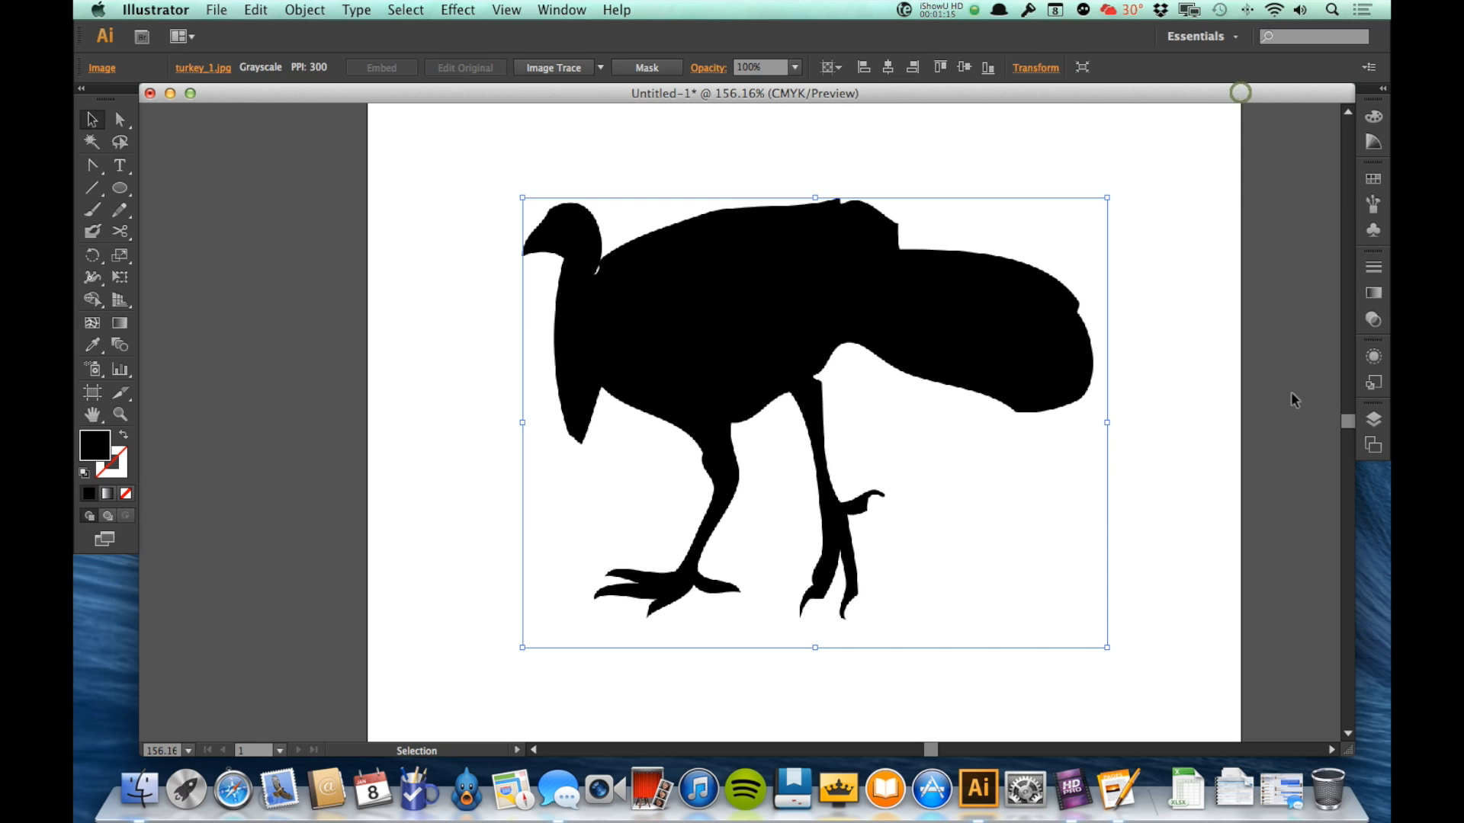
- Set Layer 1 as a template dimming images to 50% in its Layer Options
click(1372, 421)
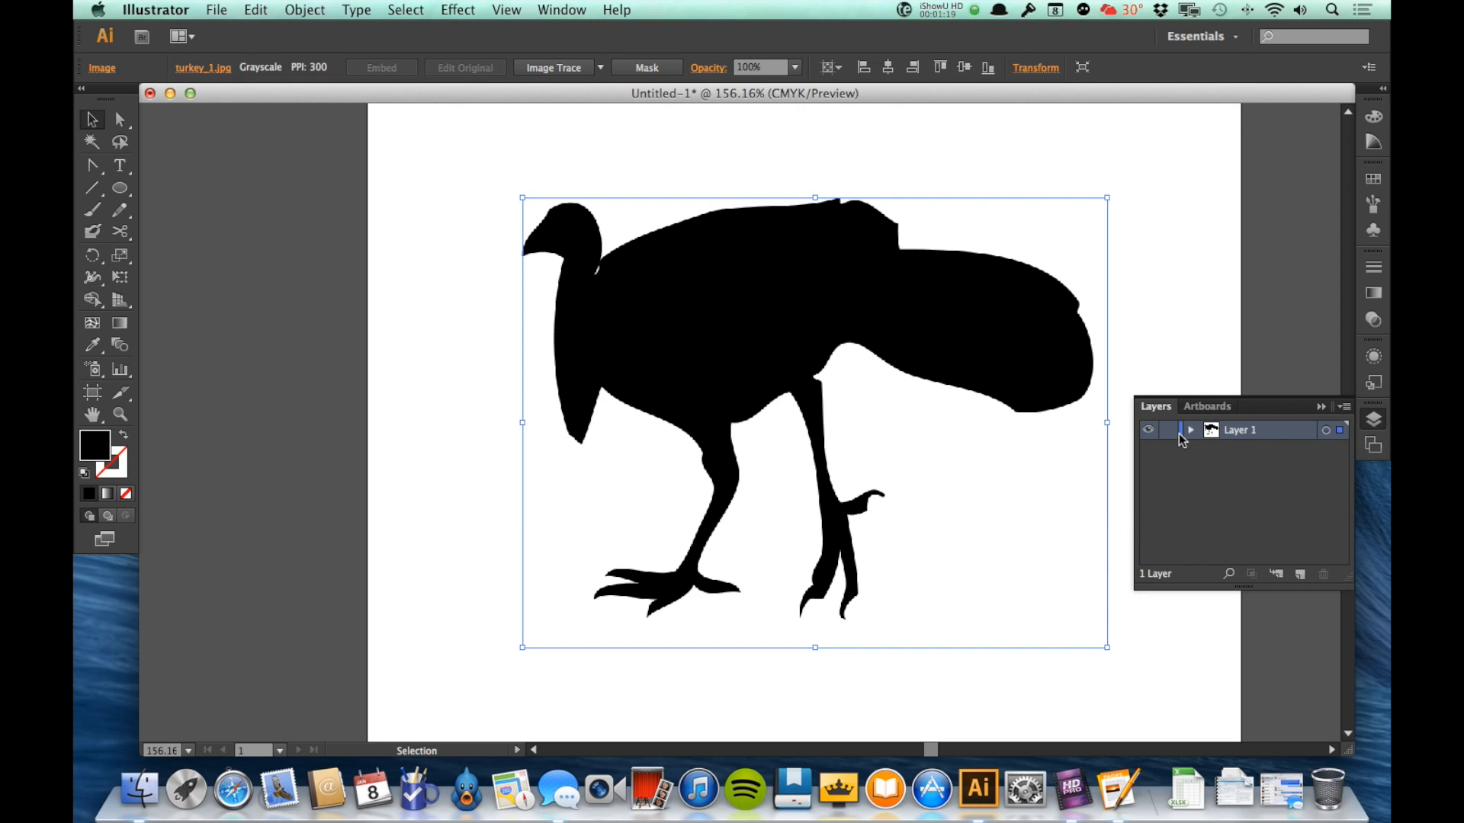
double_click(1241, 430)
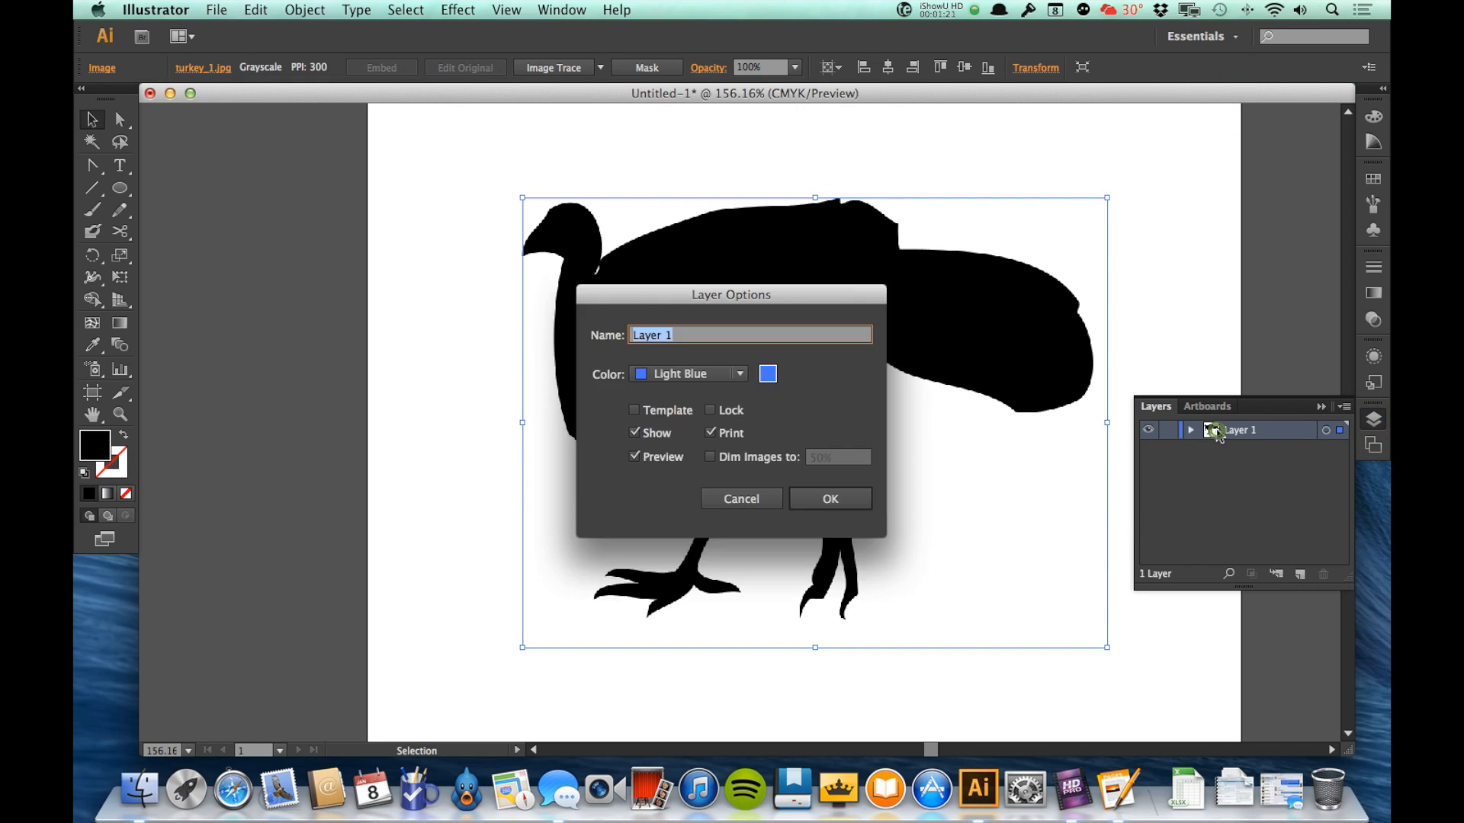
click(634, 410)
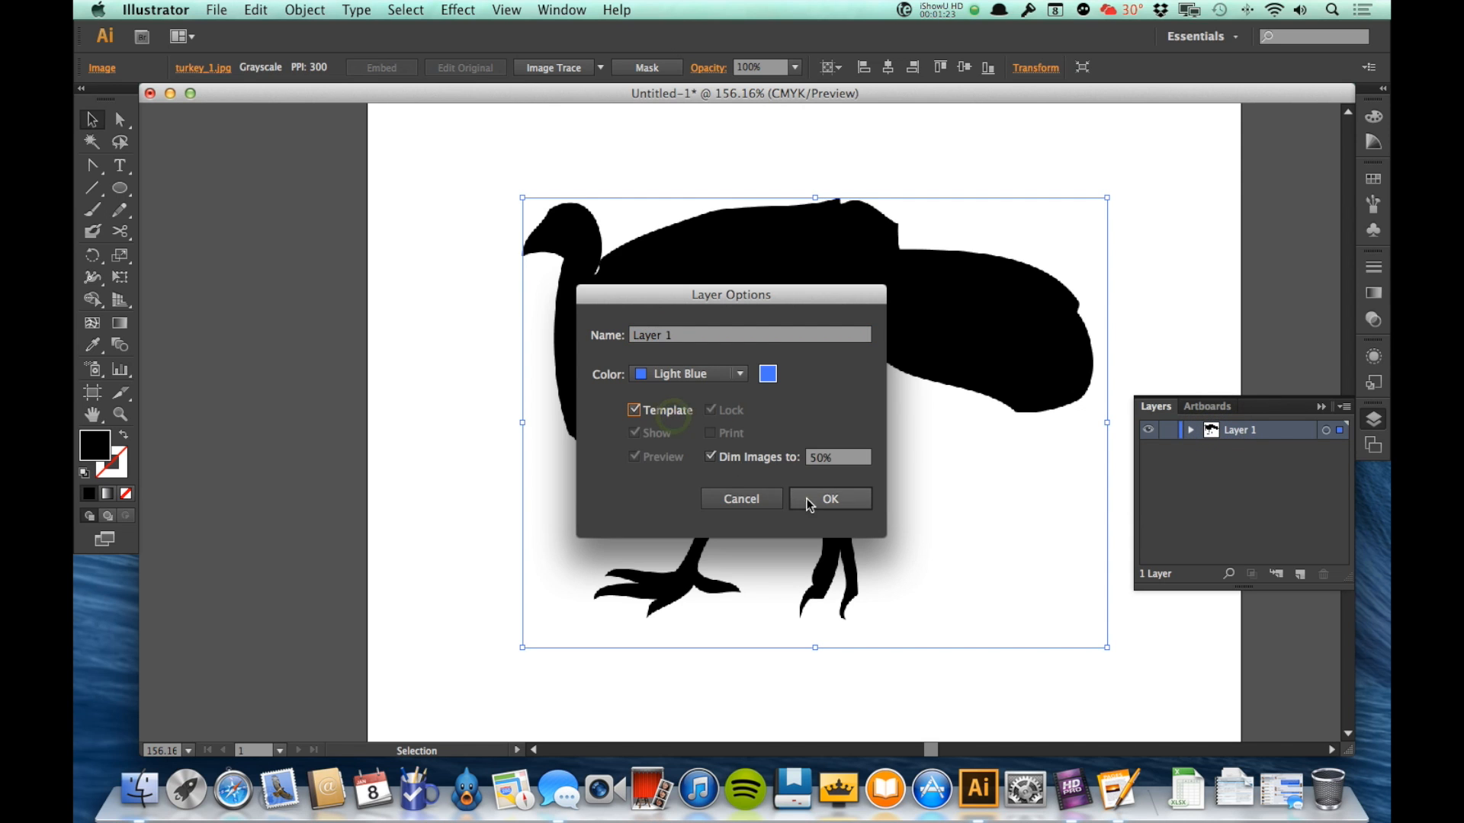
click(828, 498)
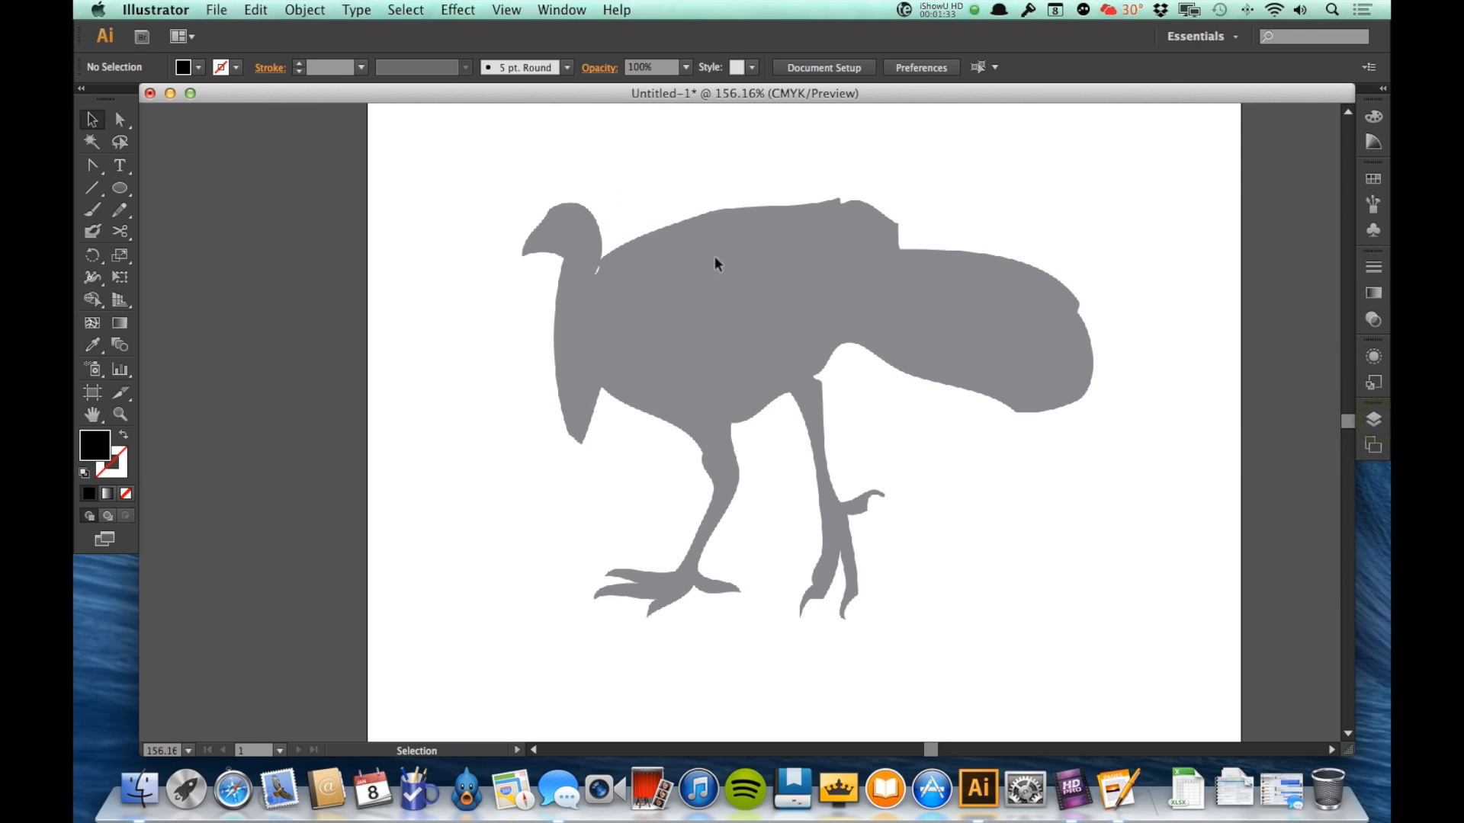
mouse_move(637, 232)
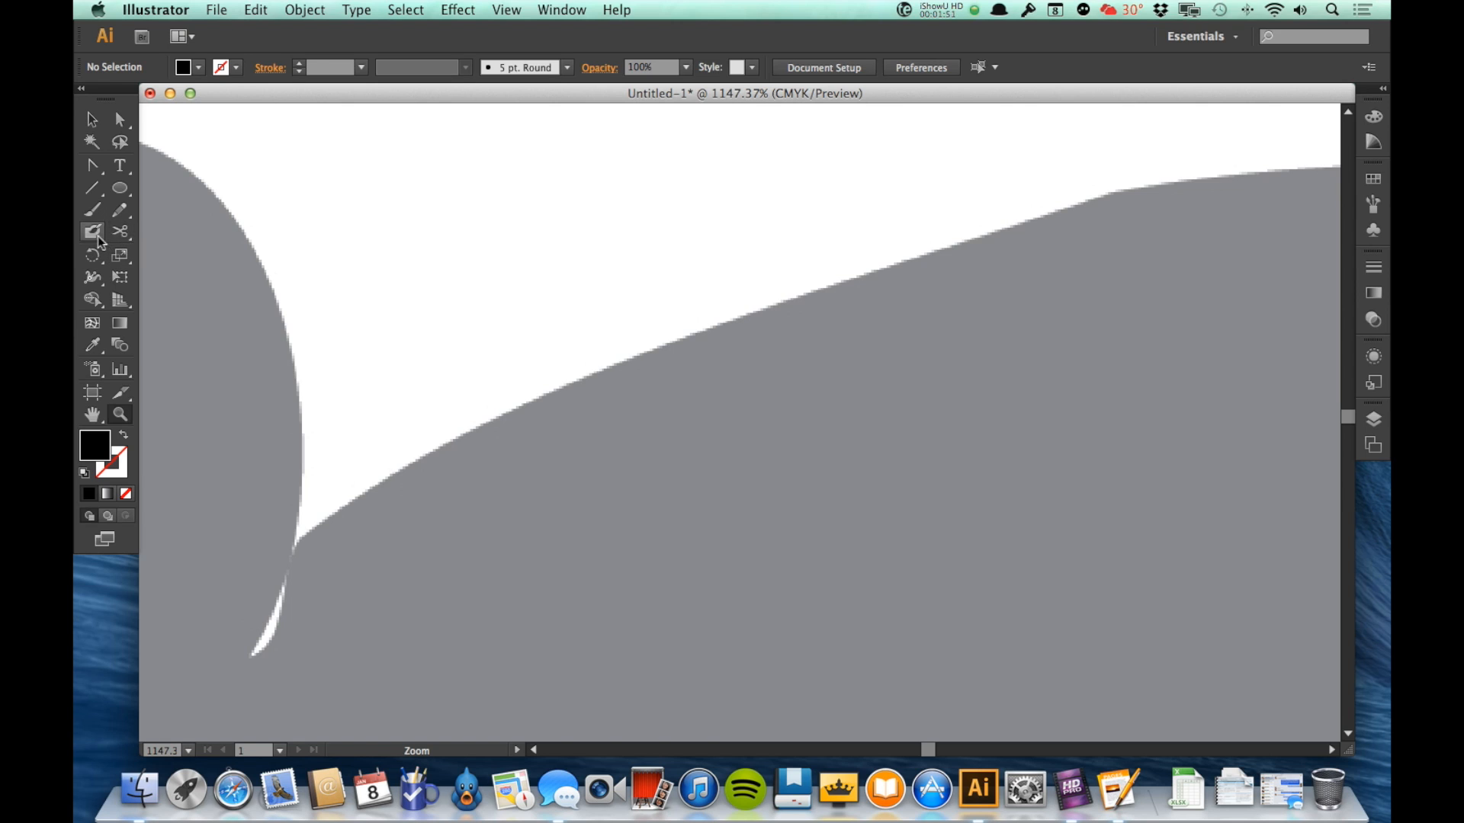
mouse_move(93, 231)
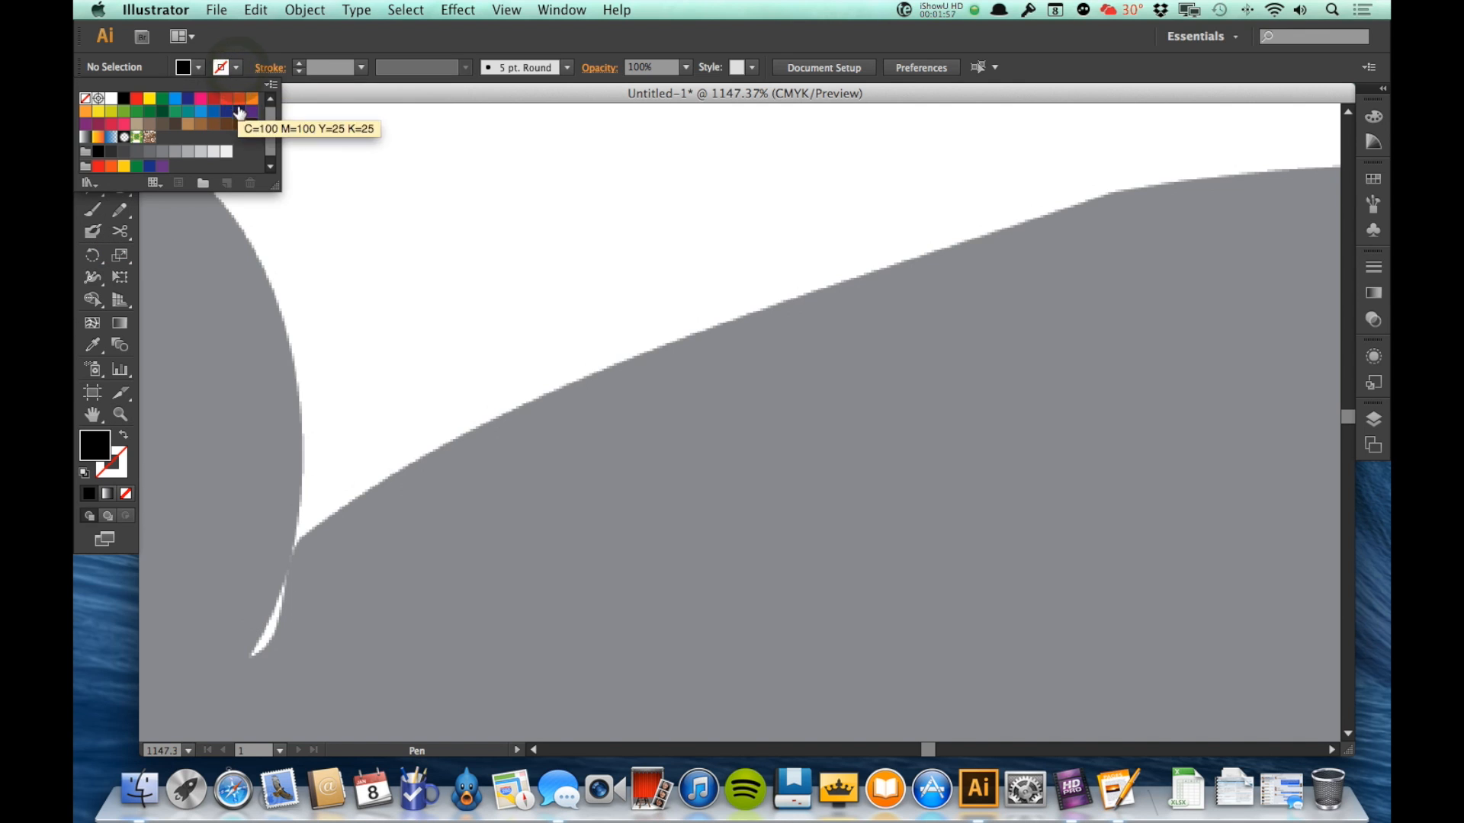
- Pick a pink stroke with no fill and place the first anchor where the back meets the neck
click(202, 110)
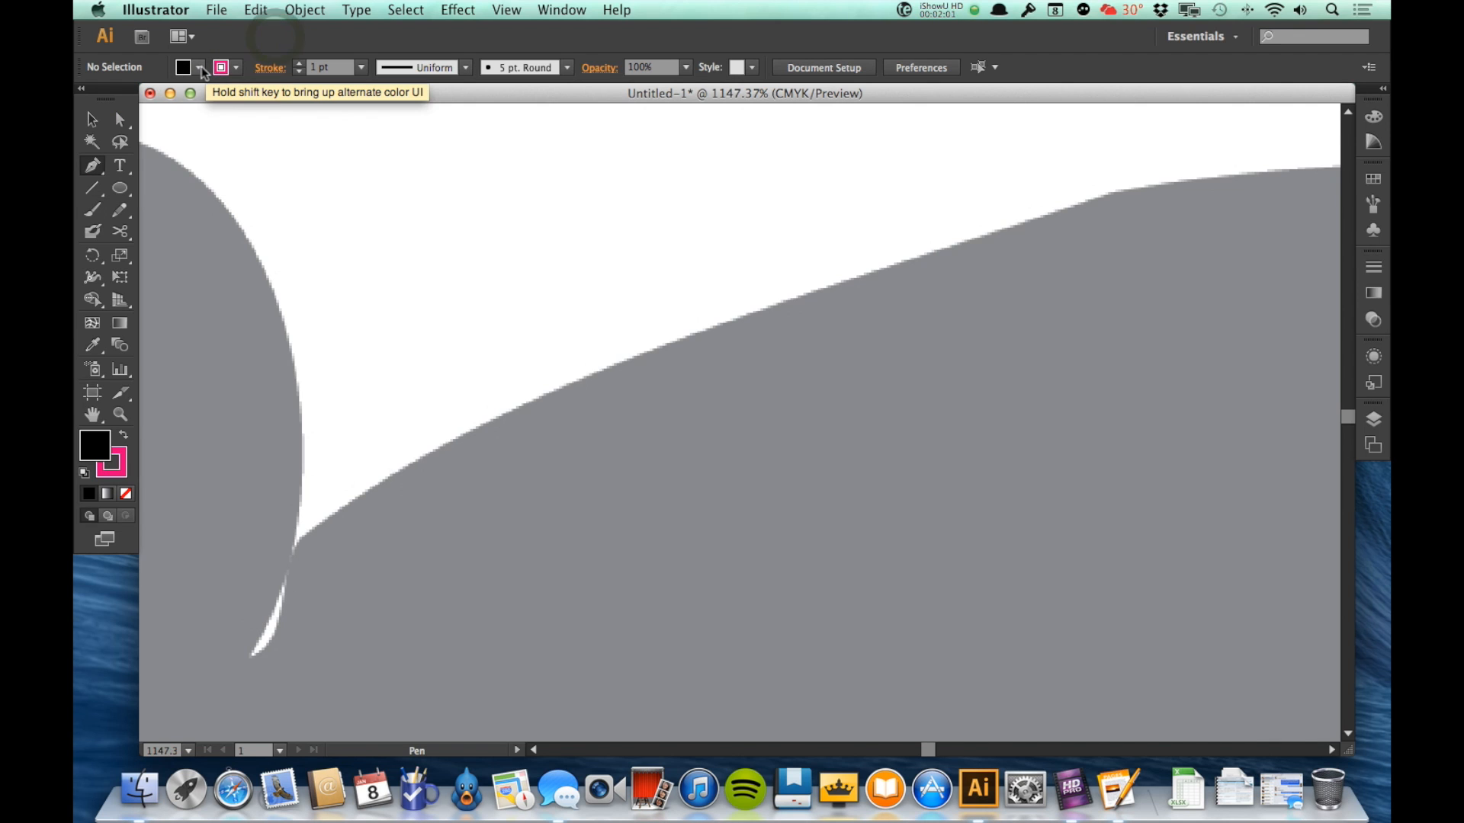
click(200, 67)
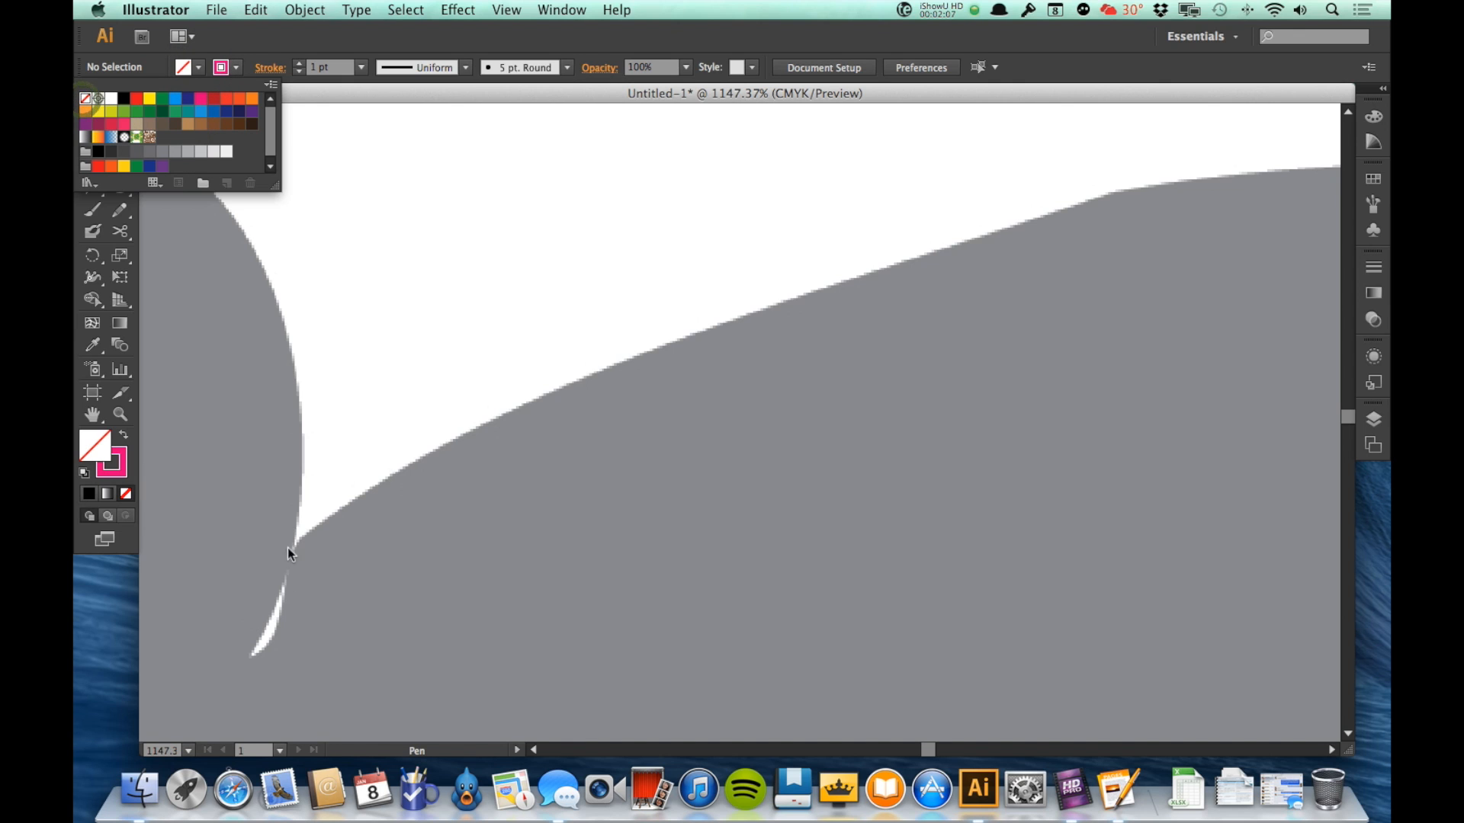
click(320, 538)
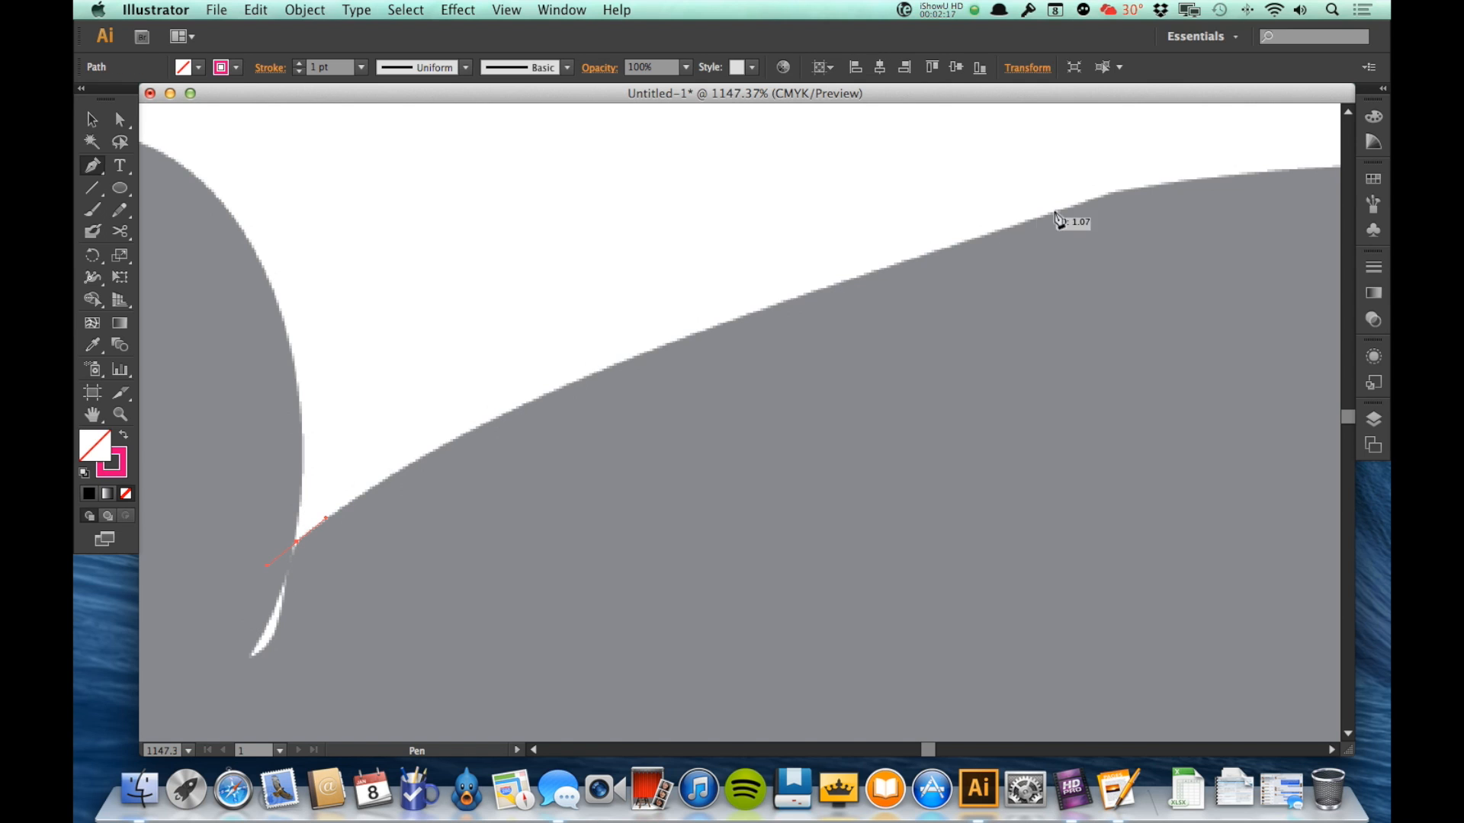
- Add a curved anchor tracing the back to the notch and dismiss the Convert Anchor Point warning
click(1116, 186)
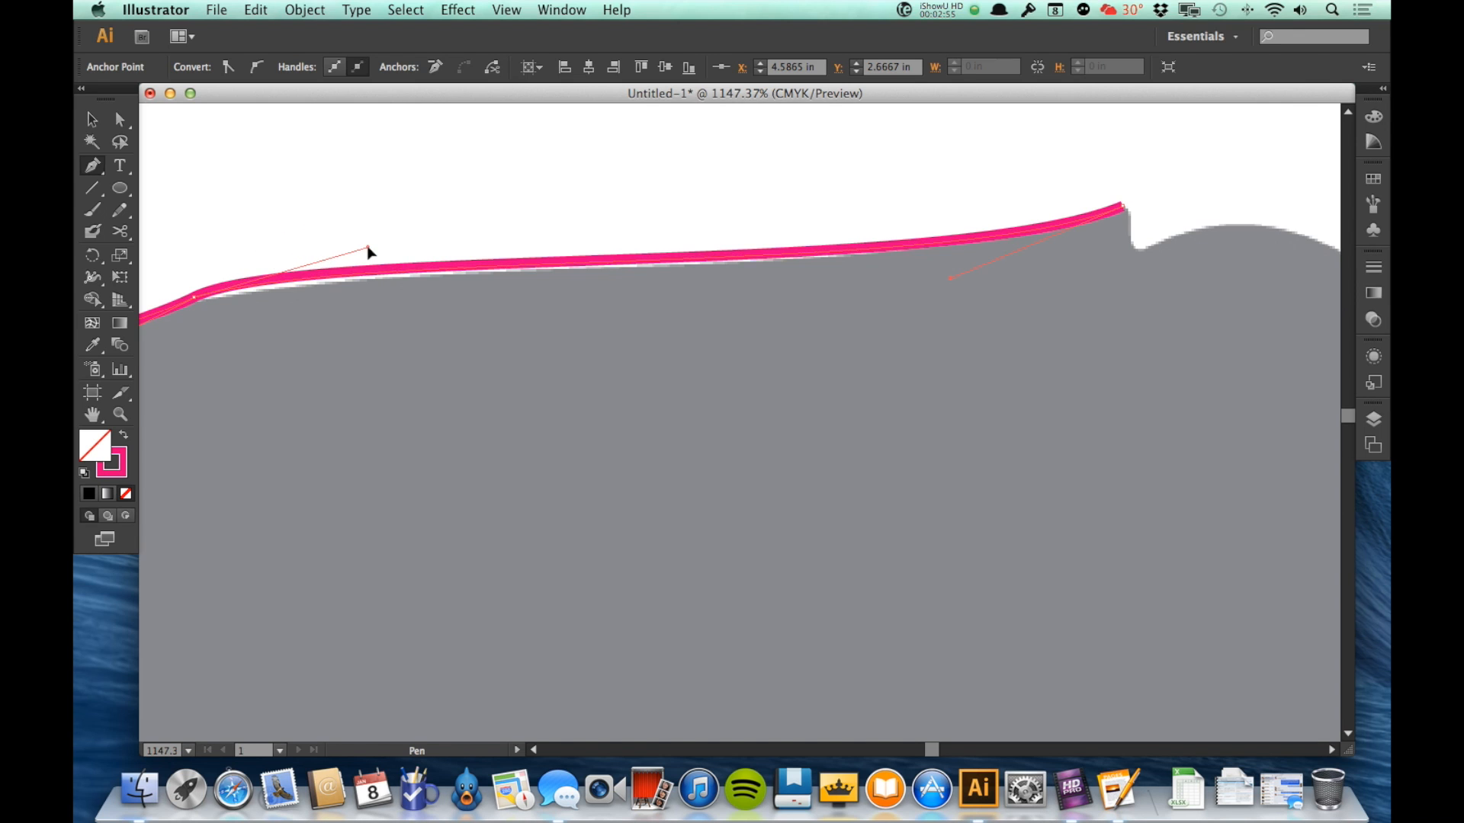
click(367, 245)
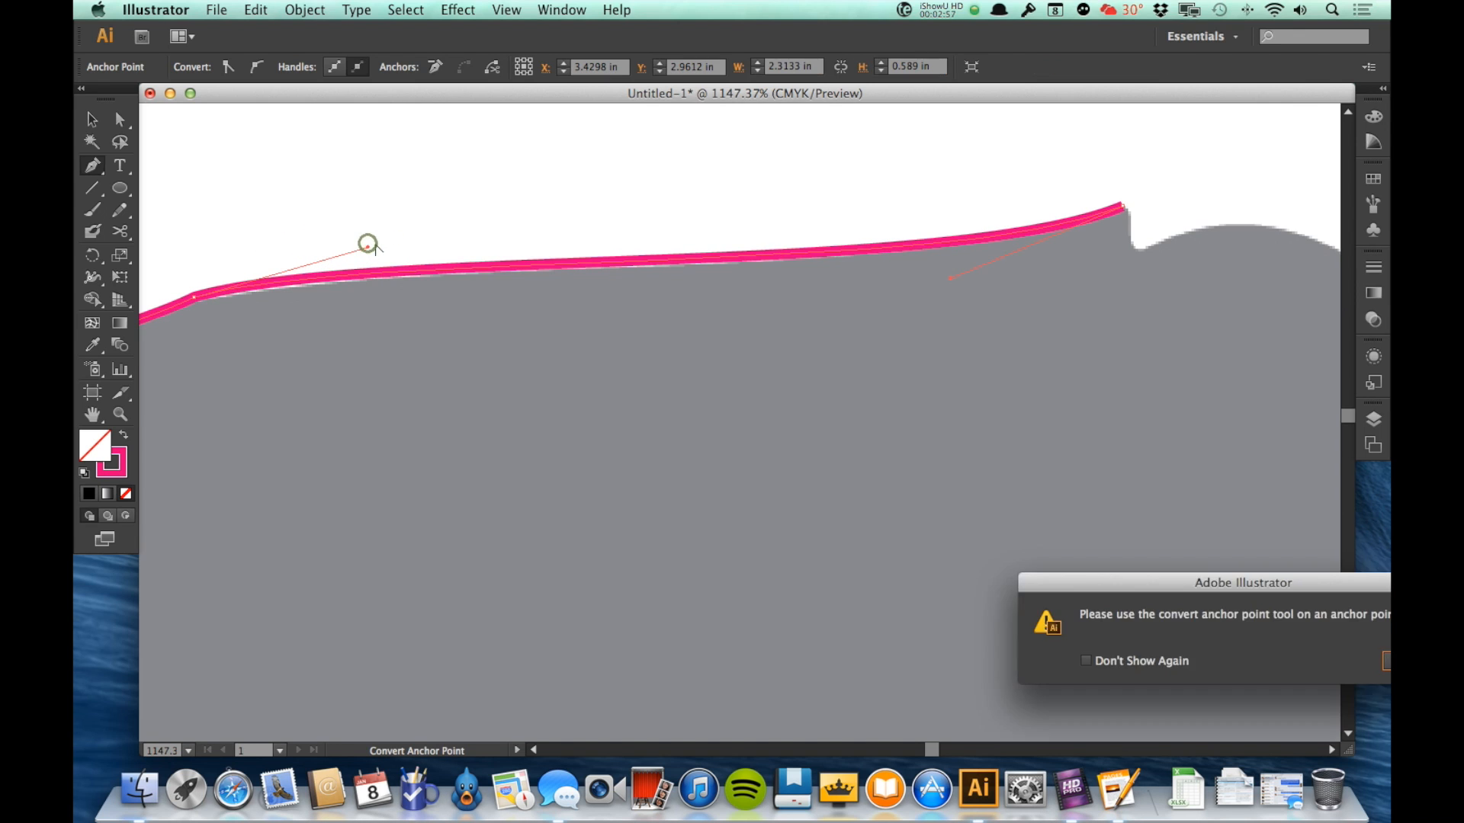
click(1390, 660)
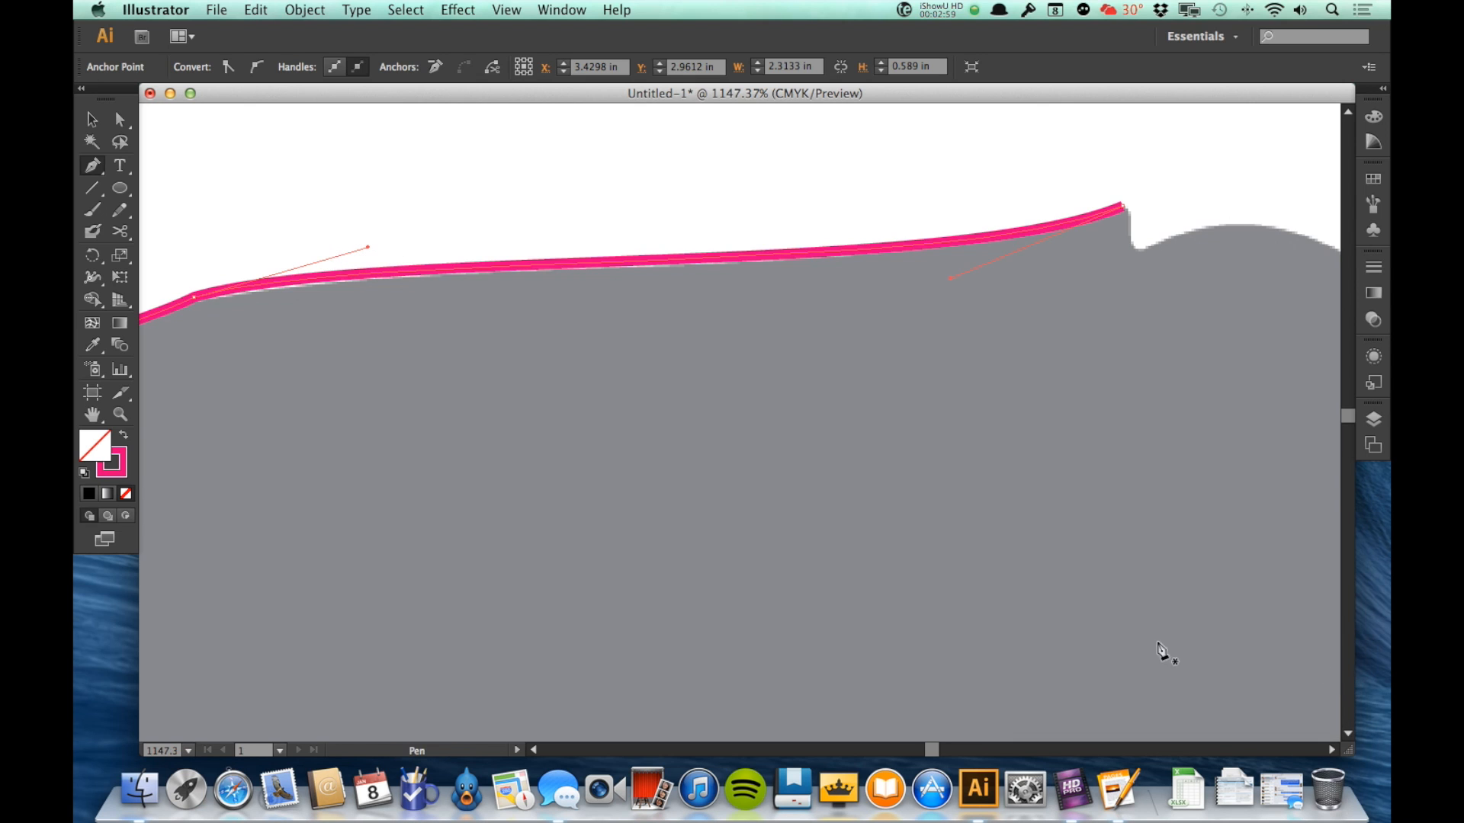
mouse_move(369, 250)
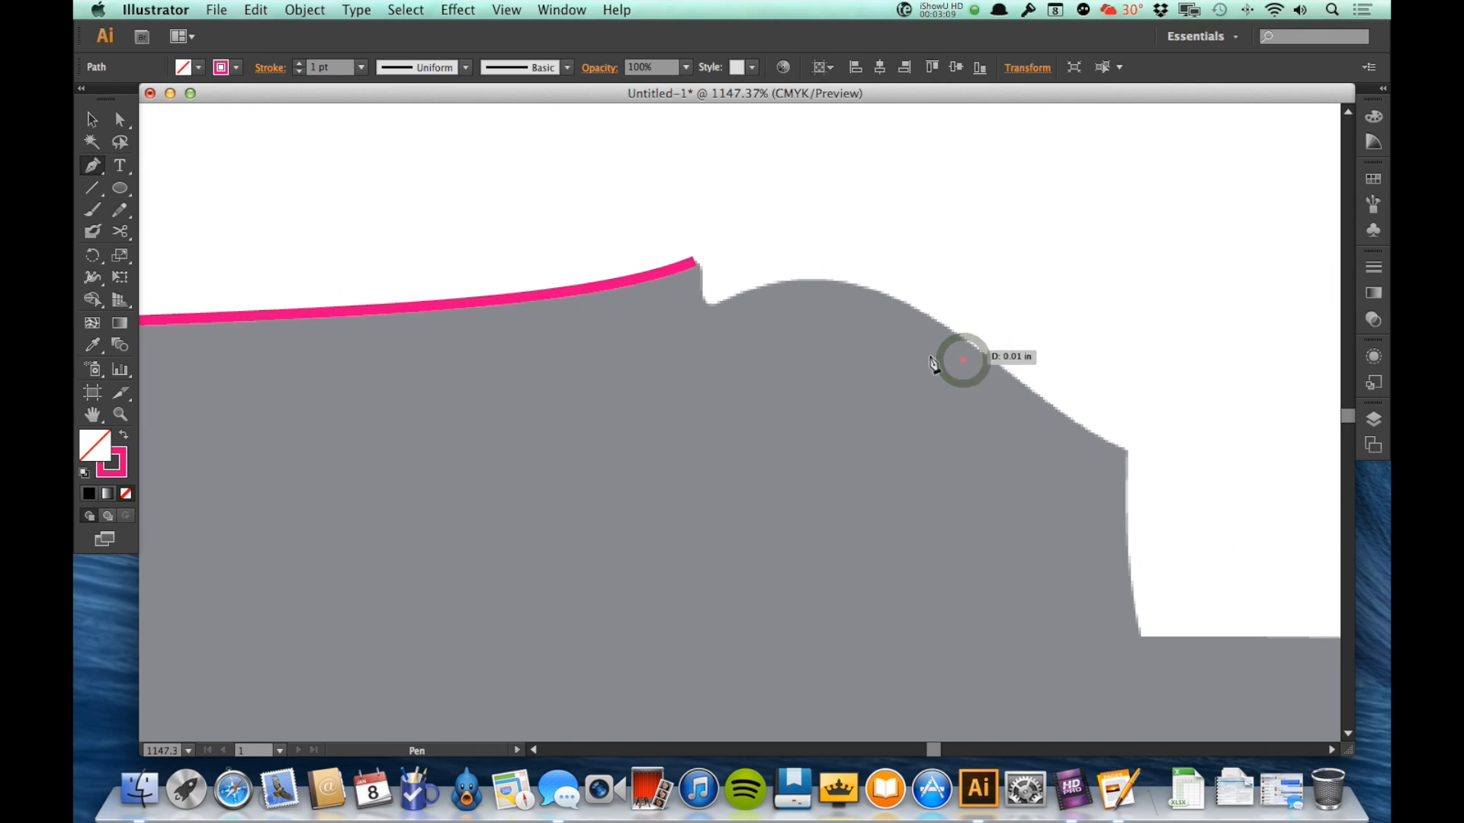
mouse_move(808, 322)
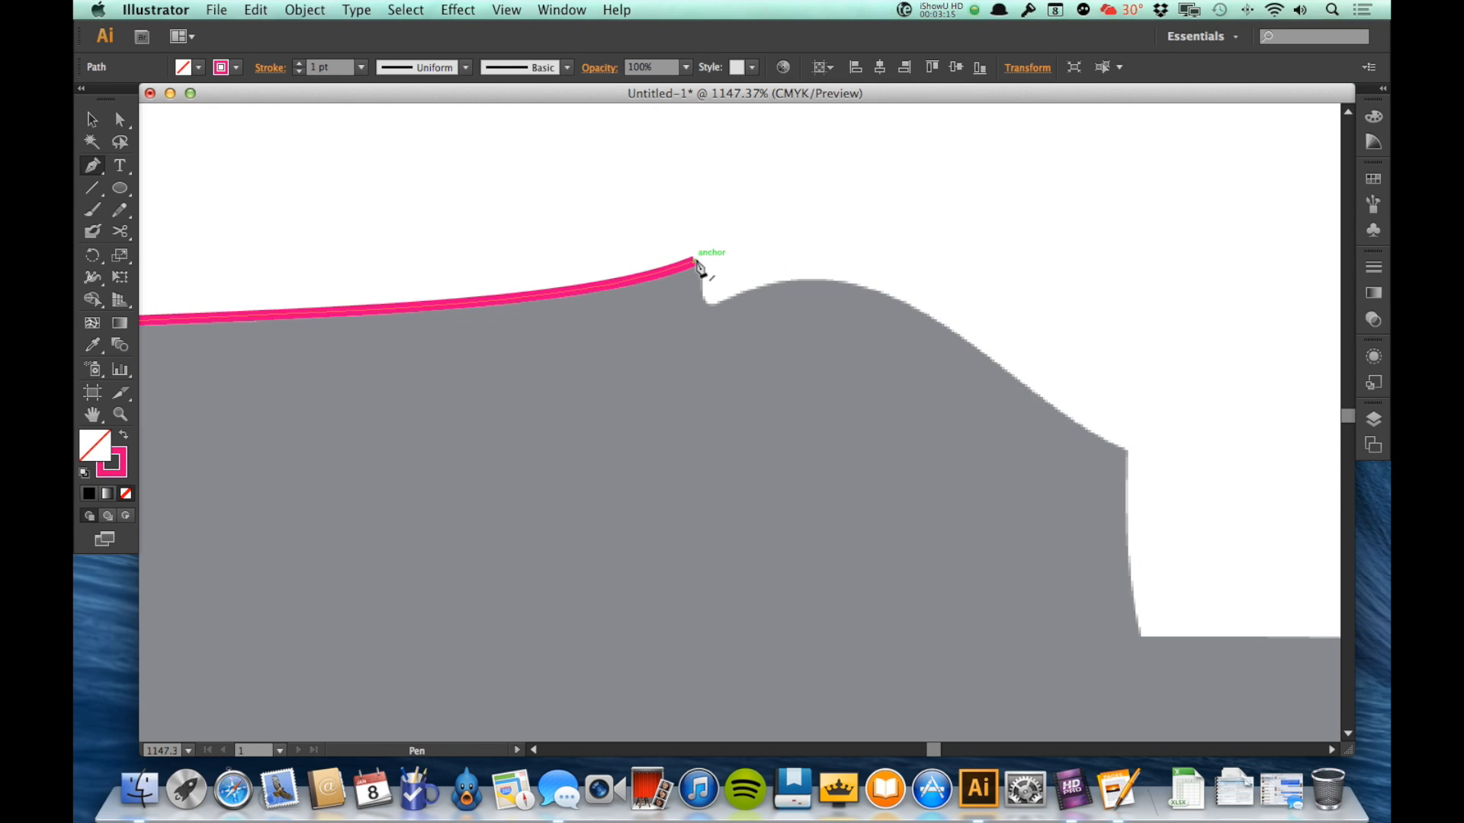
- Drag new anchors into the notch and down the hump's slope, bending the curve to the edge
drag(692, 268, 520, 334)
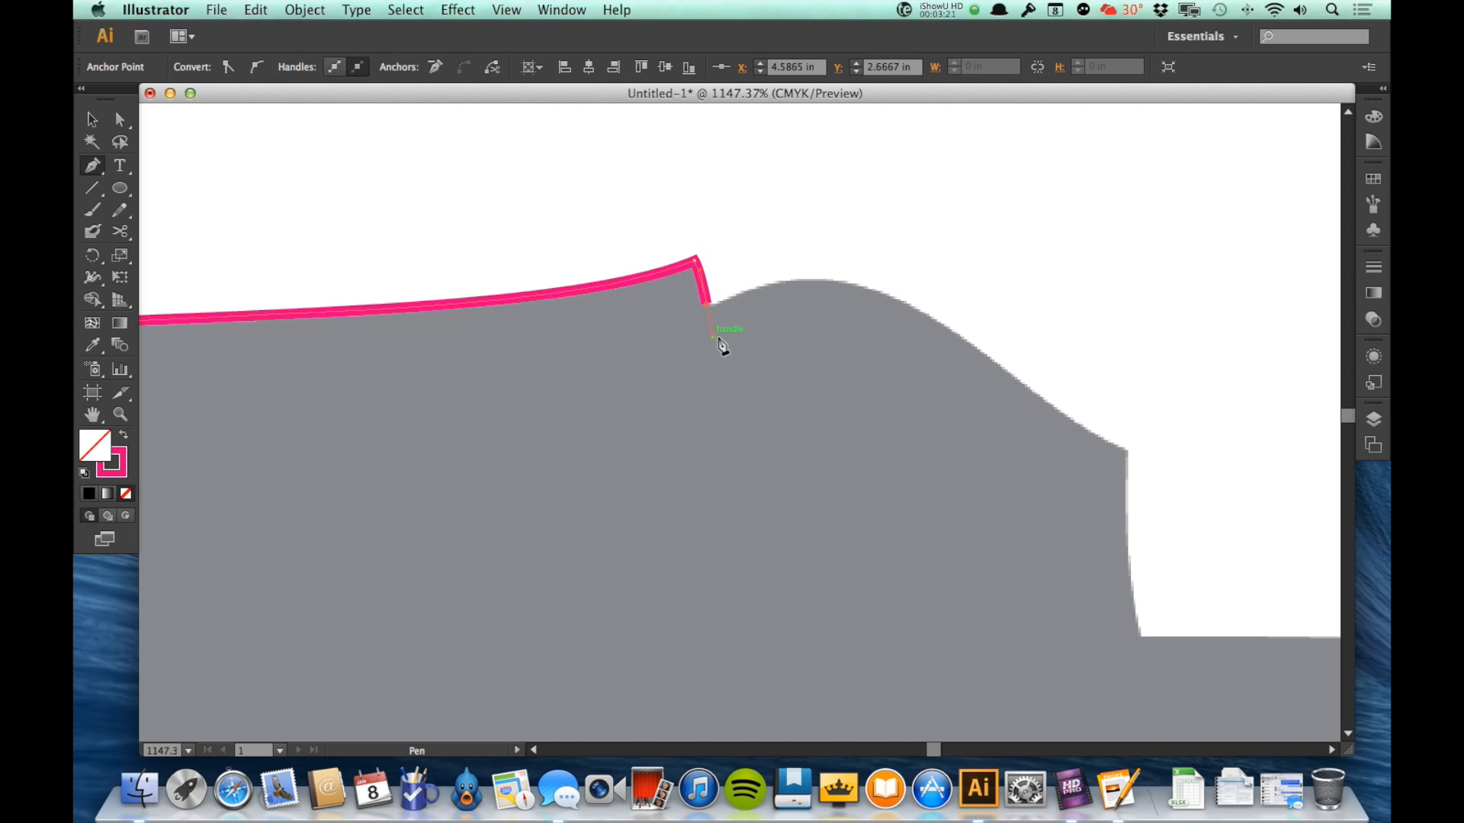
mouse_move(1130, 462)
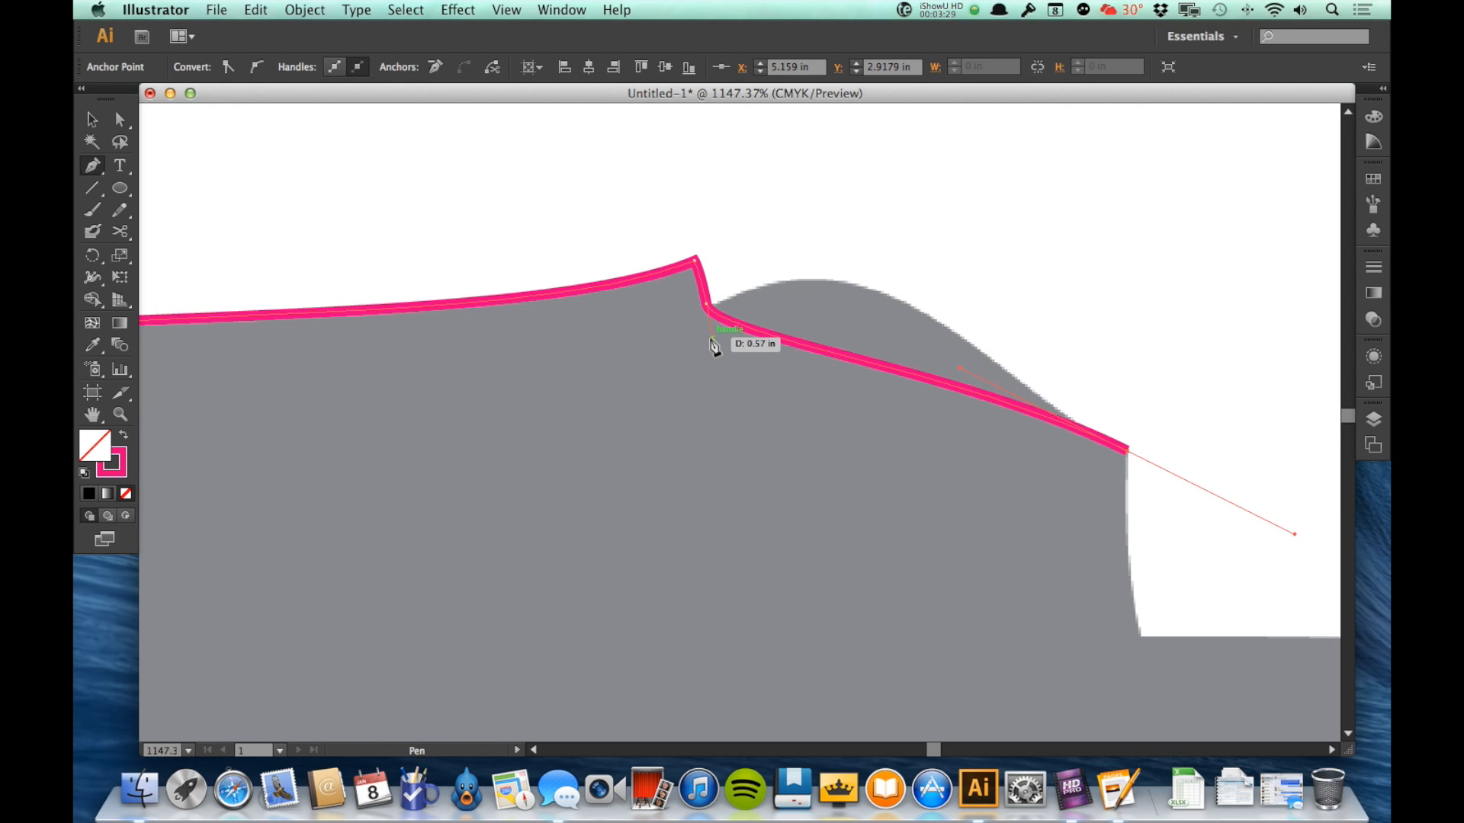
drag(708, 340, 797, 287)
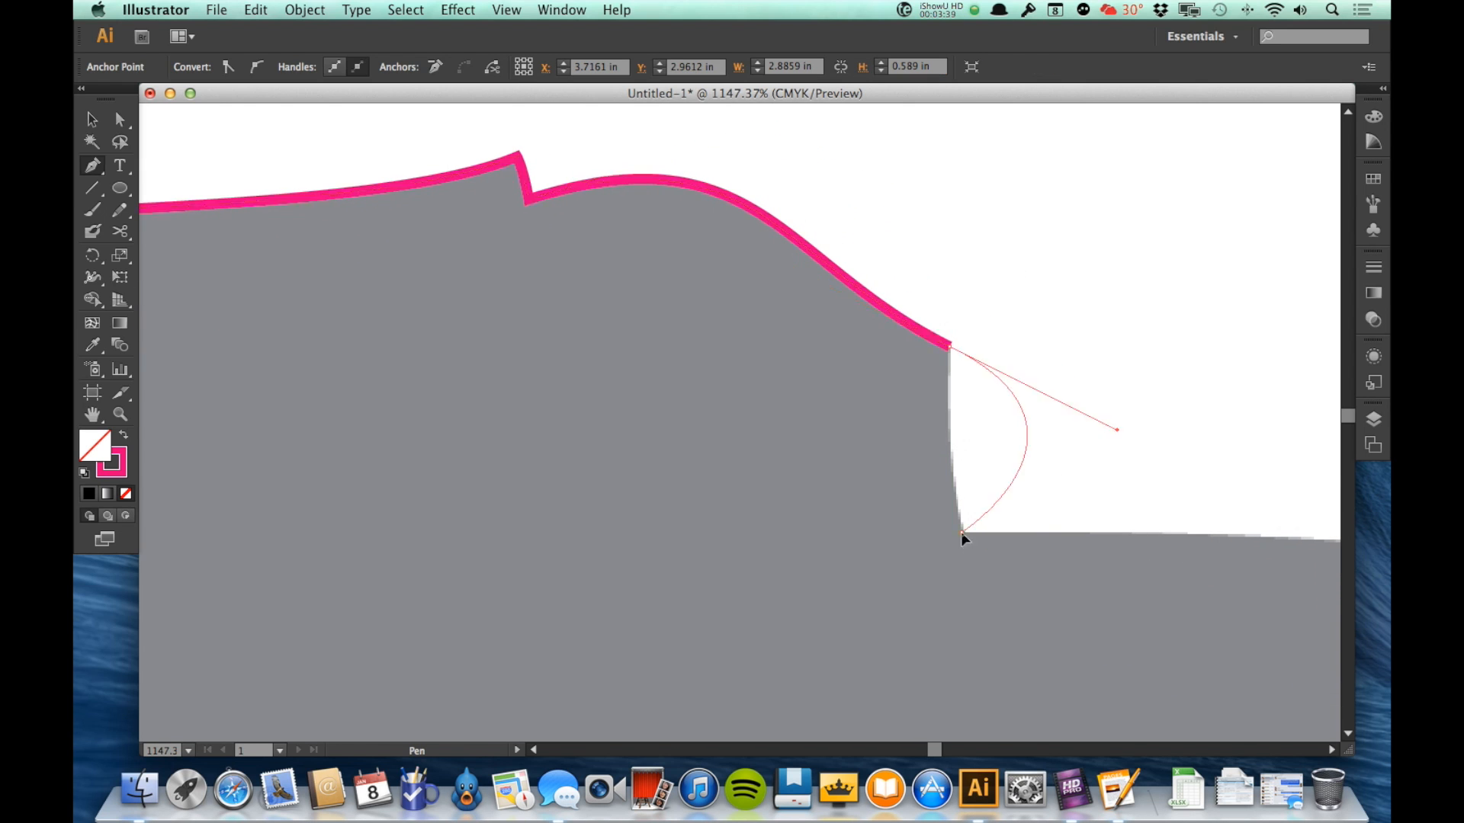
drag(963, 540, 994, 581)
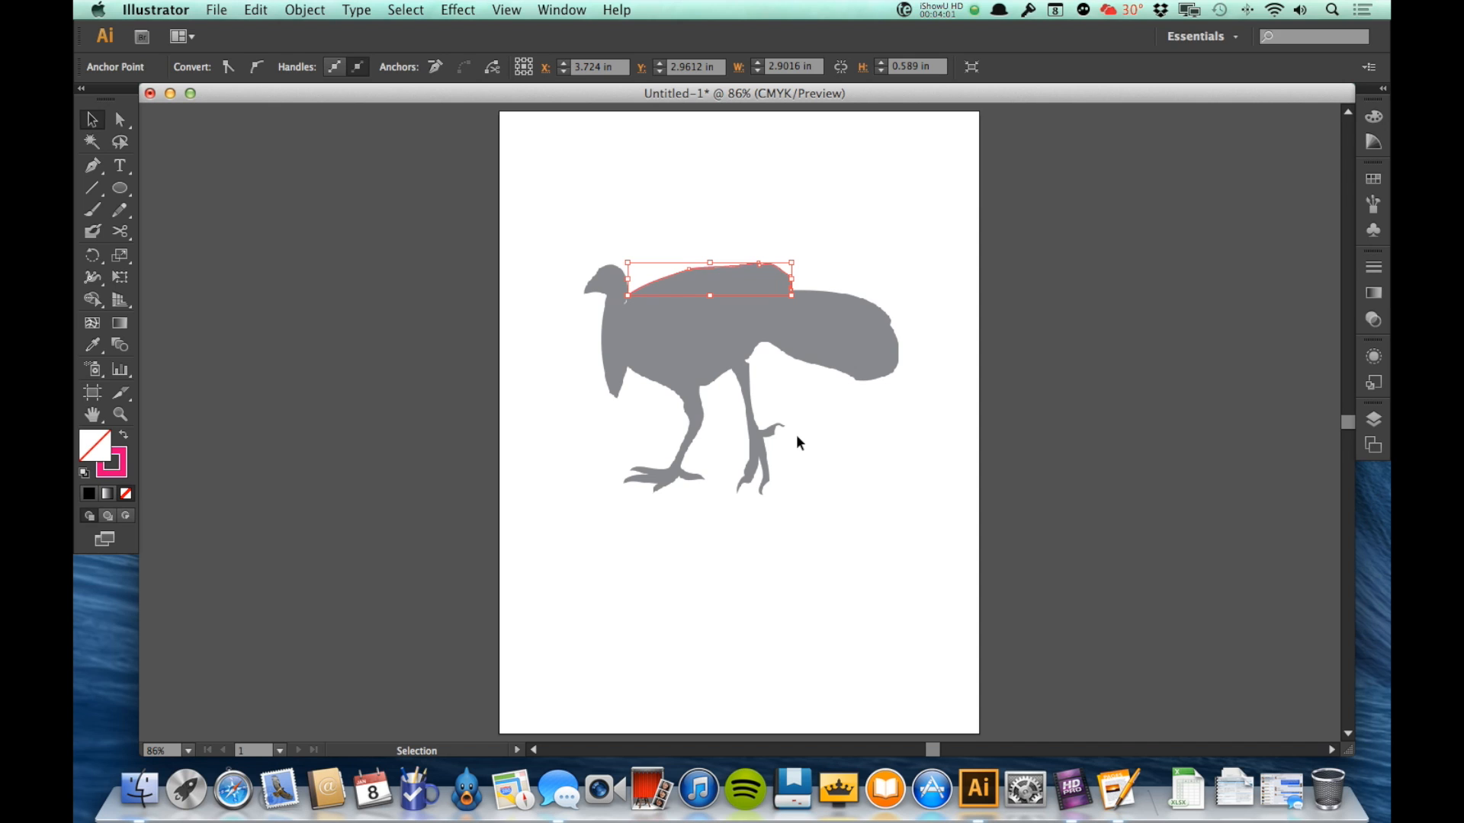
mouse_move(1093, 259)
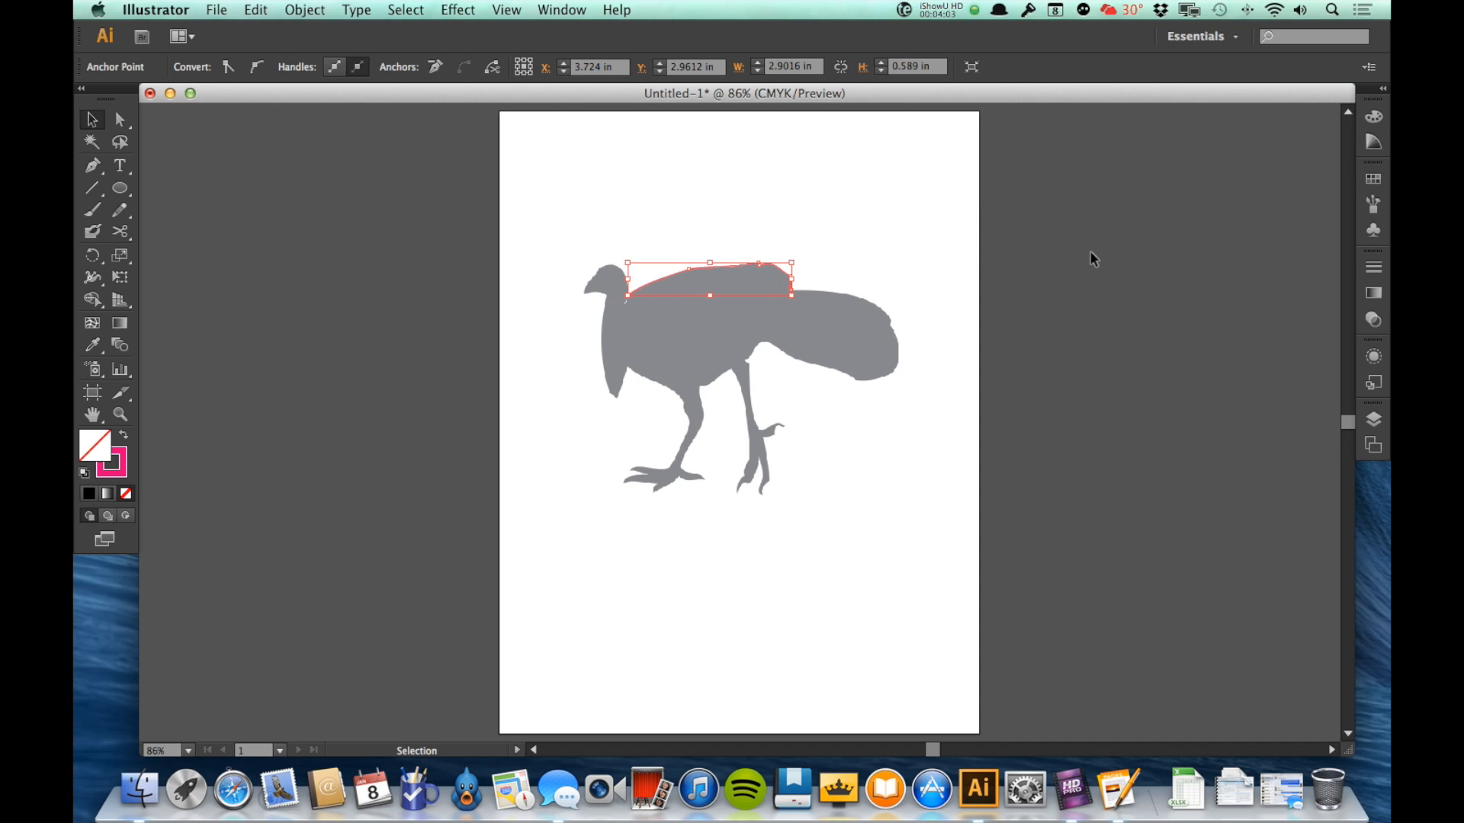